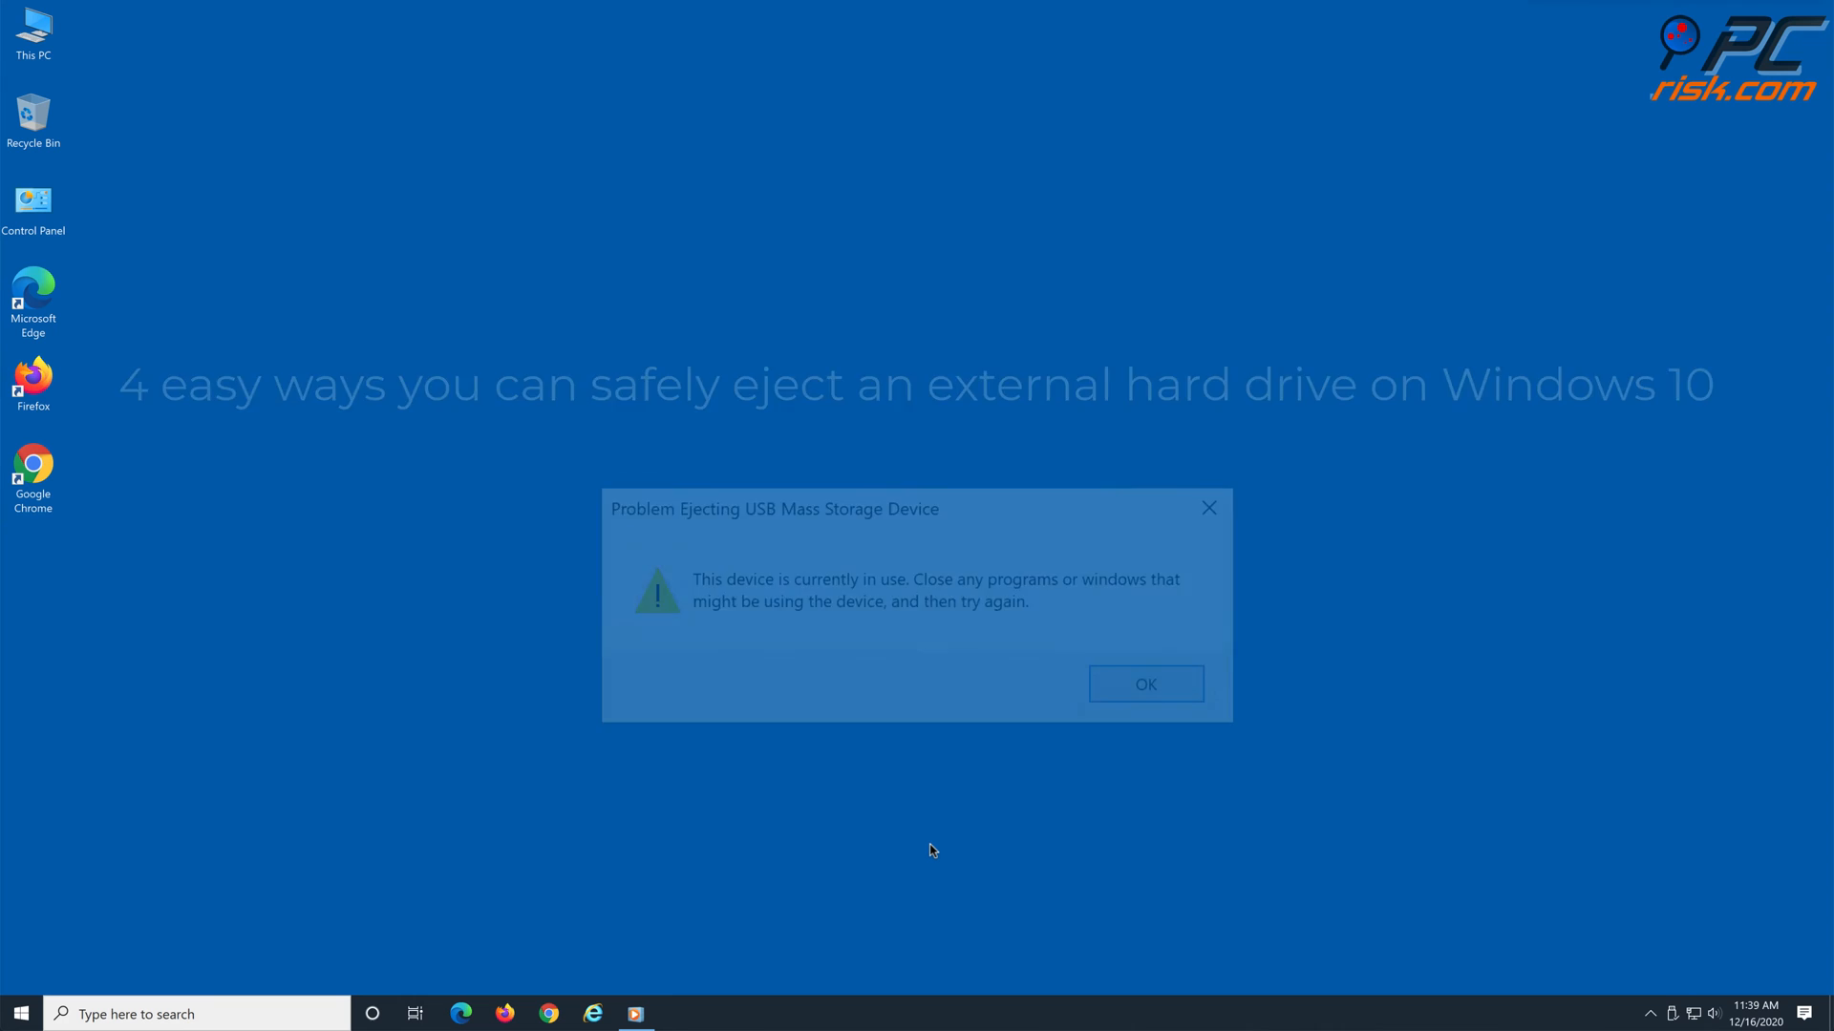
Step: Dismiss the 'Problem Ejecting USB Mass Storage Device' in-use warning with OK
left_click(1144, 684)
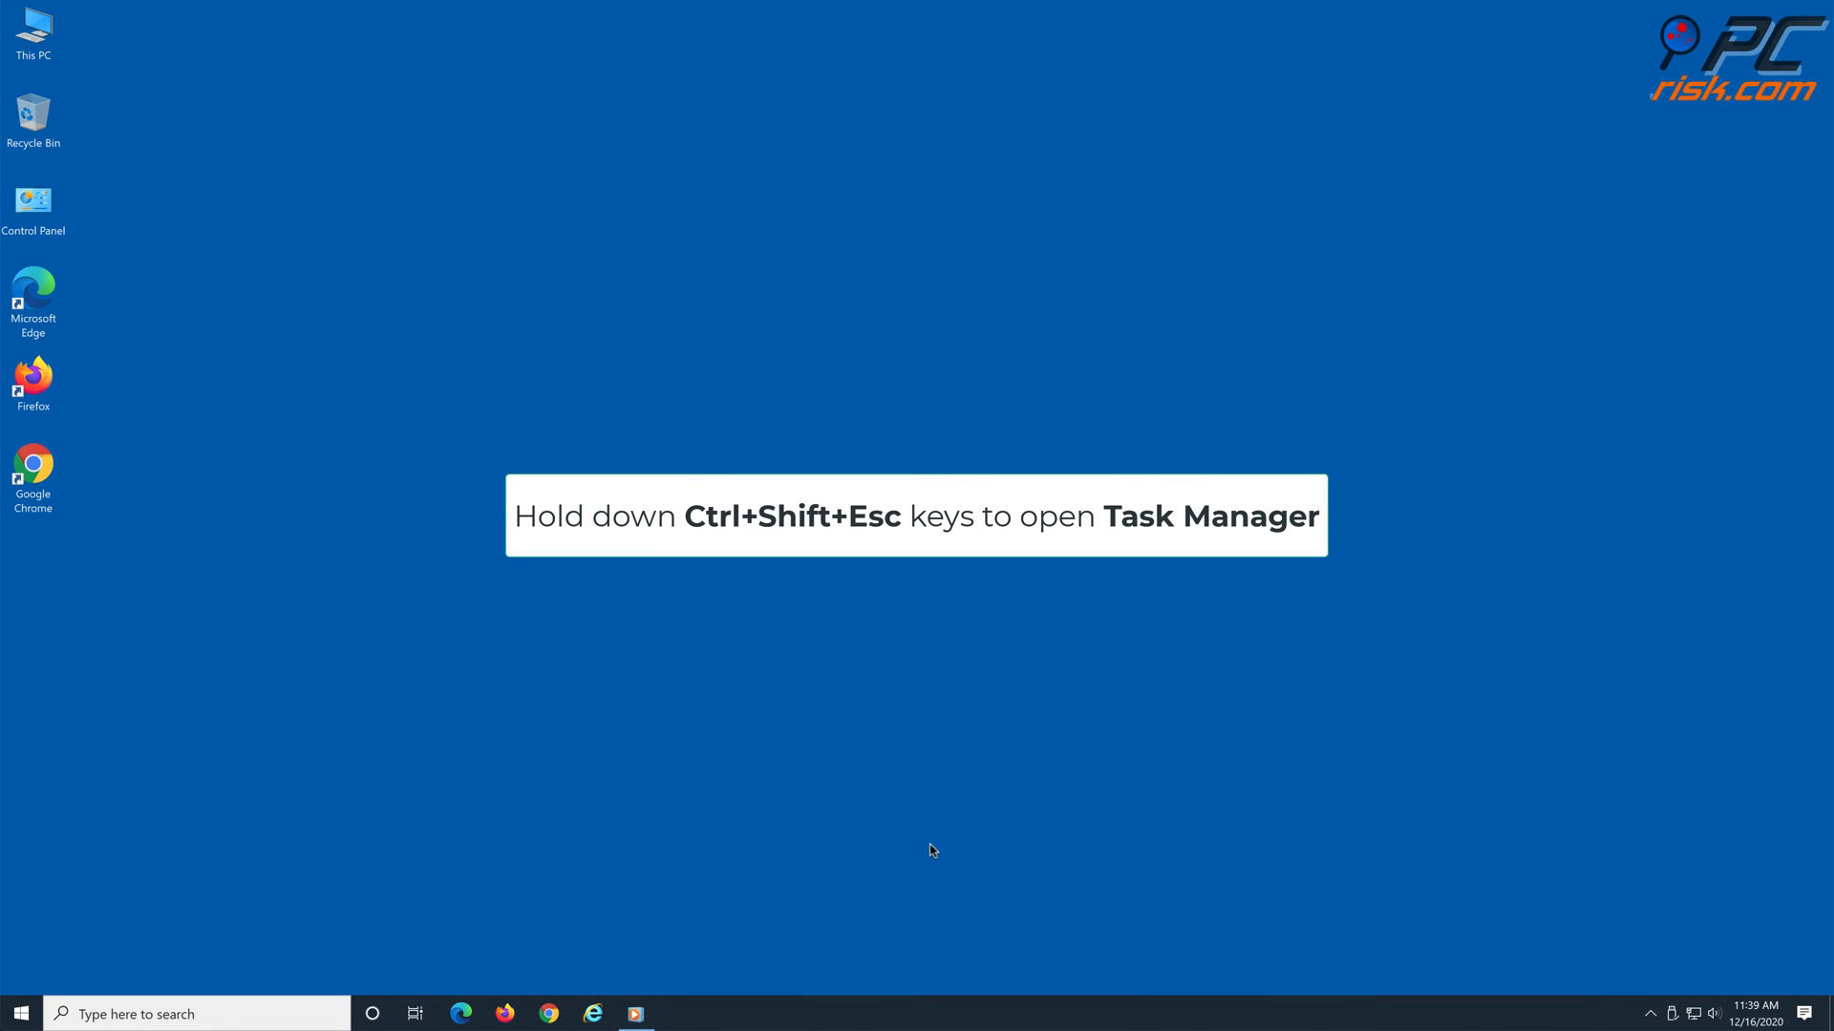
Step: End the Windows Media Player (32 bit) task in Task Manager's full process list, then close it
key("ctrl+shift+esc")
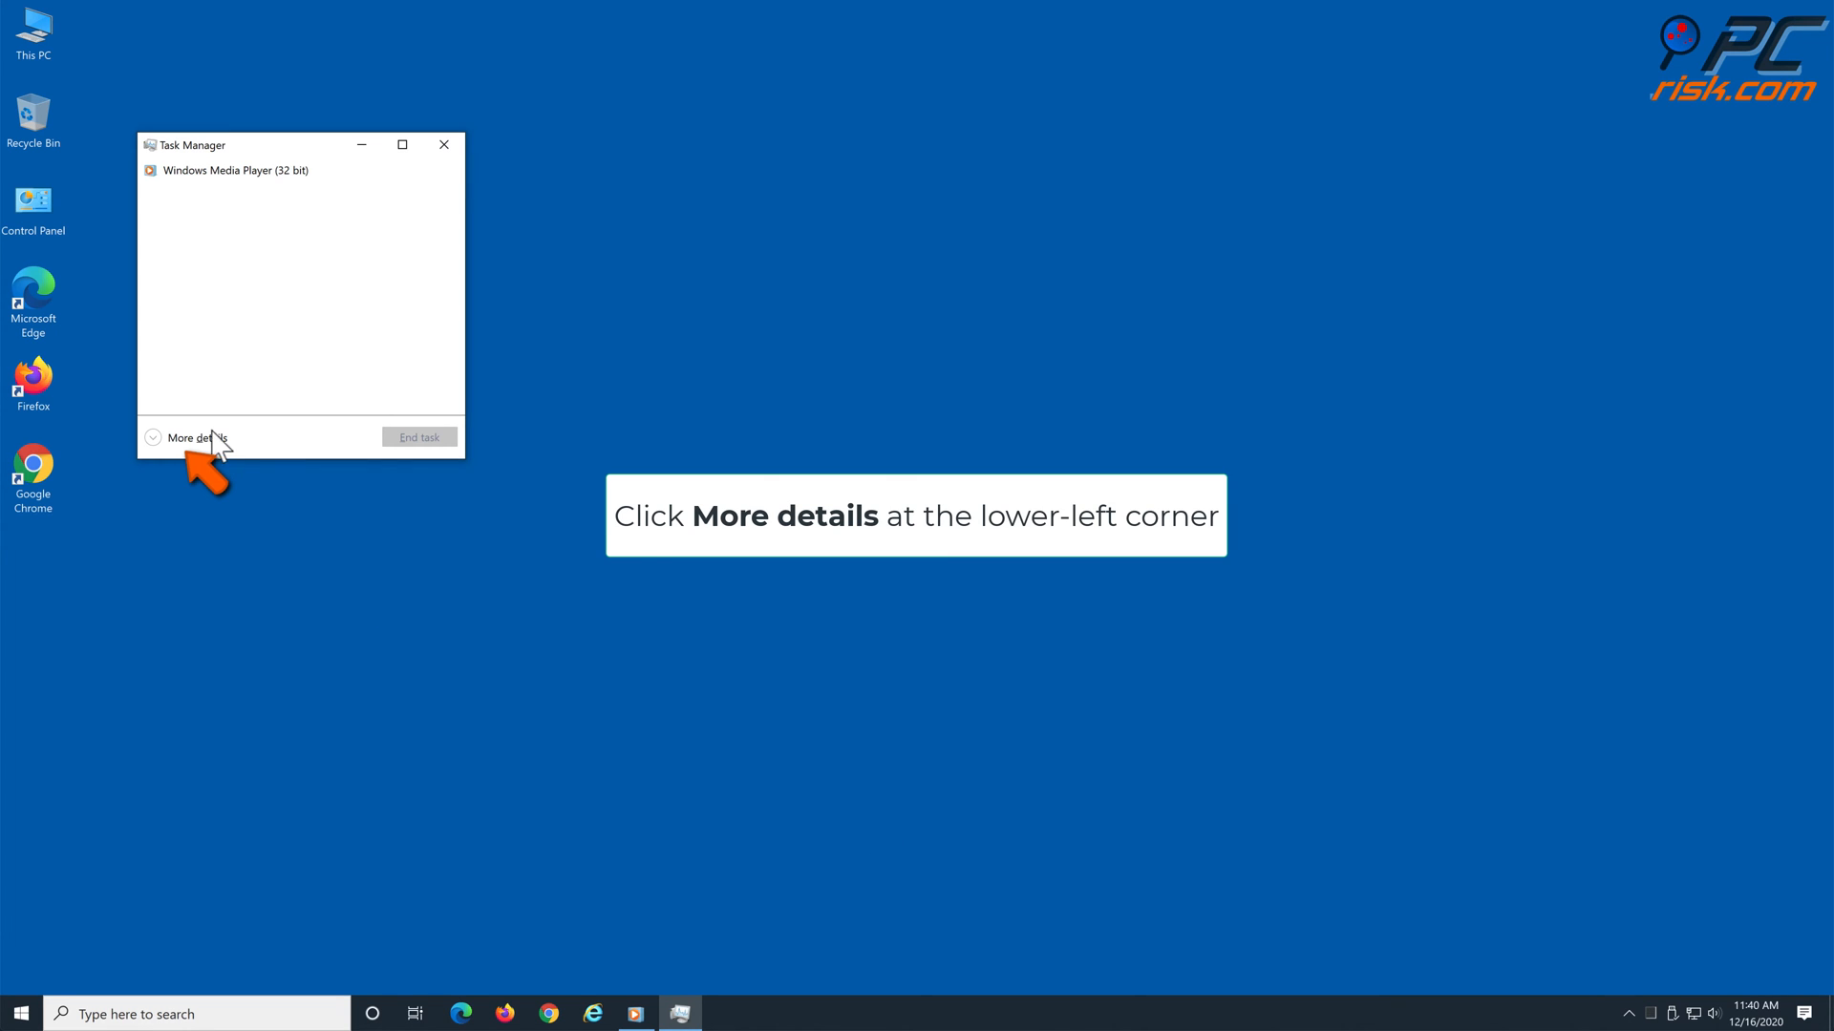
left_click(194, 436)
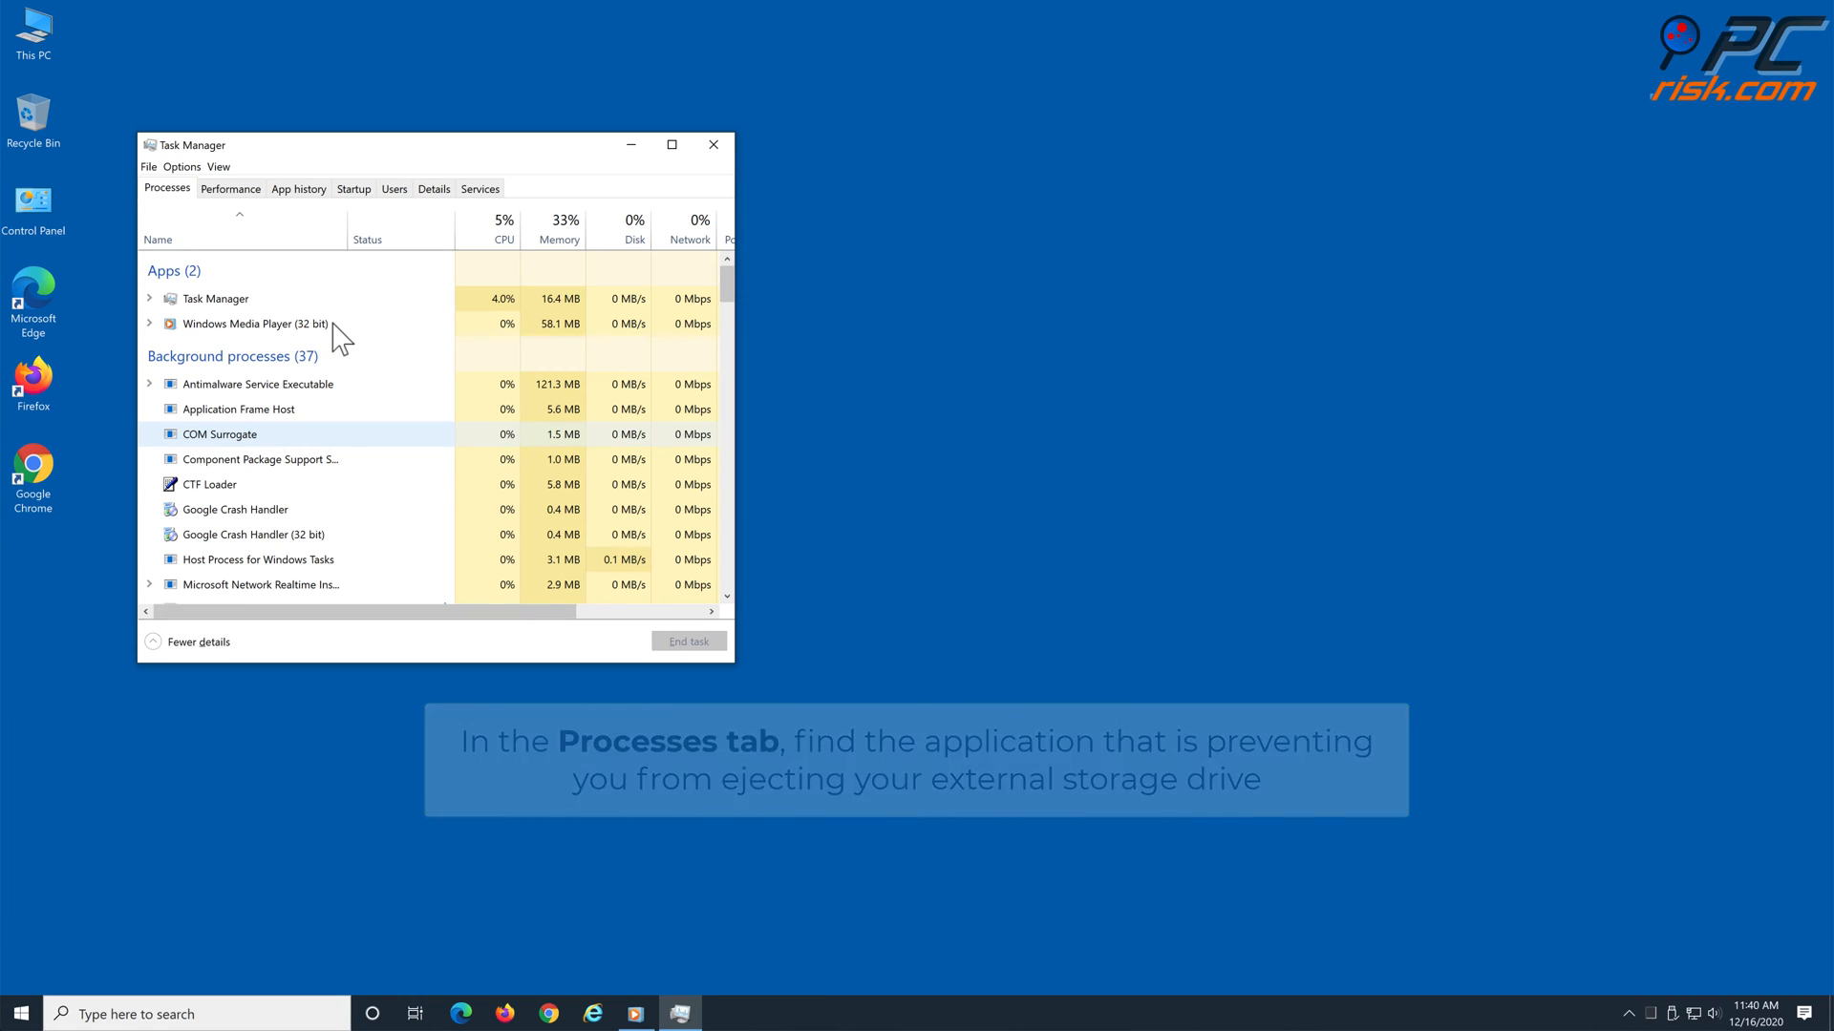
left_click(254, 325)
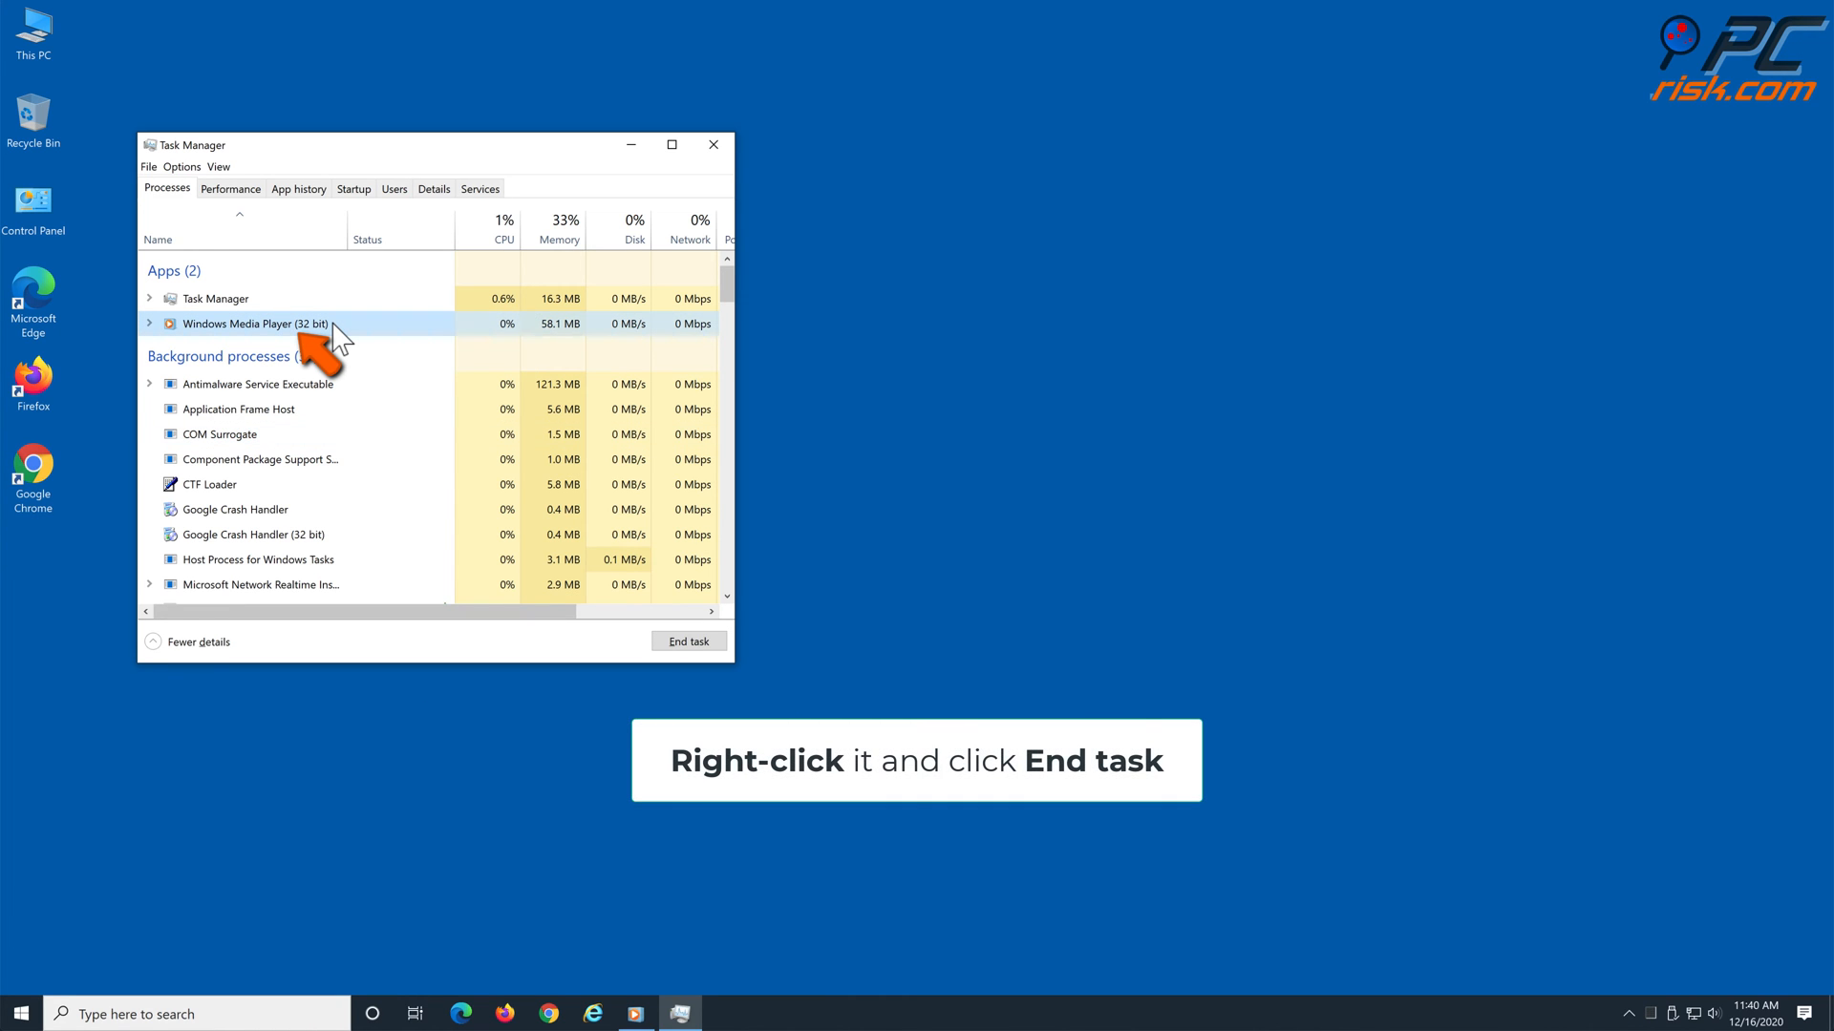
right_click(254, 324)
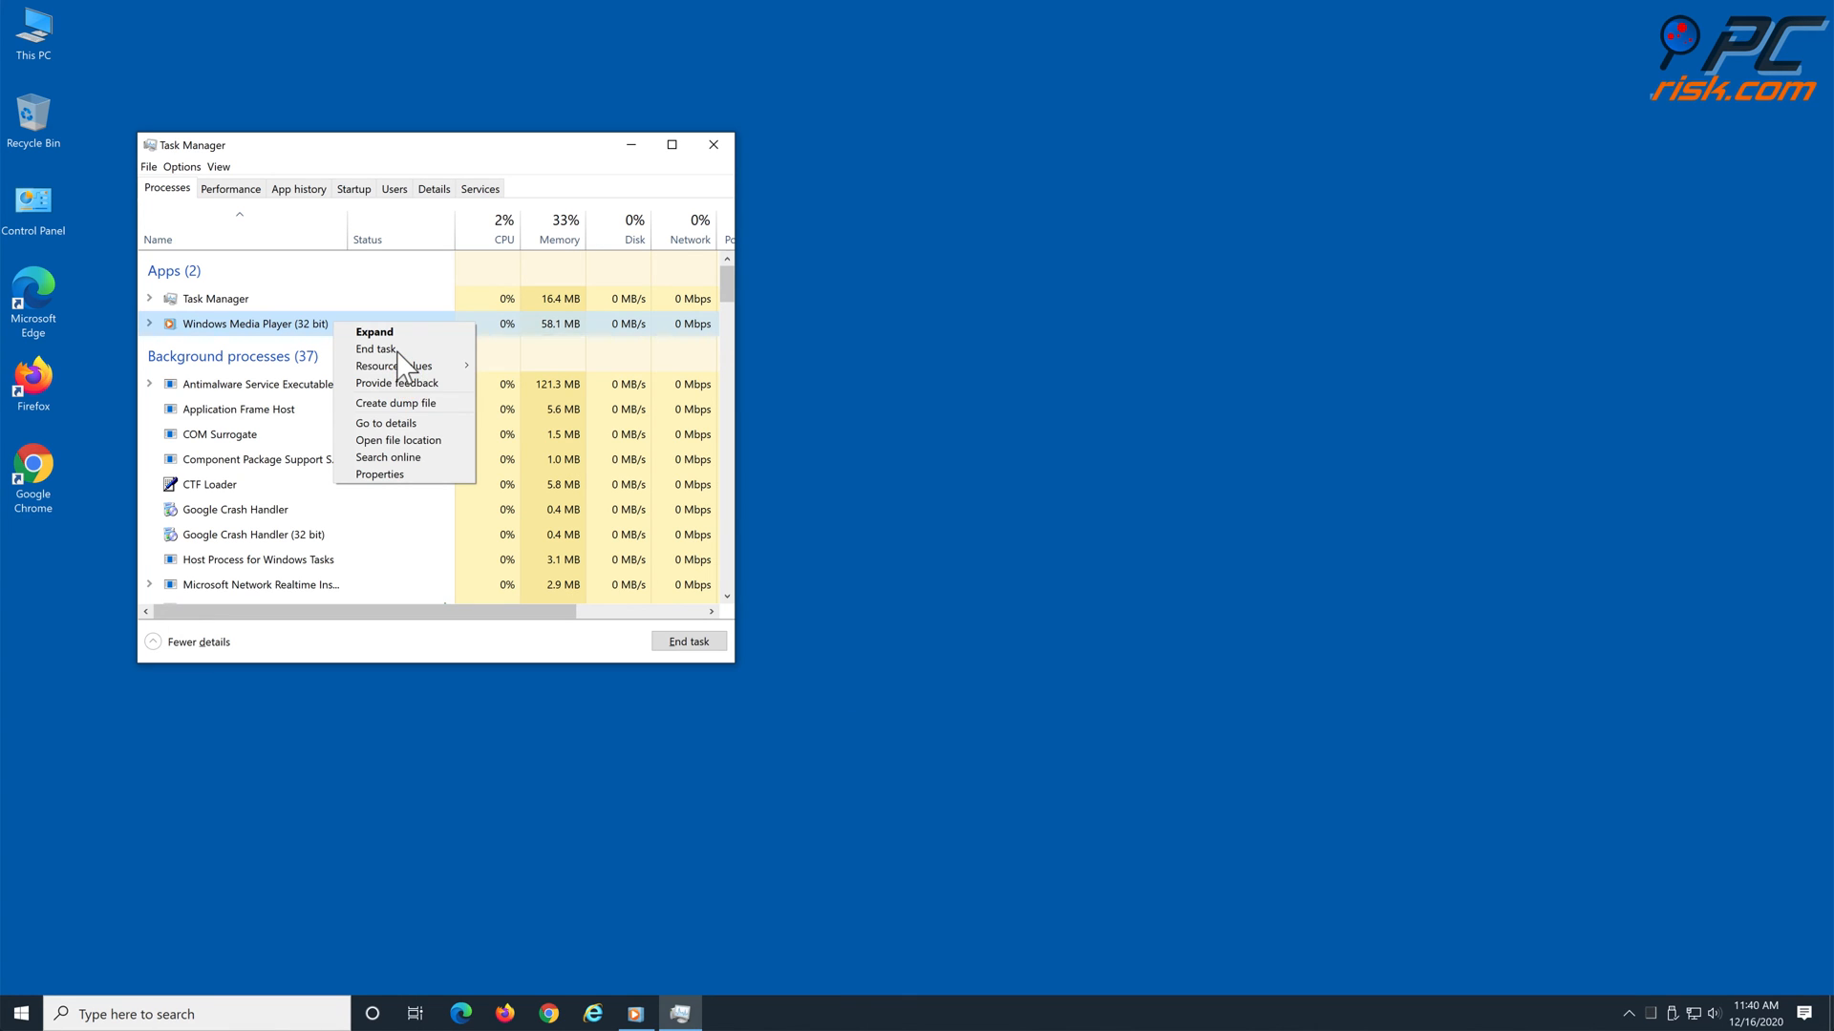
left_click(375, 347)
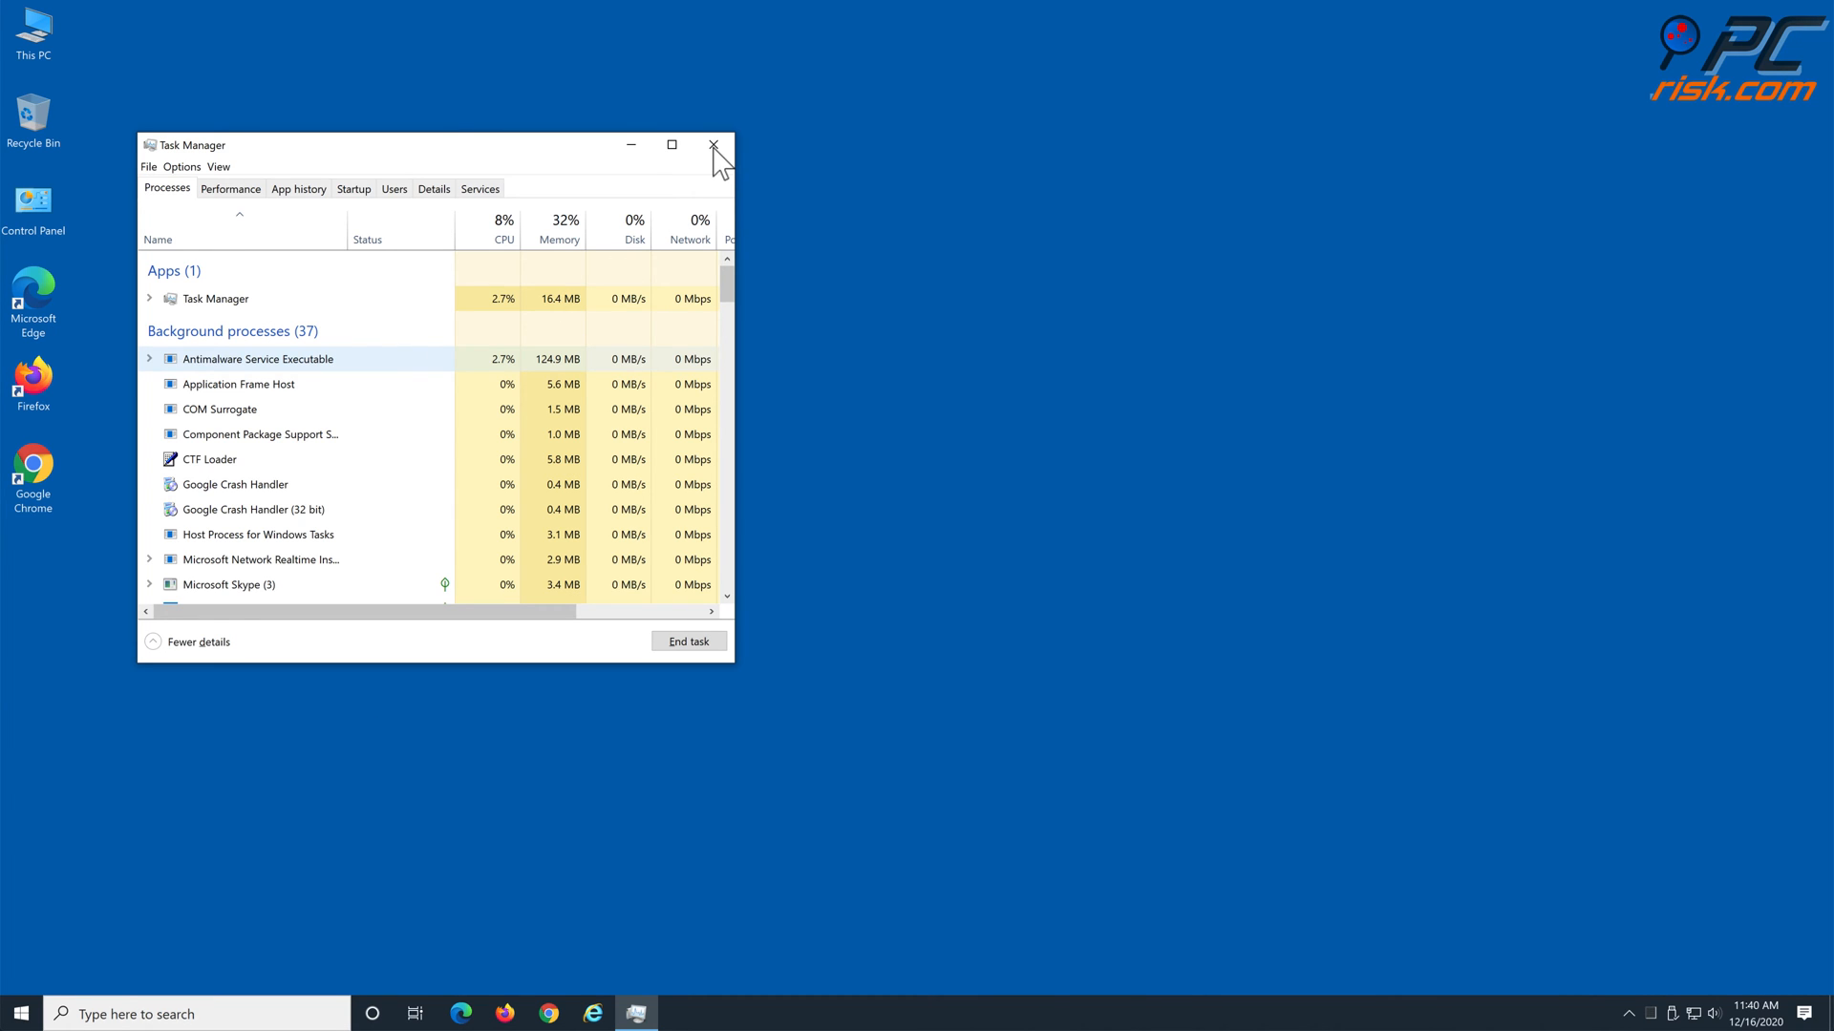
left_click(713, 145)
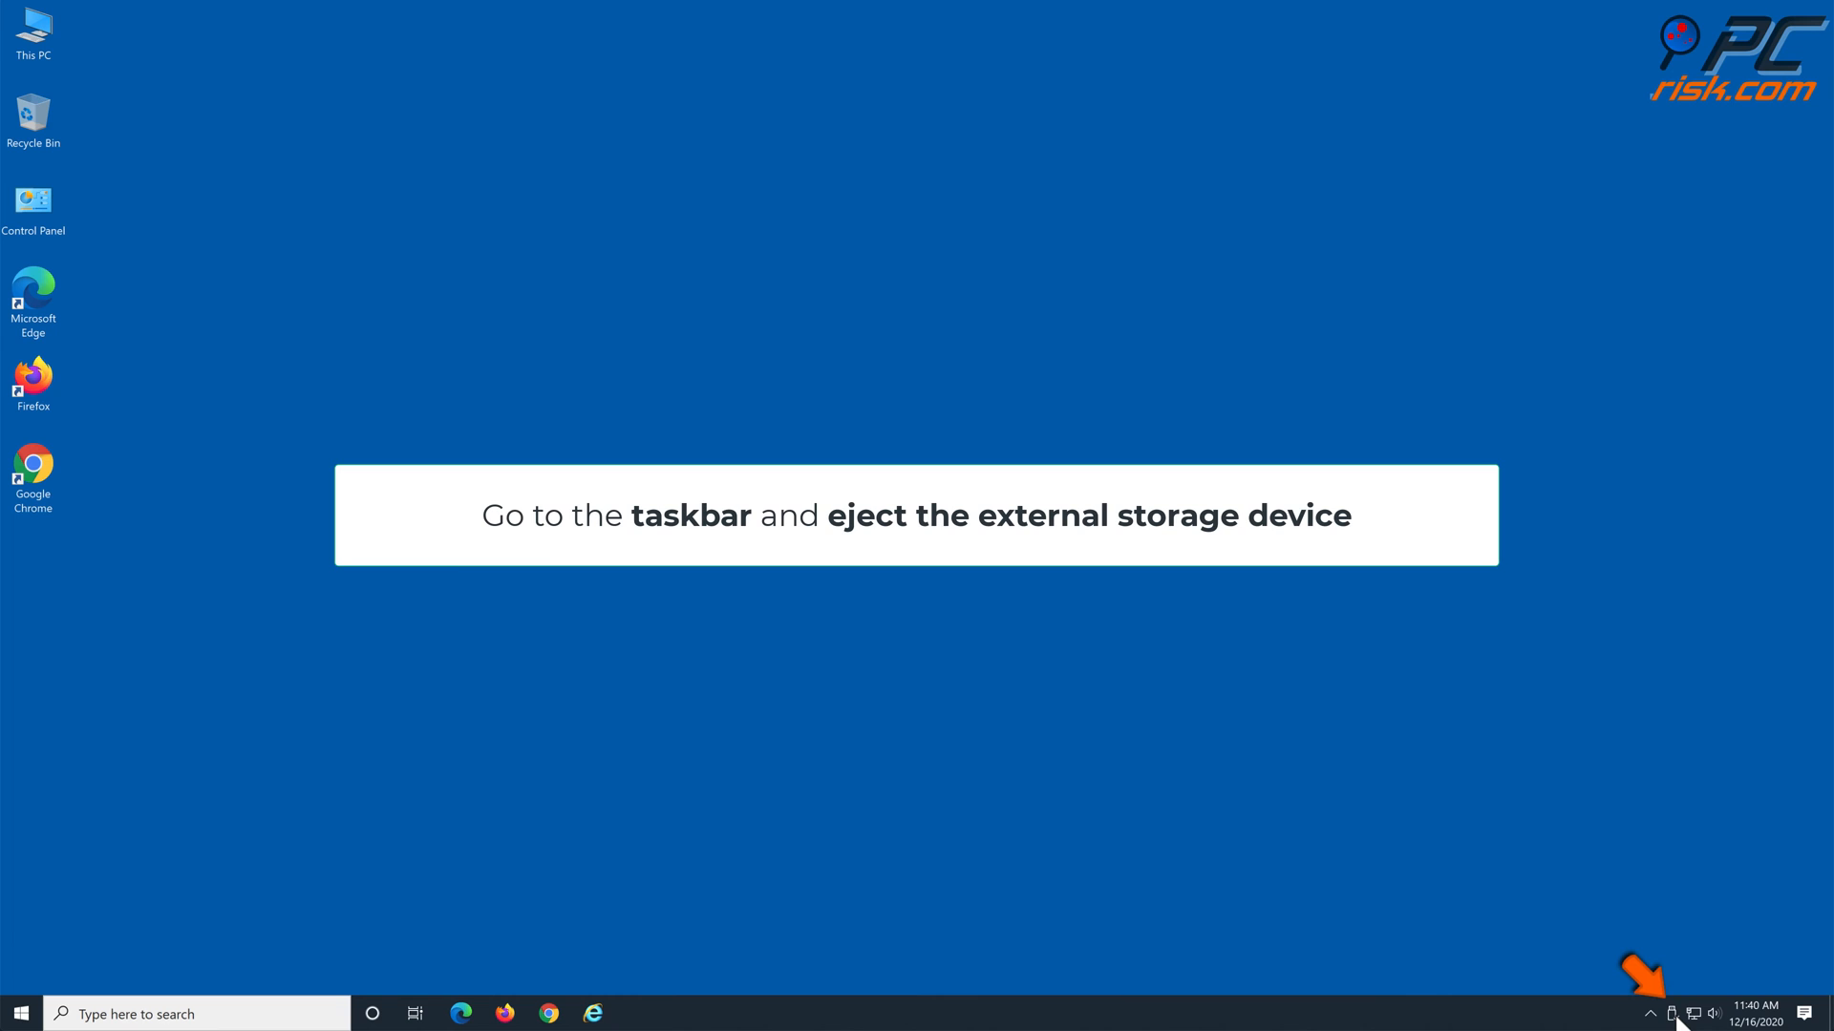
Step: Eject the DataTraveler 3.0 drive from the Safely Remove Hardware tray icon
left_click(1669, 1012)
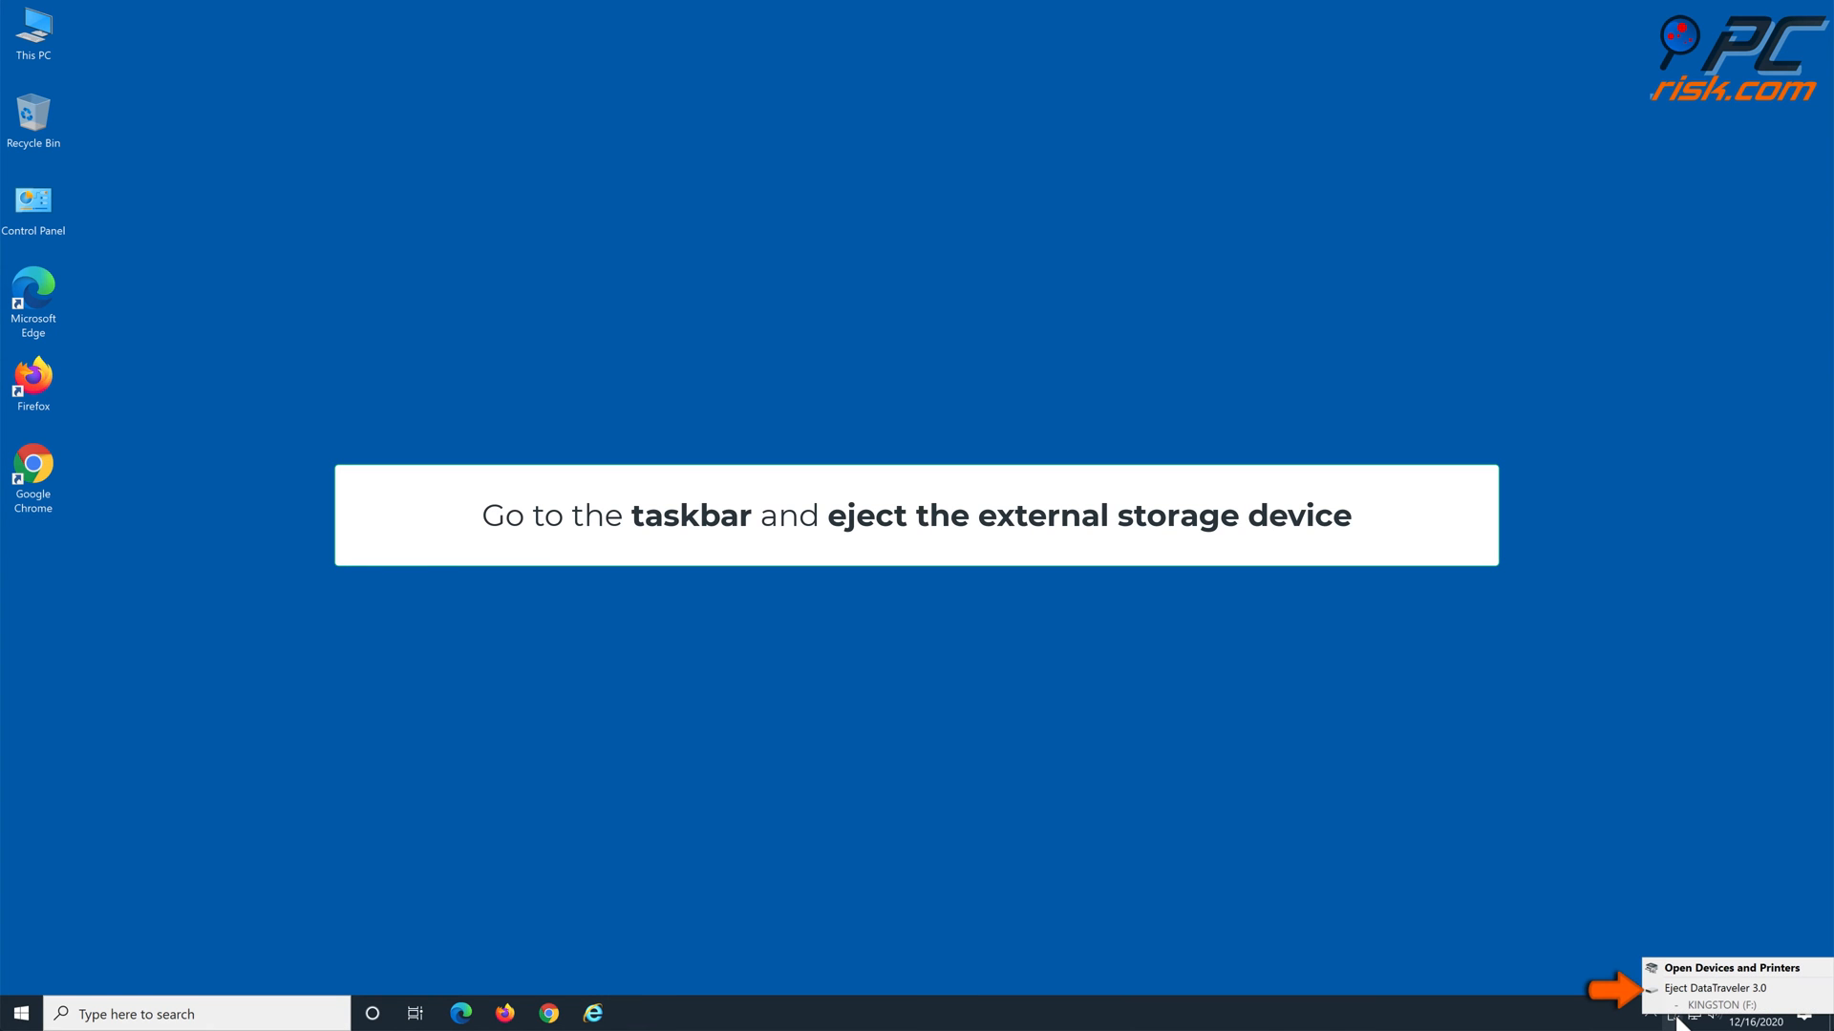
left_click(1715, 987)
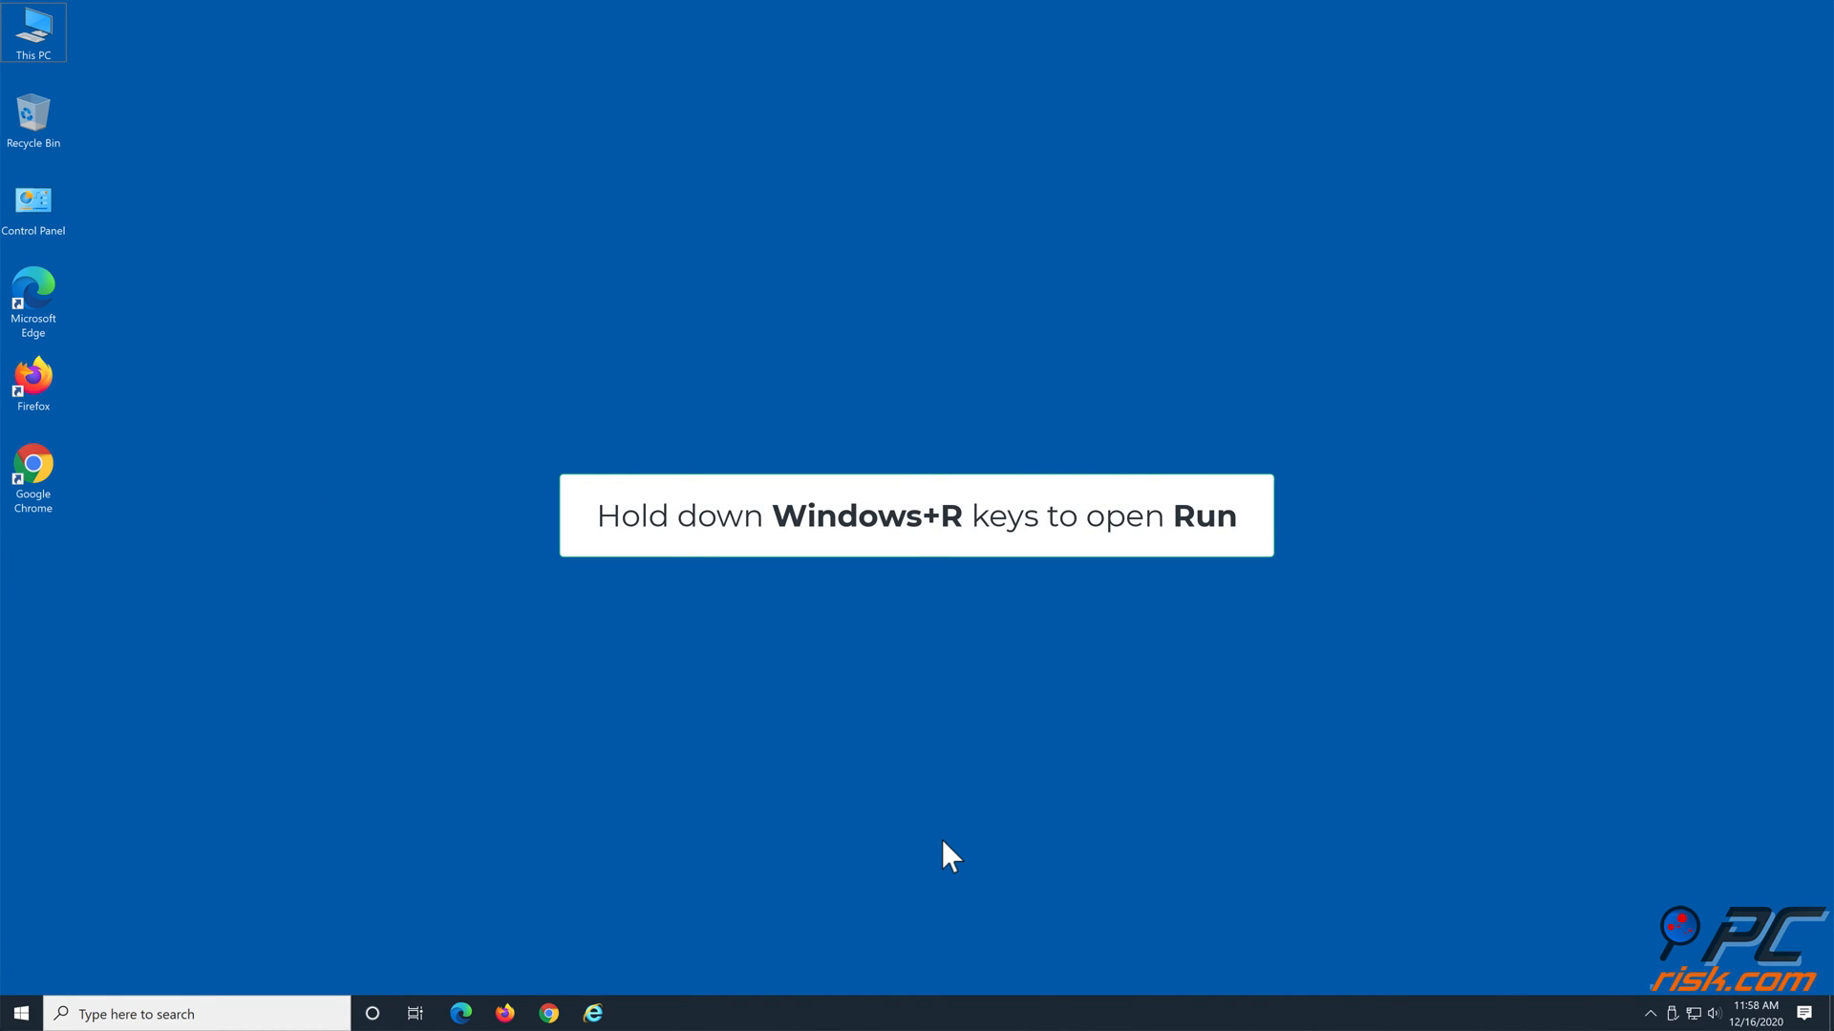
Step: Launch an elevated cmd from Run and run msdt.exe -id DeviceDiagnostic
key("win+r")
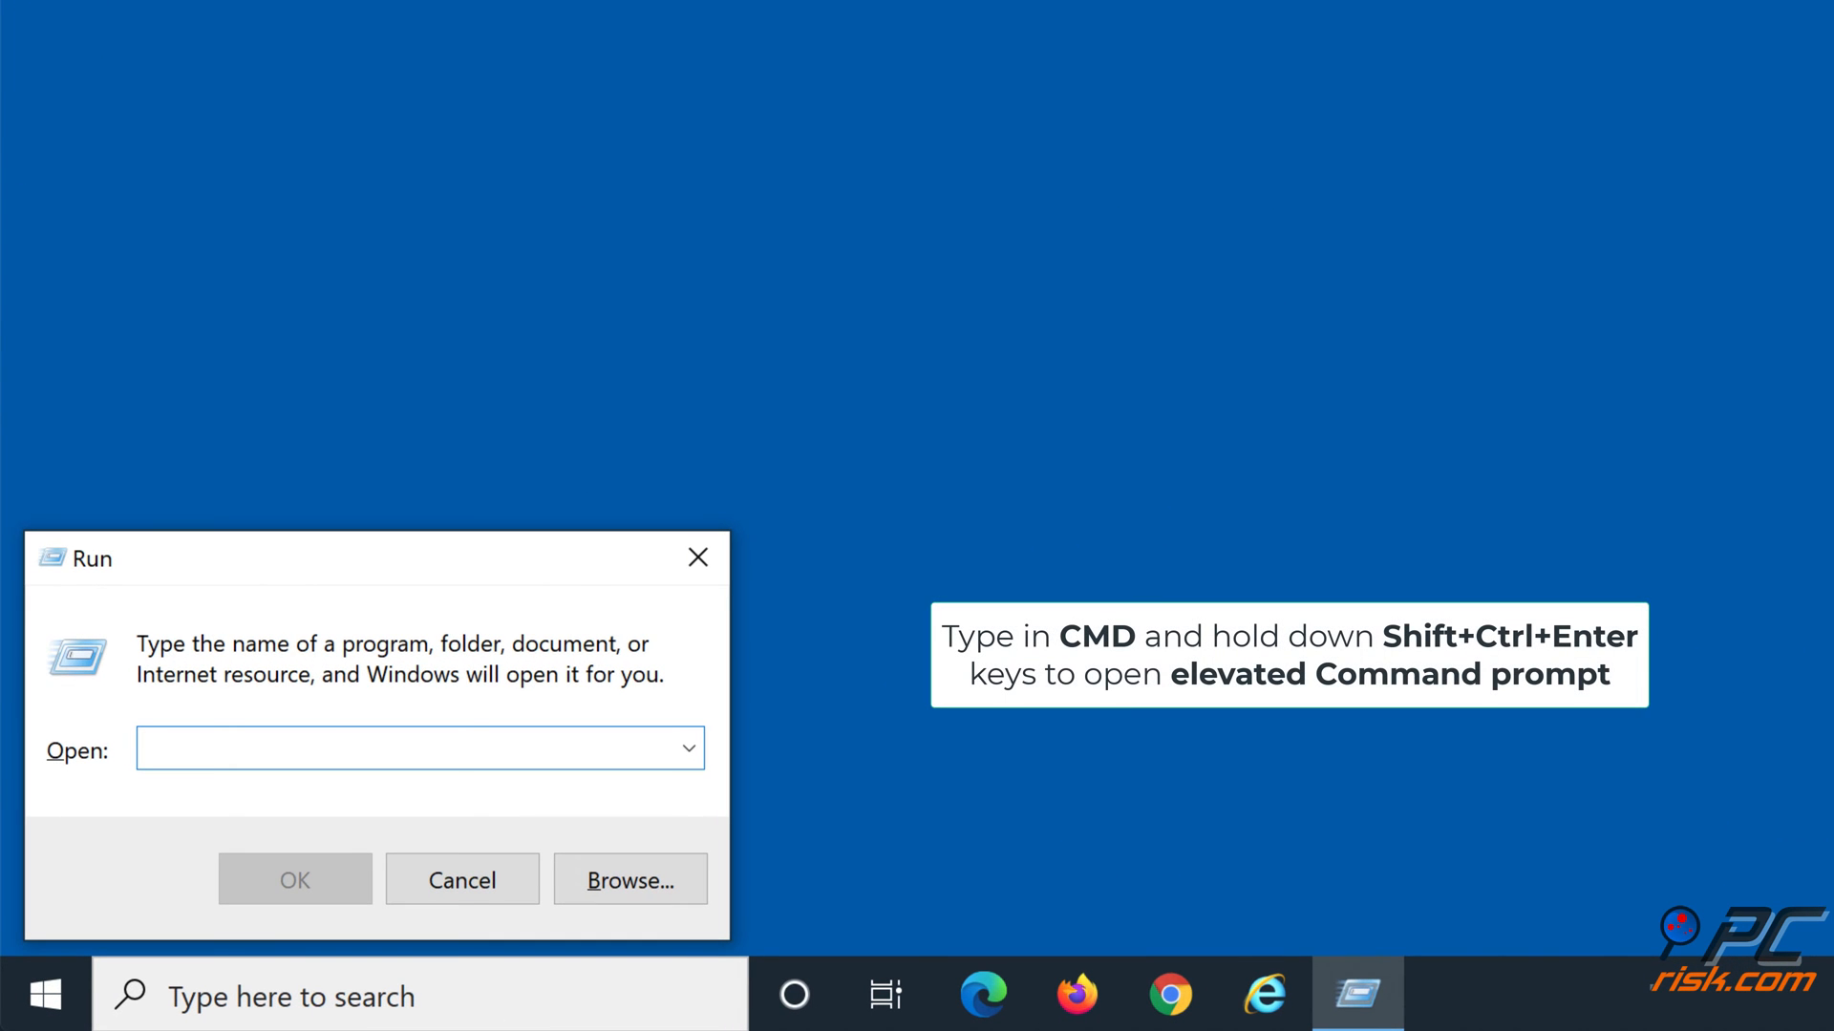
type("cmd")
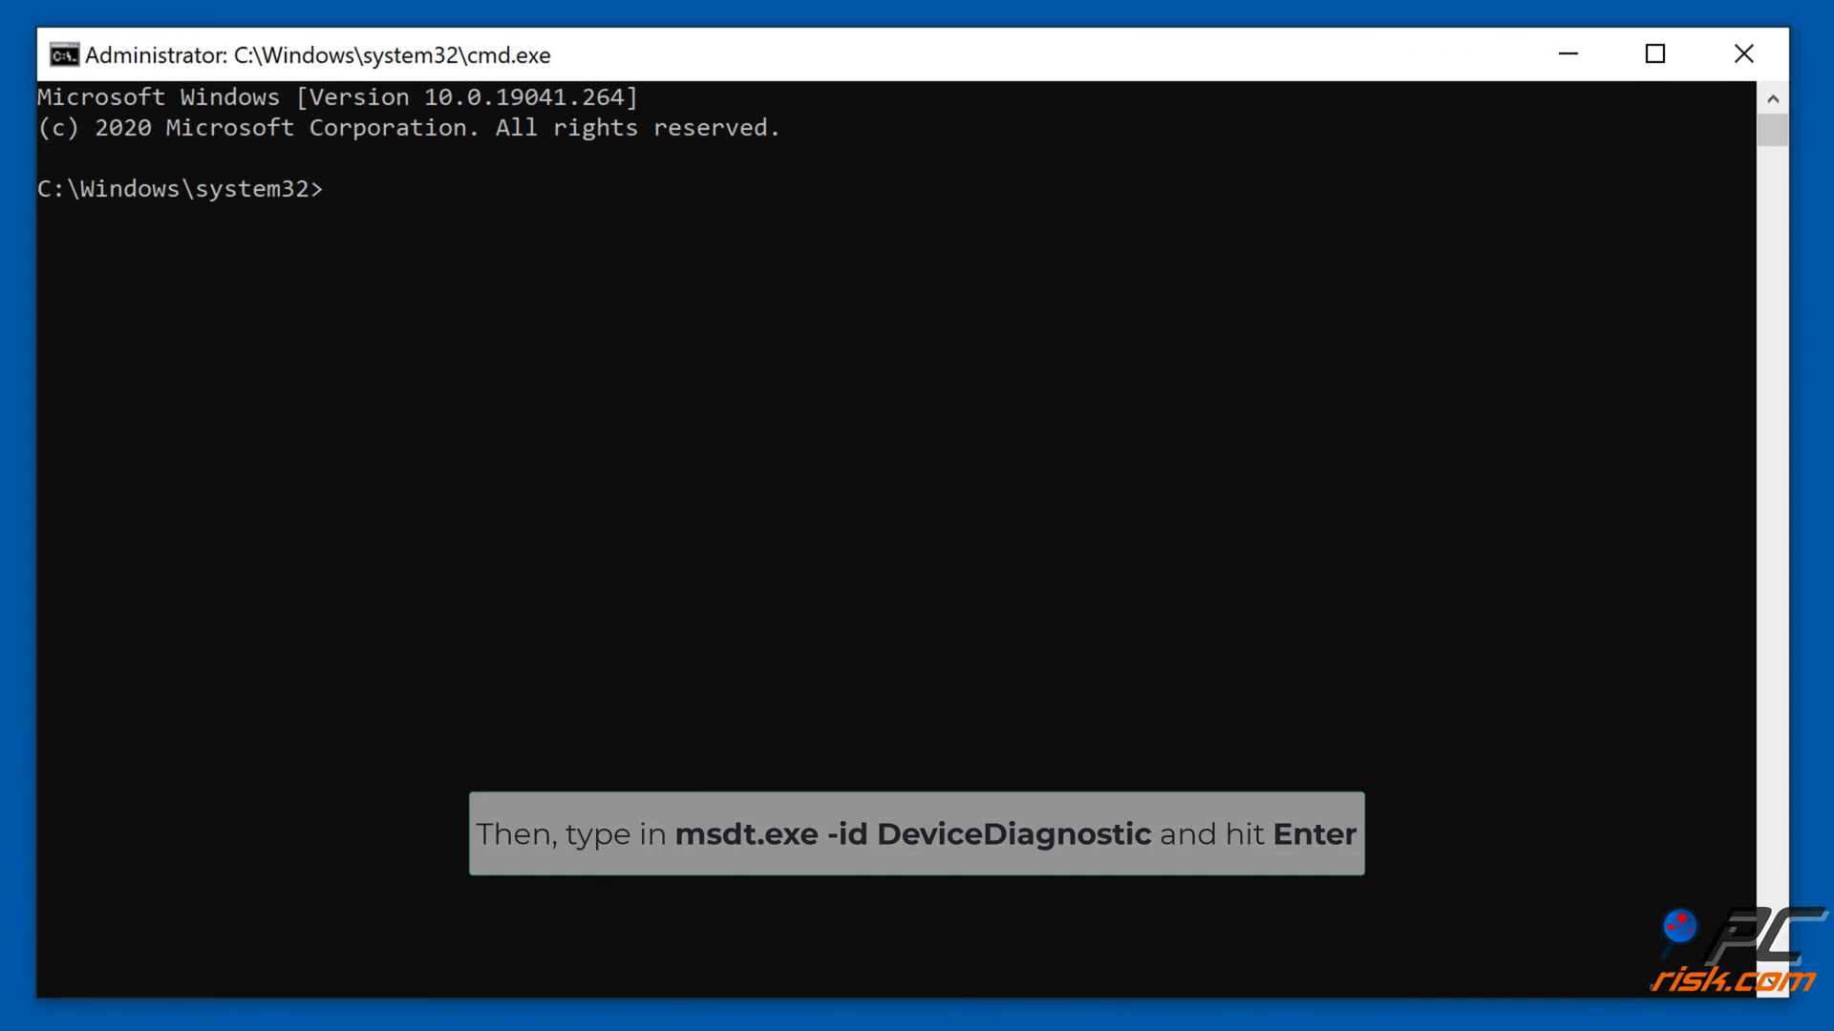
type("ms")
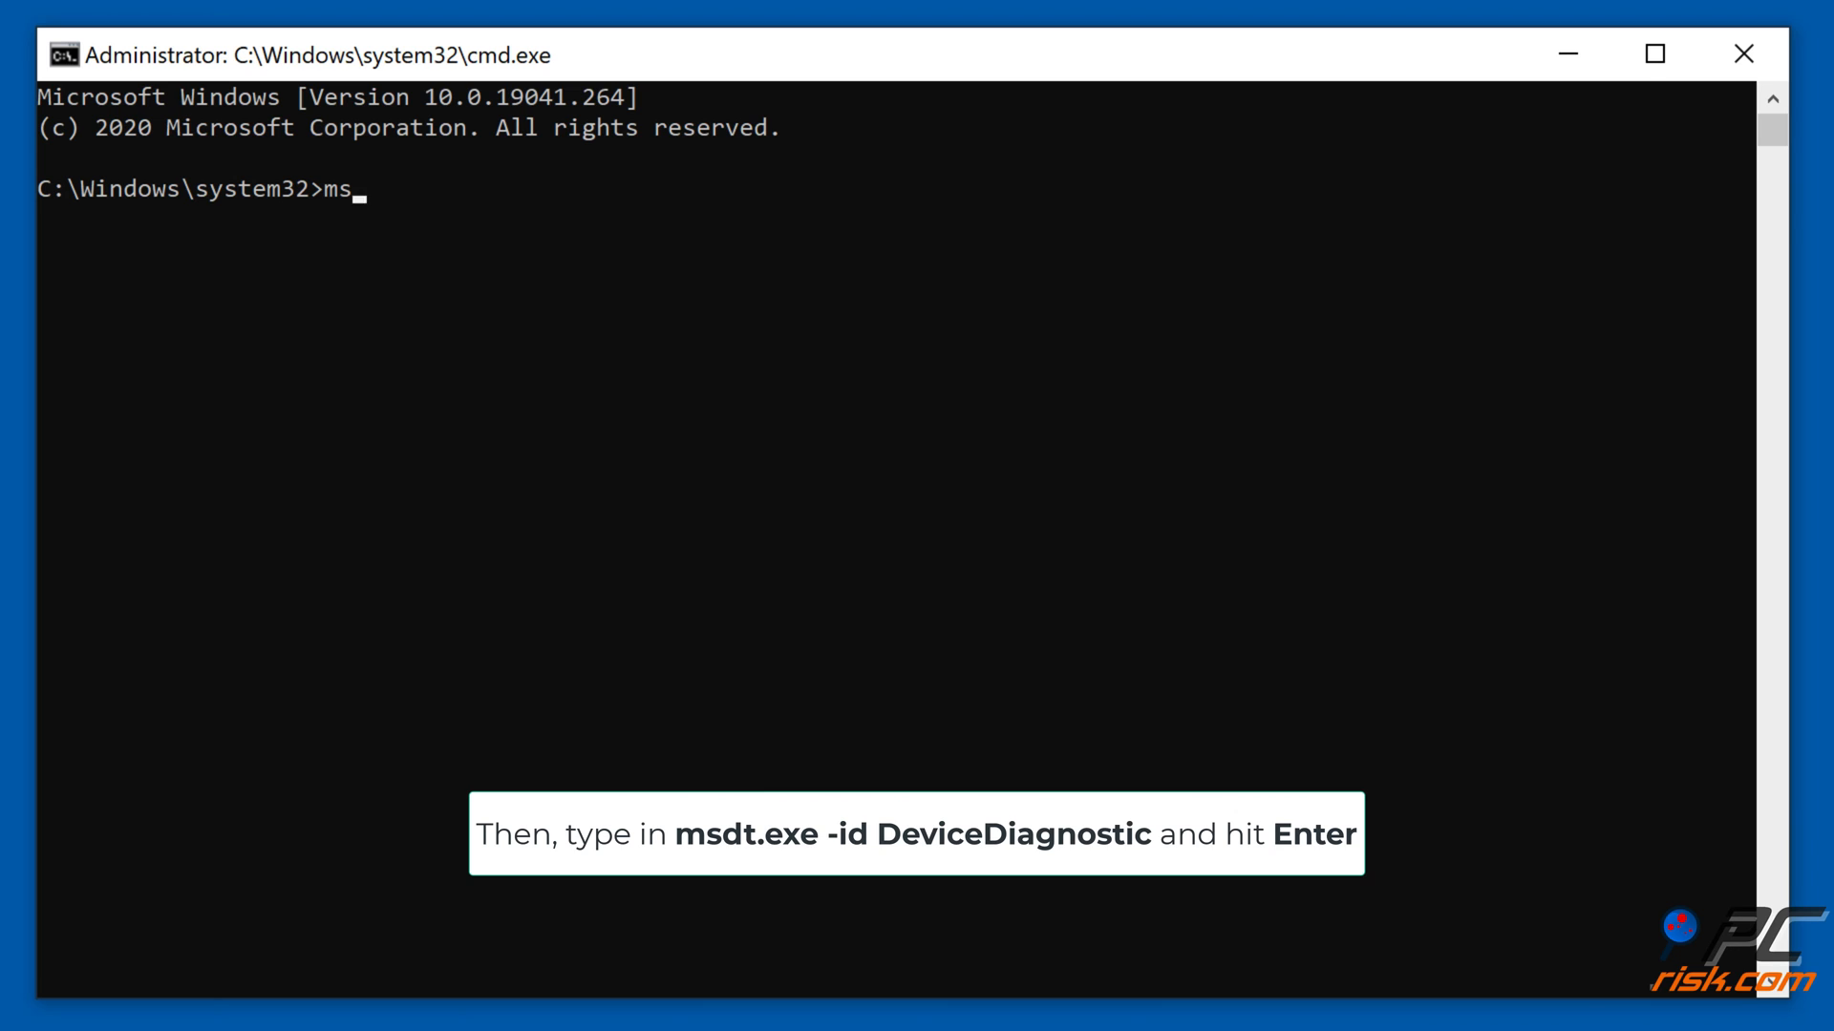
type("dt.exe")
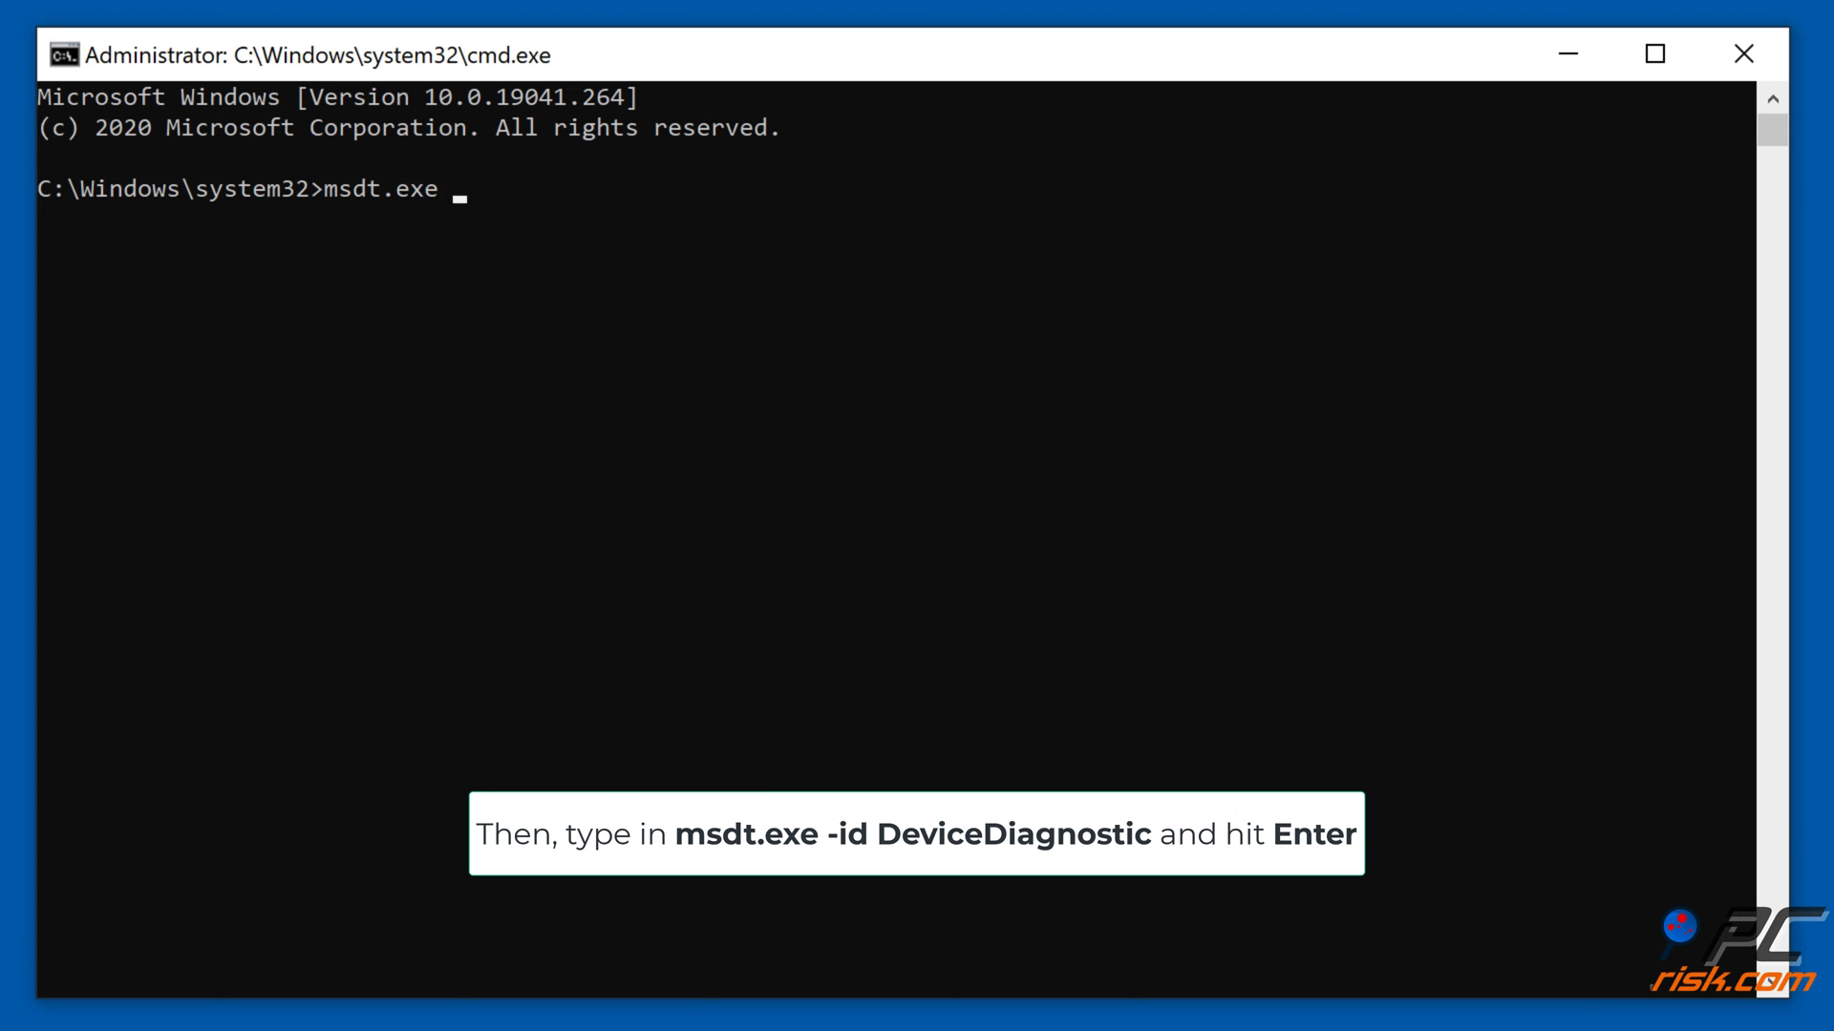
type("-id devicediagnostic")
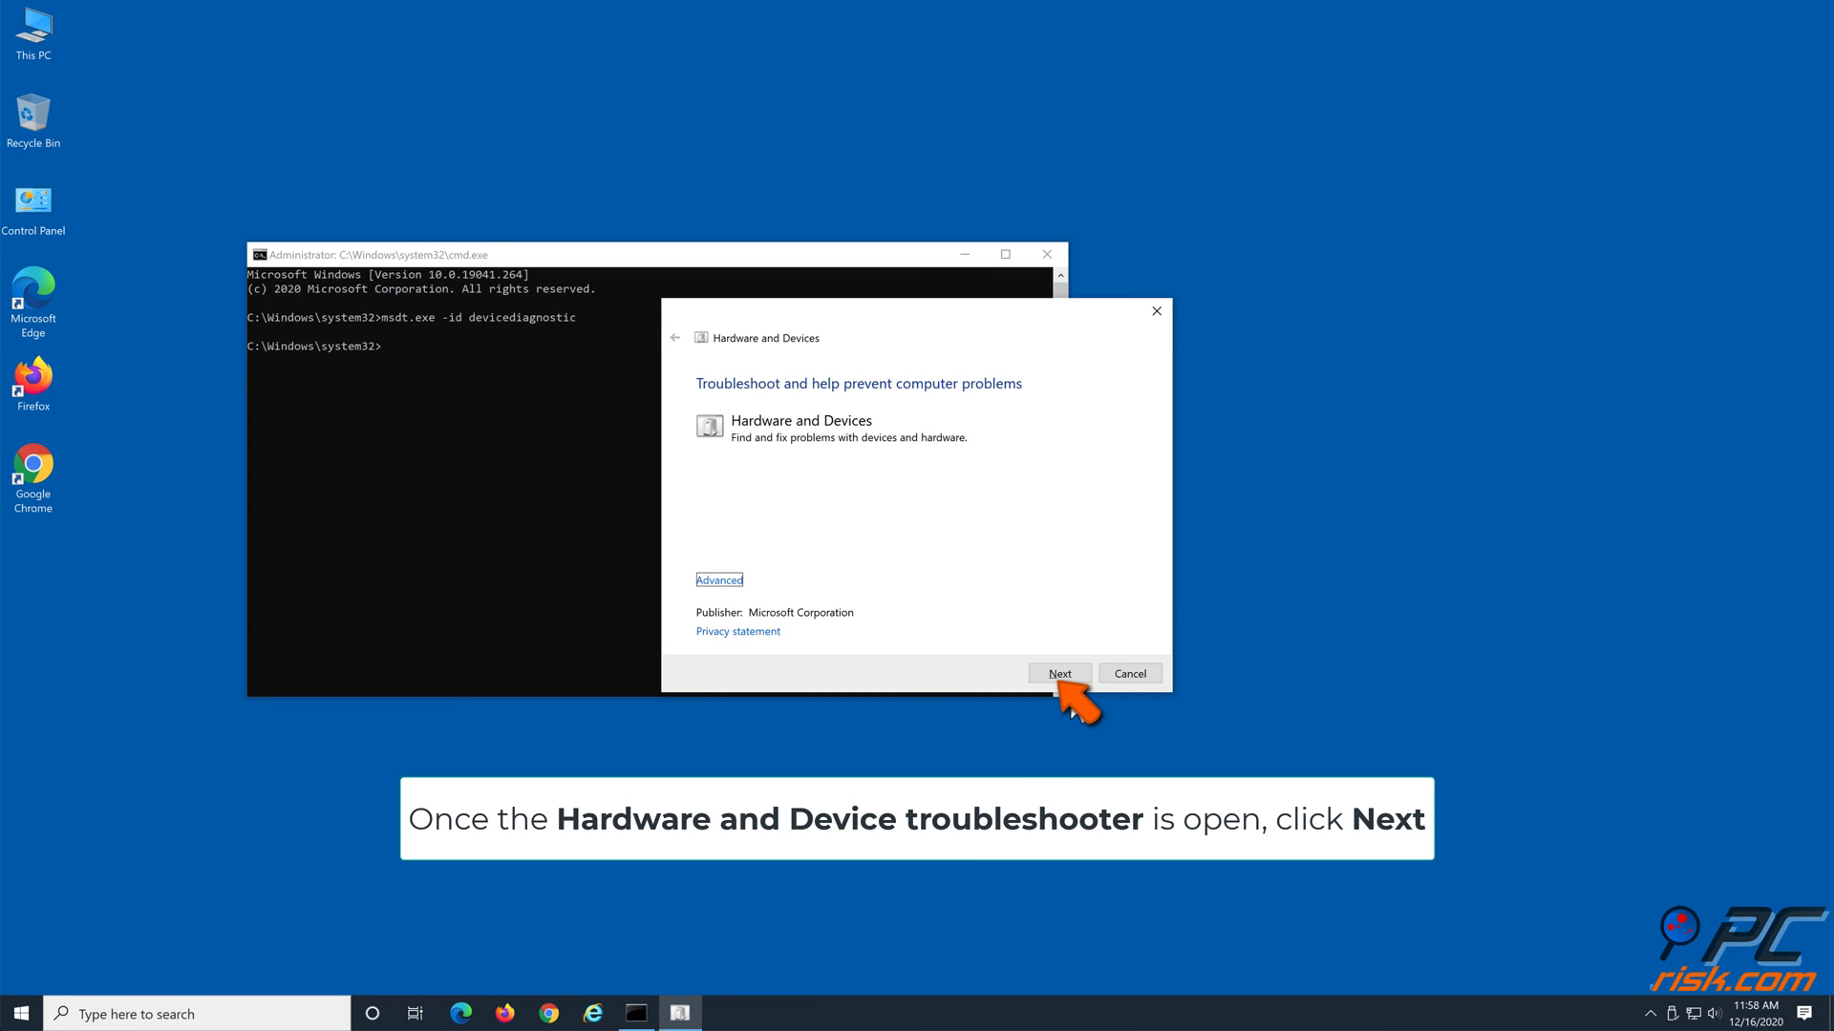
Step: Run the Hardware and Devices scan, apply the suggested fix, then close the troubleshooter and Command Prompt
left_click(1058, 674)
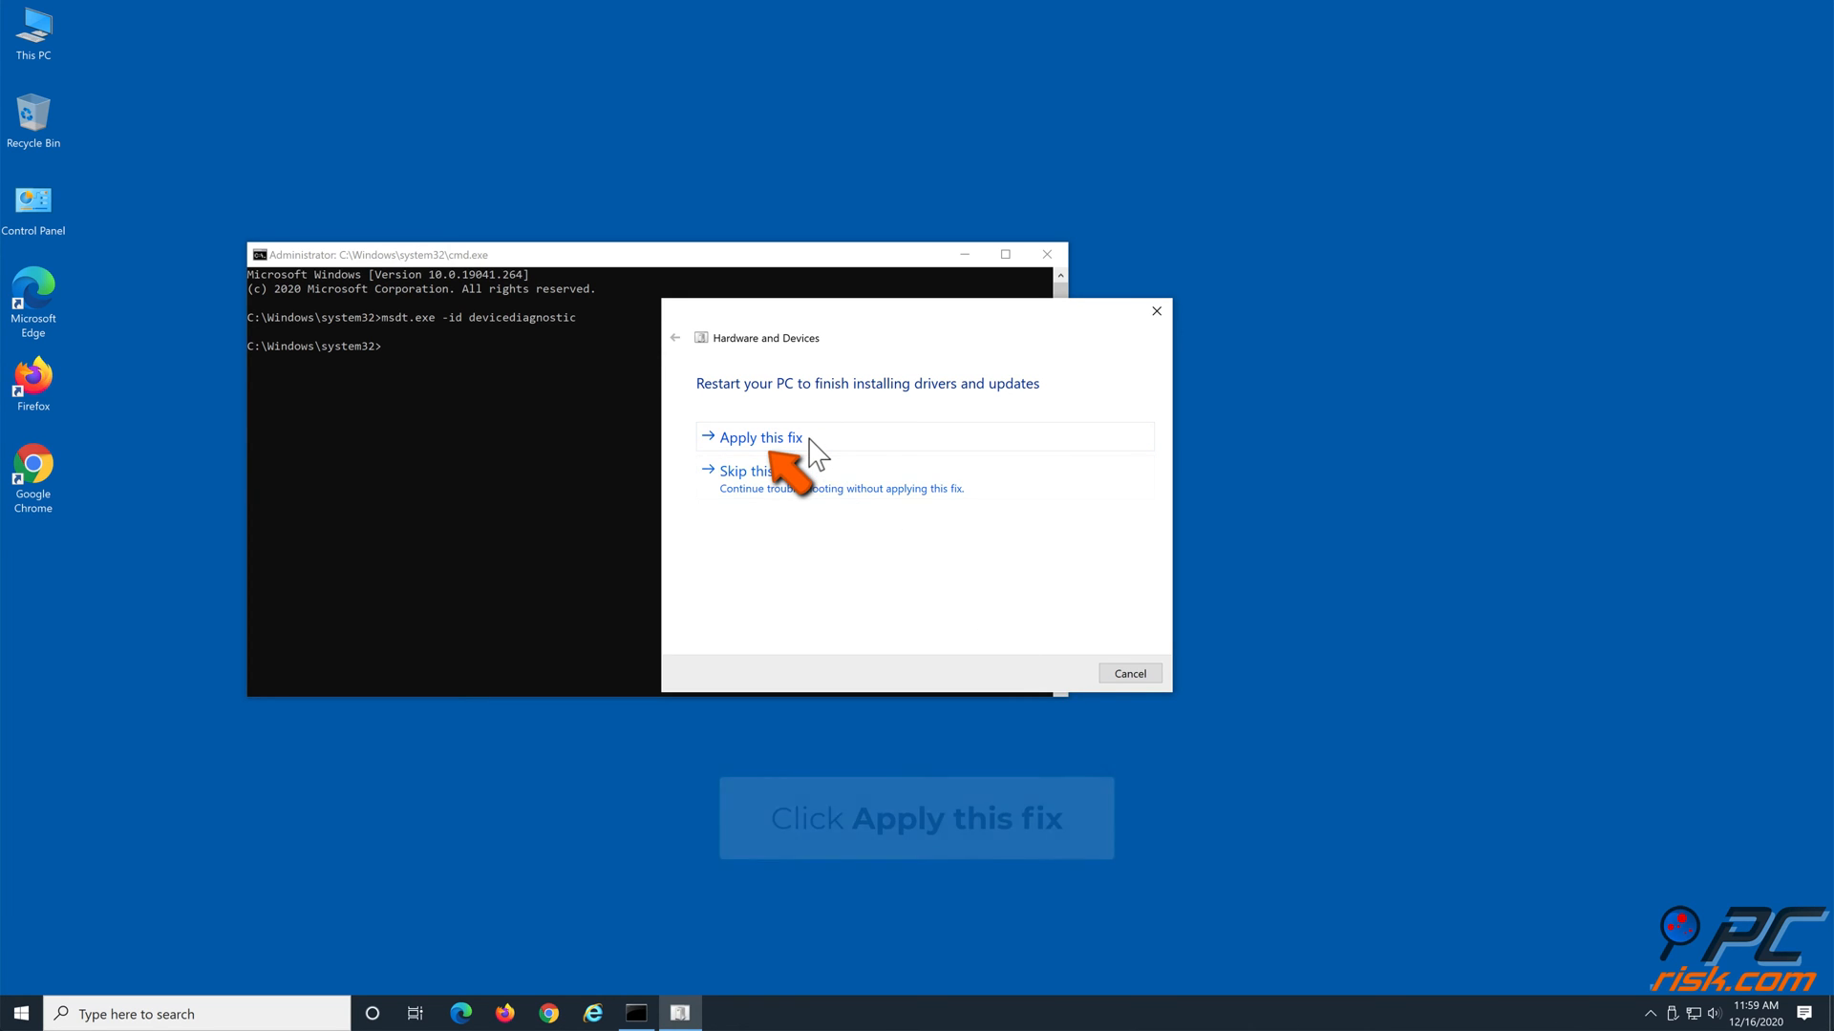
left_click(758, 436)
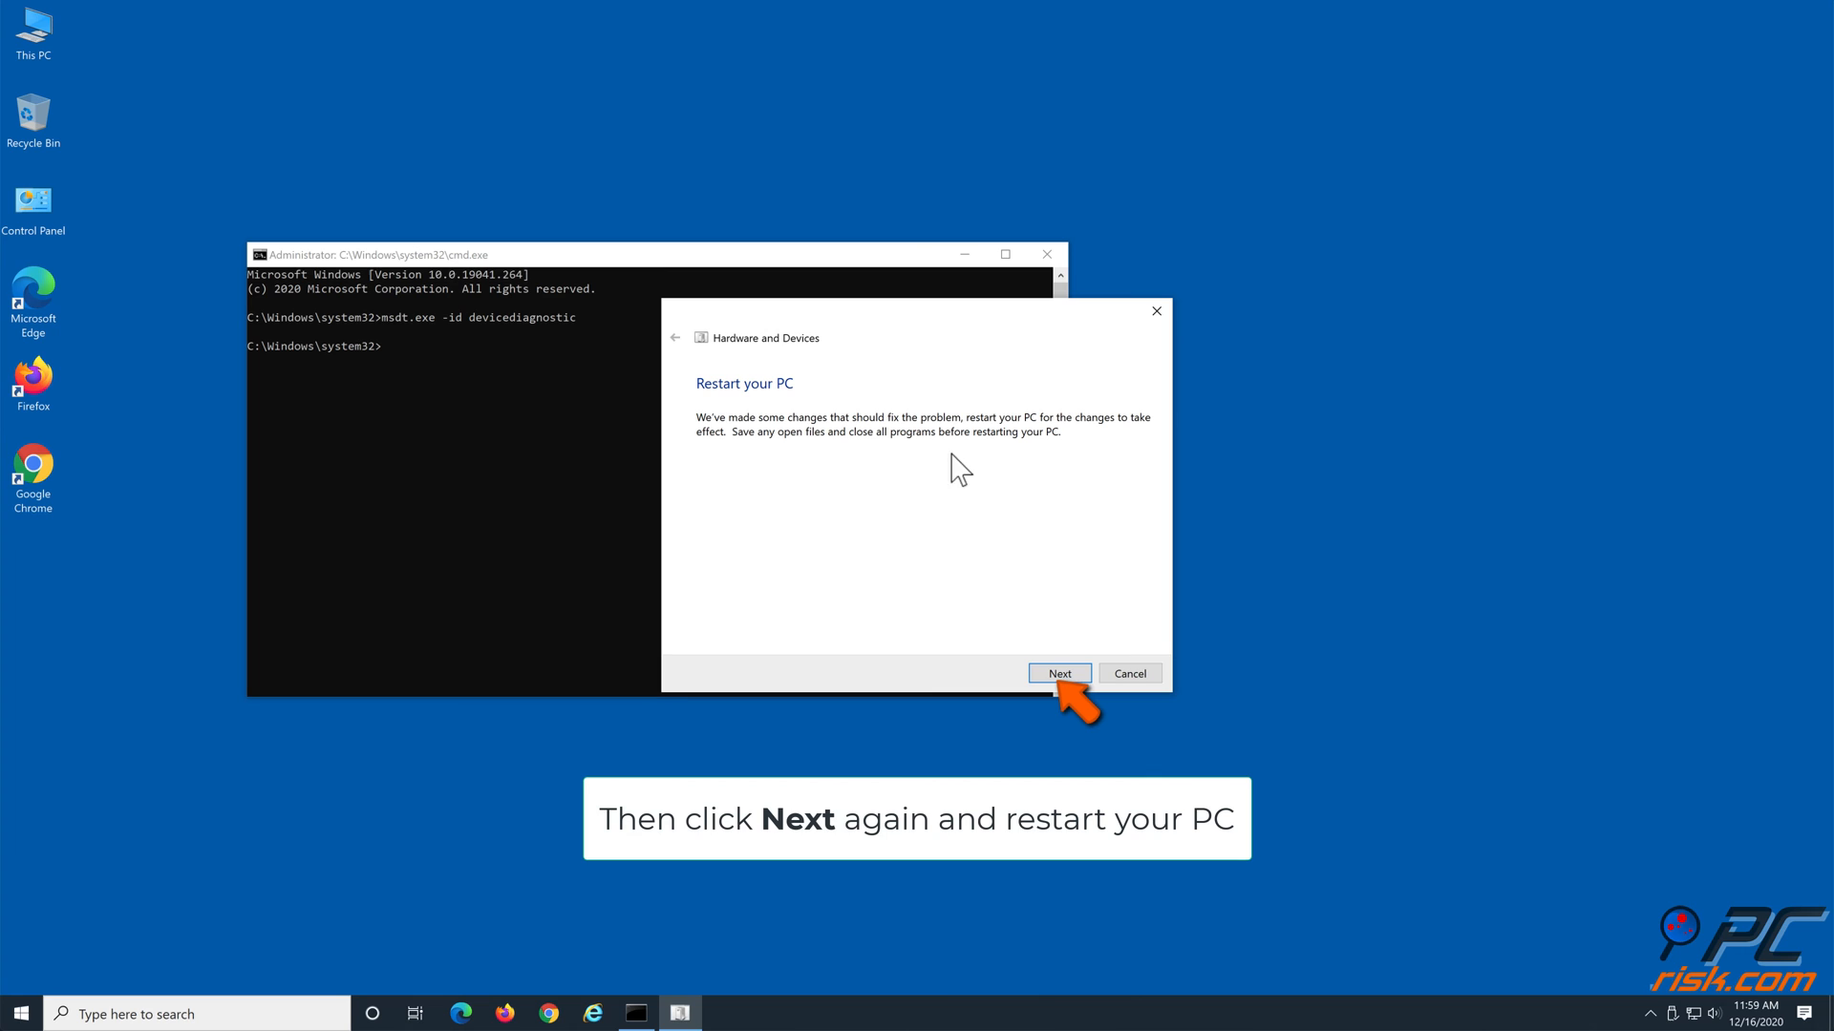
left_click(1059, 674)
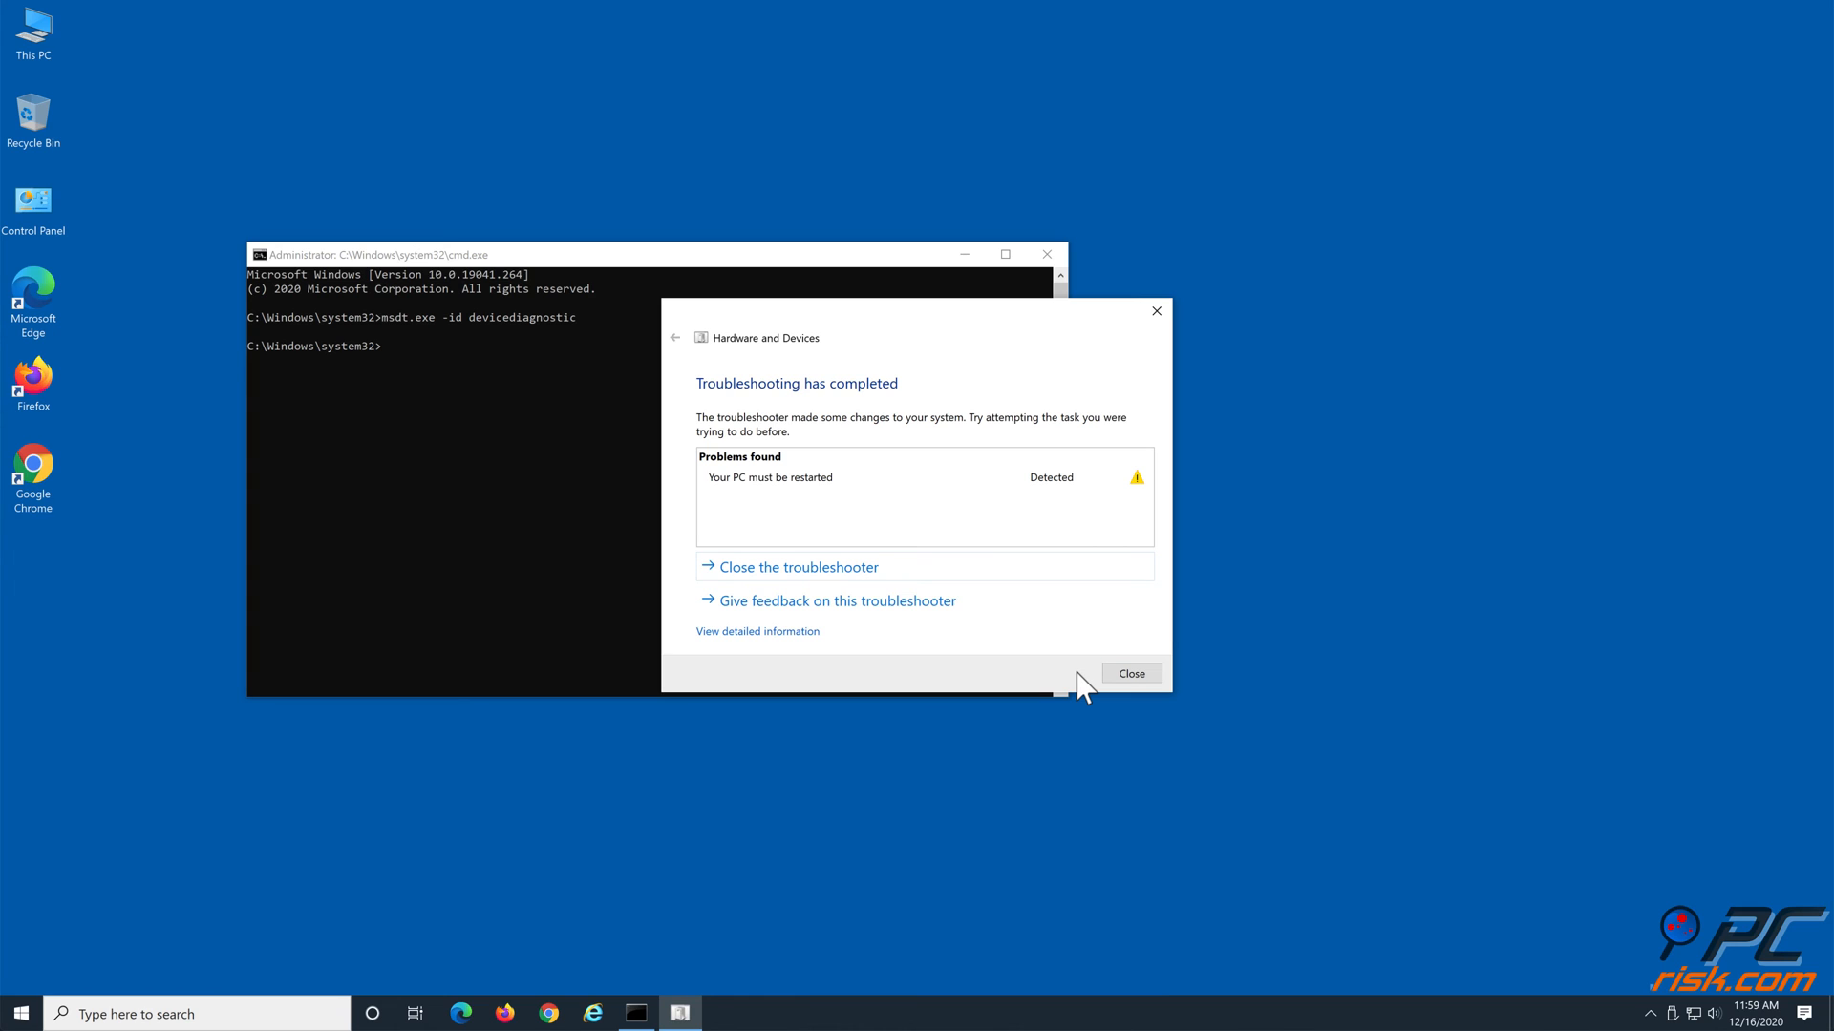
mouse_move(956, 617)
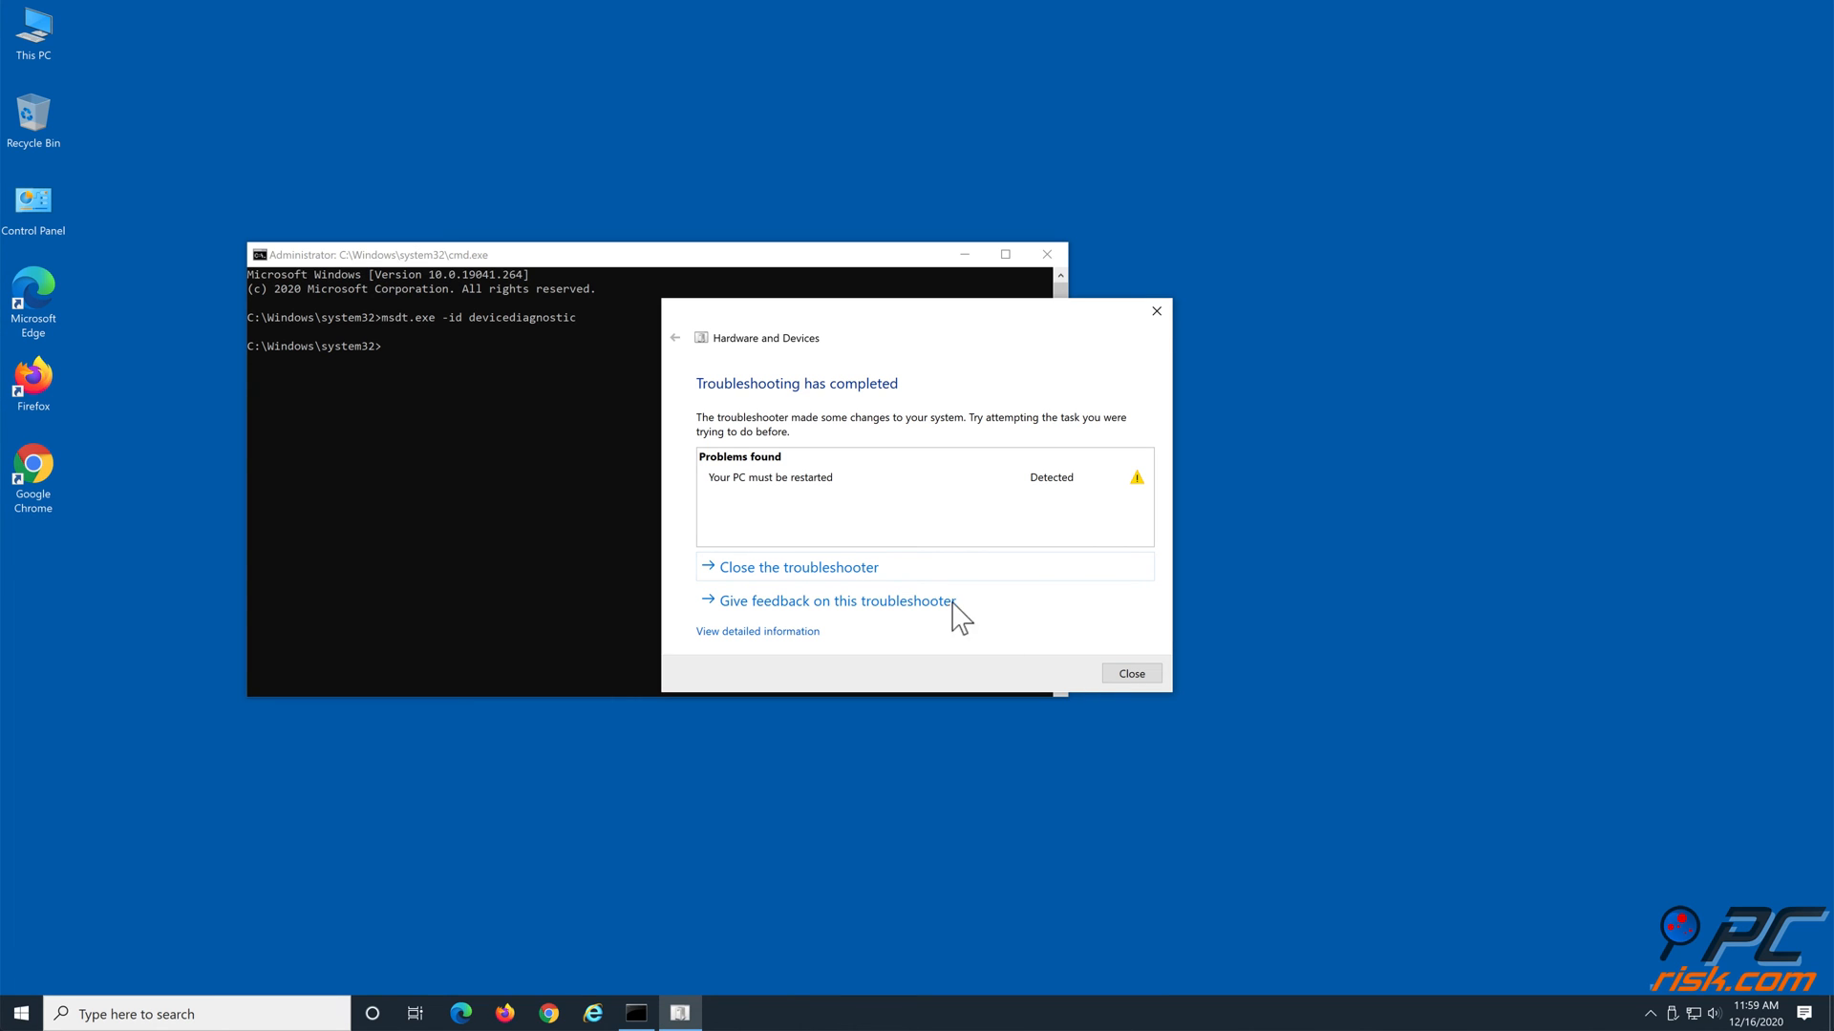
left_click(1129, 672)
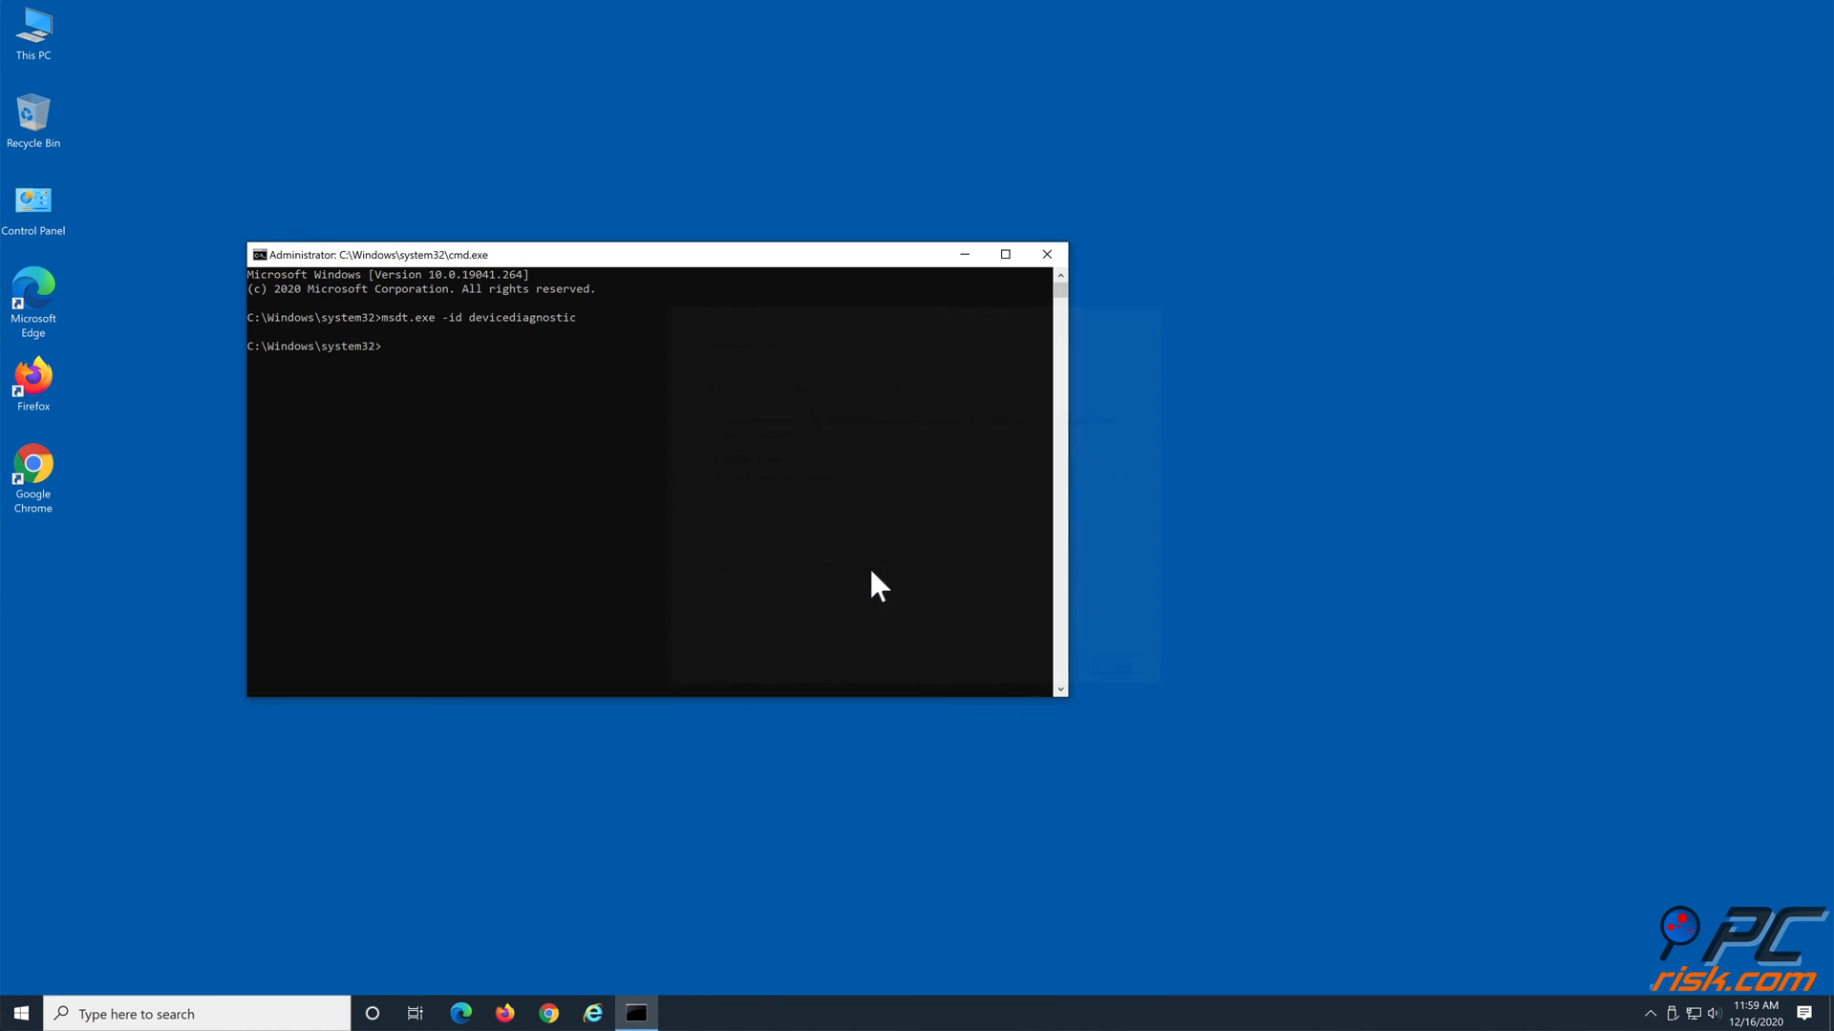
mouse_move(1044, 254)
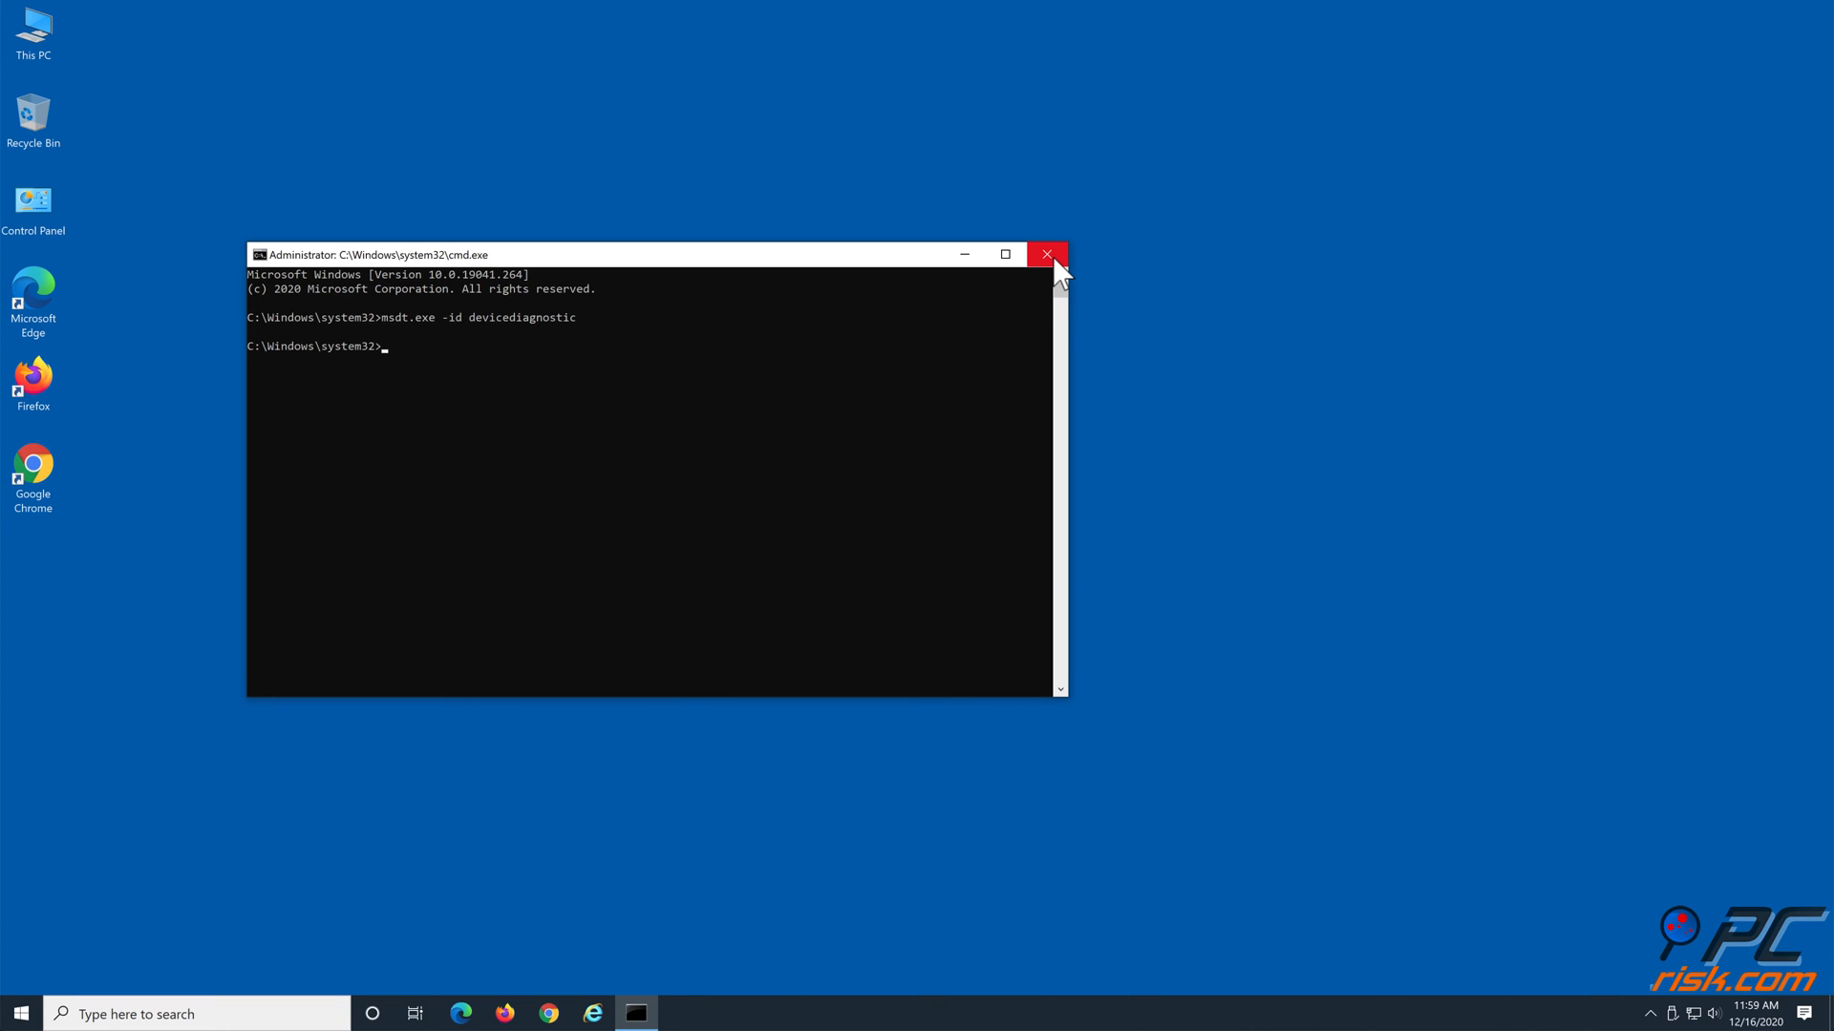
left_click(1045, 254)
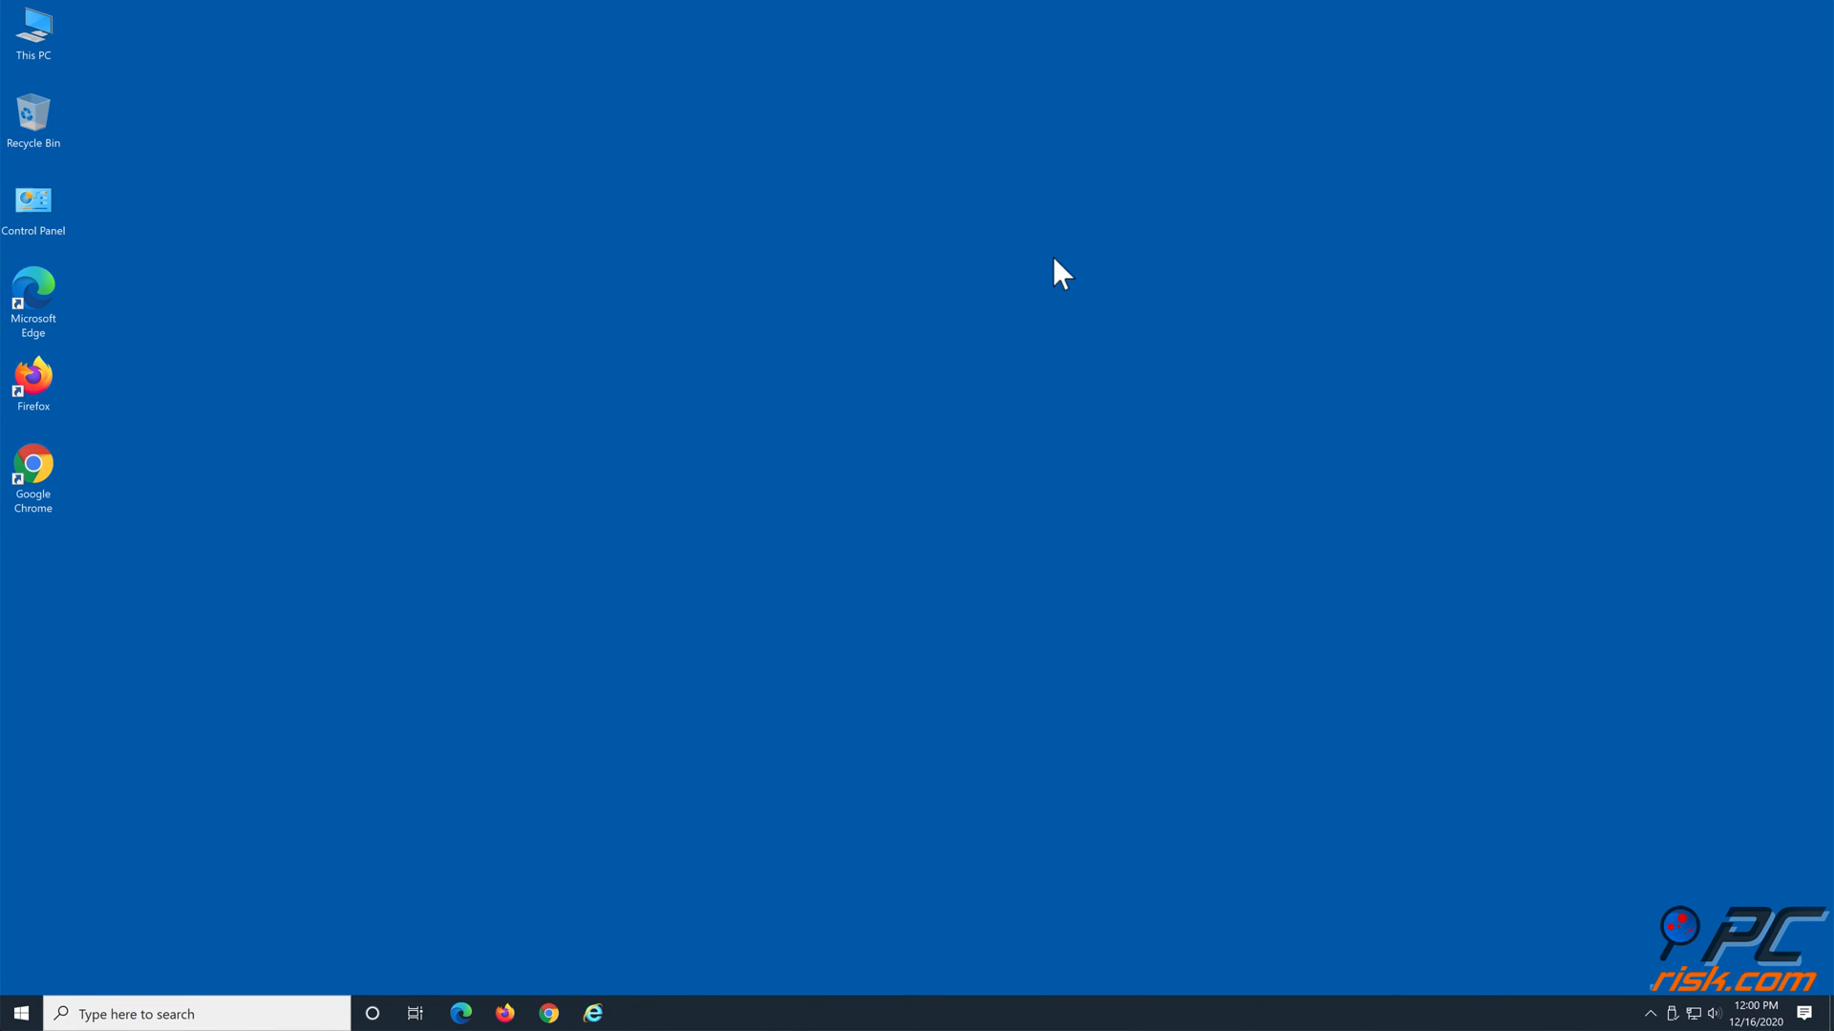
Step: Restart the PC from the Start menu's power options
left_click(19, 1013)
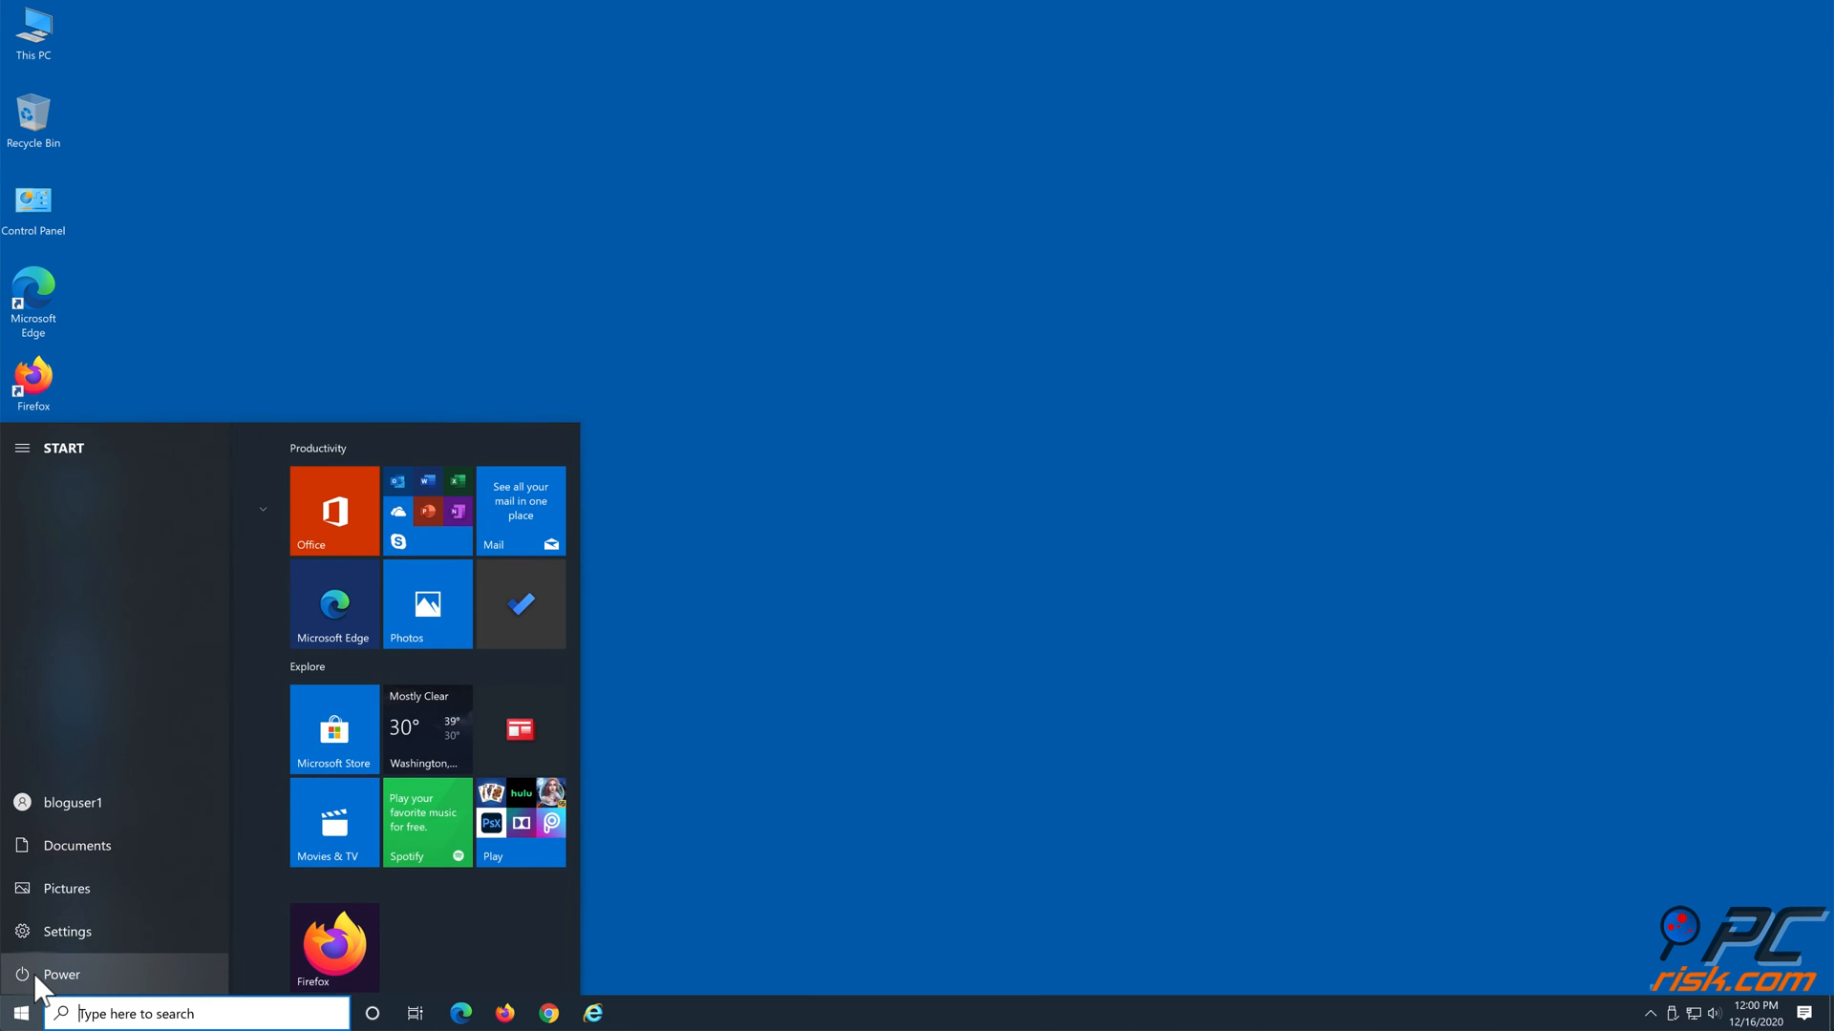
left_click(61, 974)
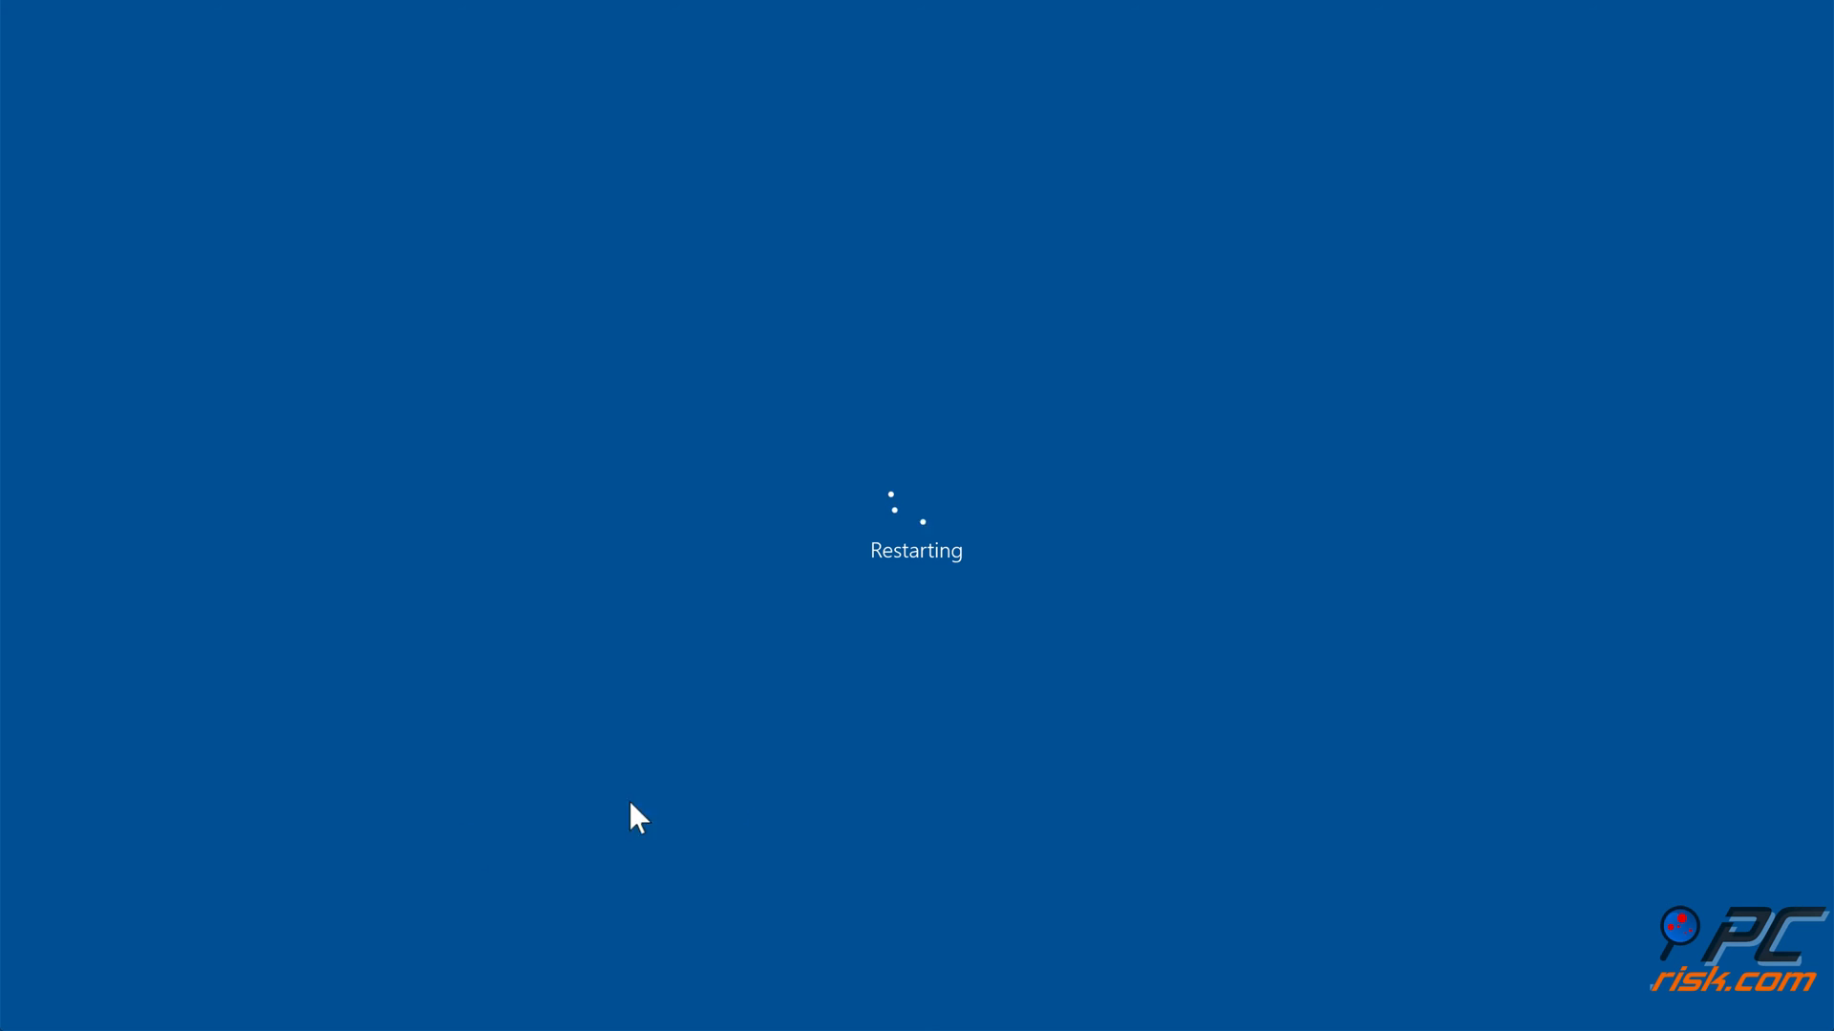
mouse_move(951, 810)
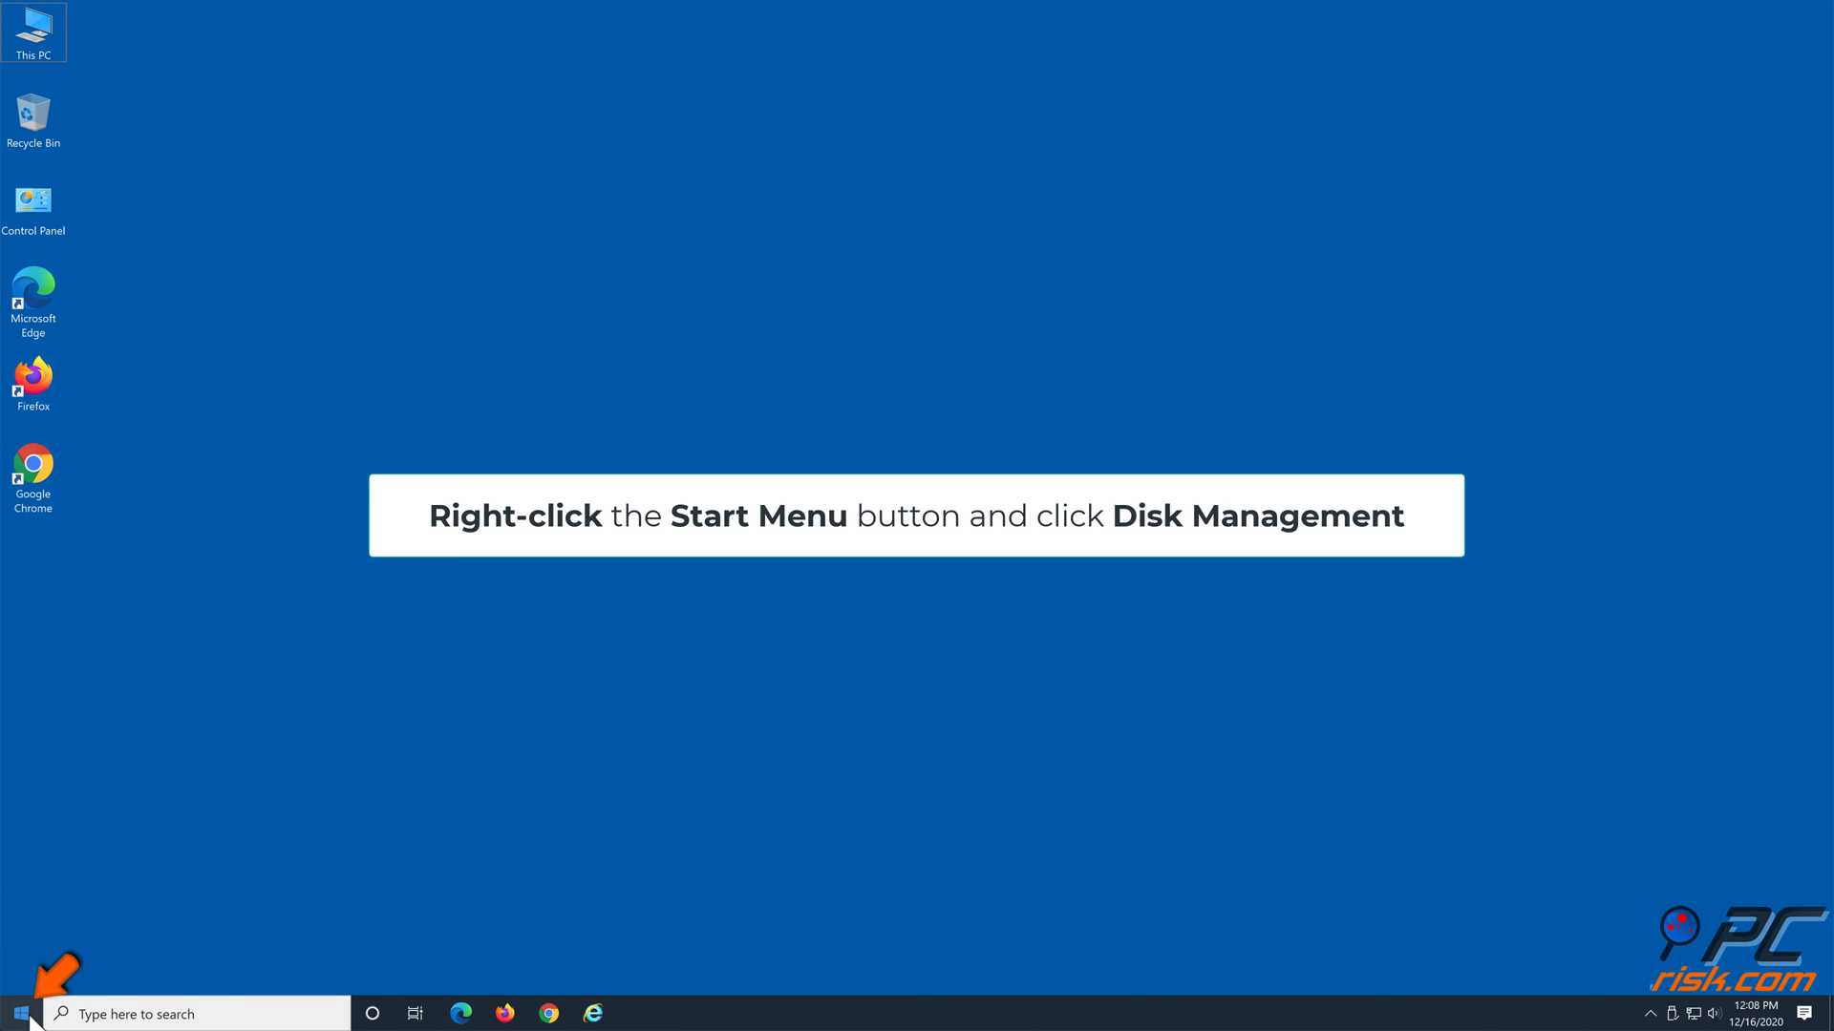
Step: Eject the KINGSTON (F:) disk in Disk Management from the Start right-click menu, then close it
right_click(17, 1012)
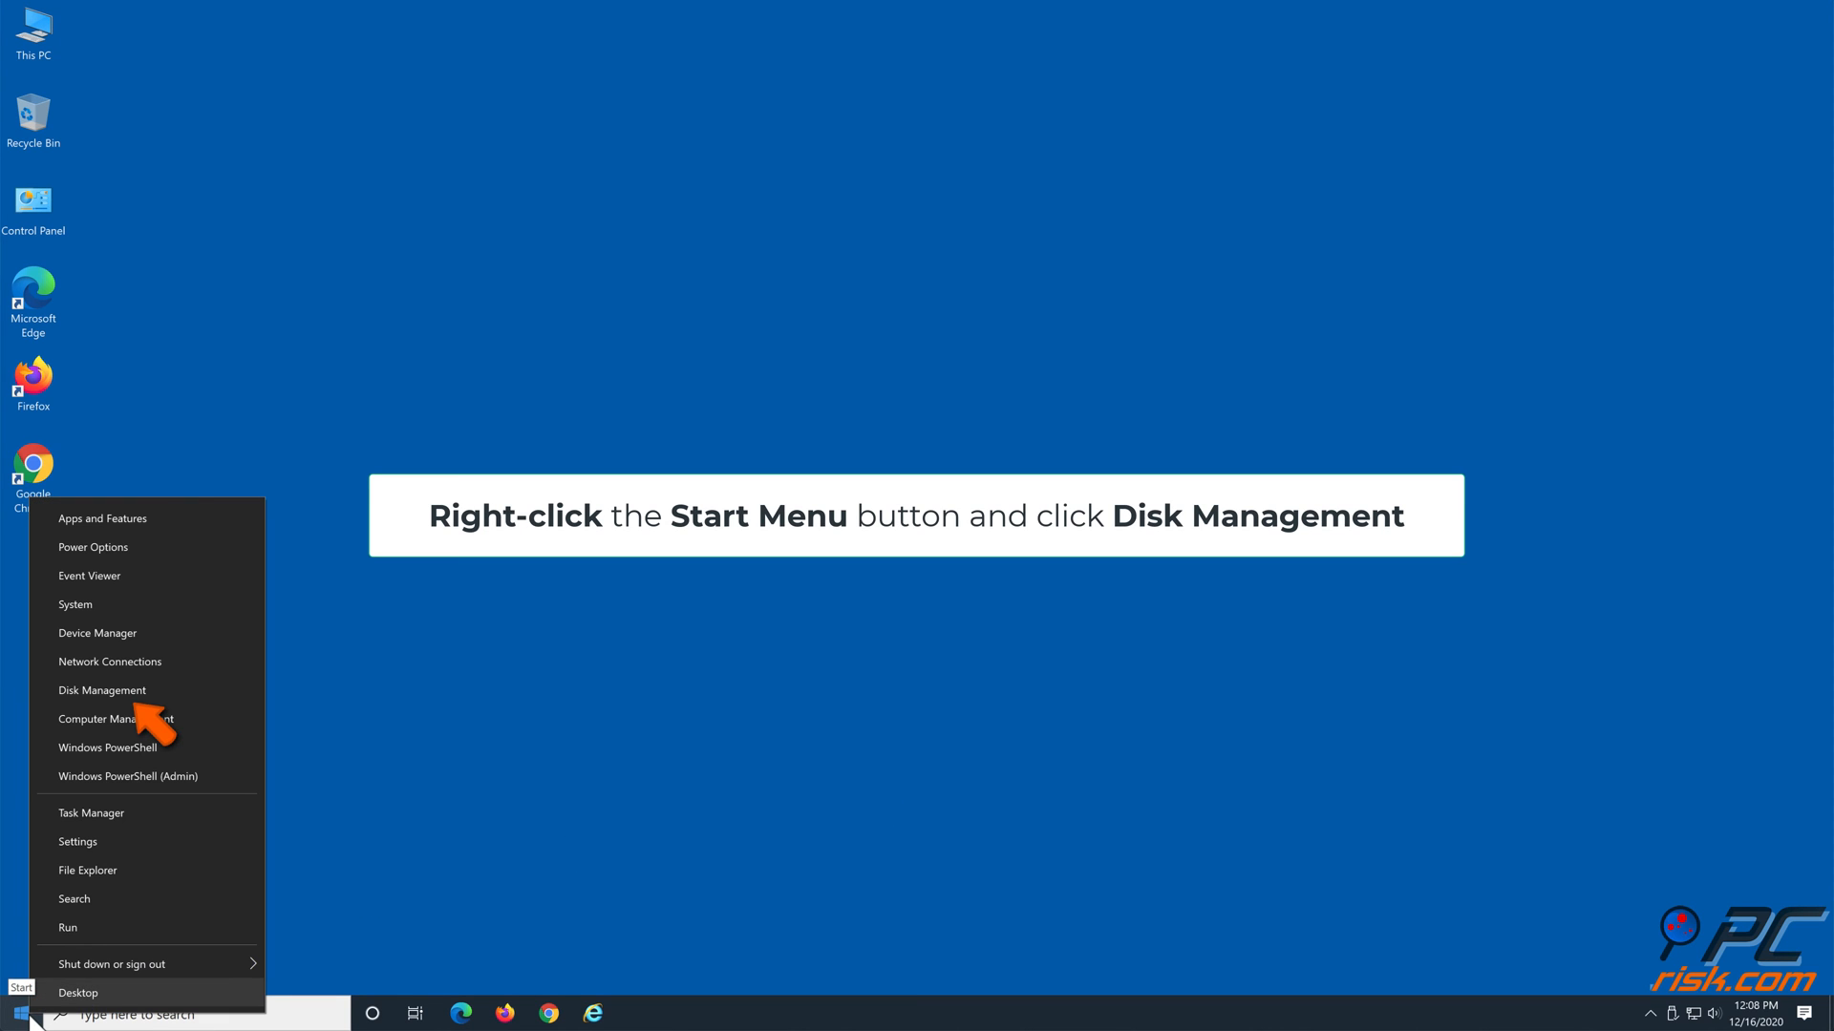
mouse_move(103, 690)
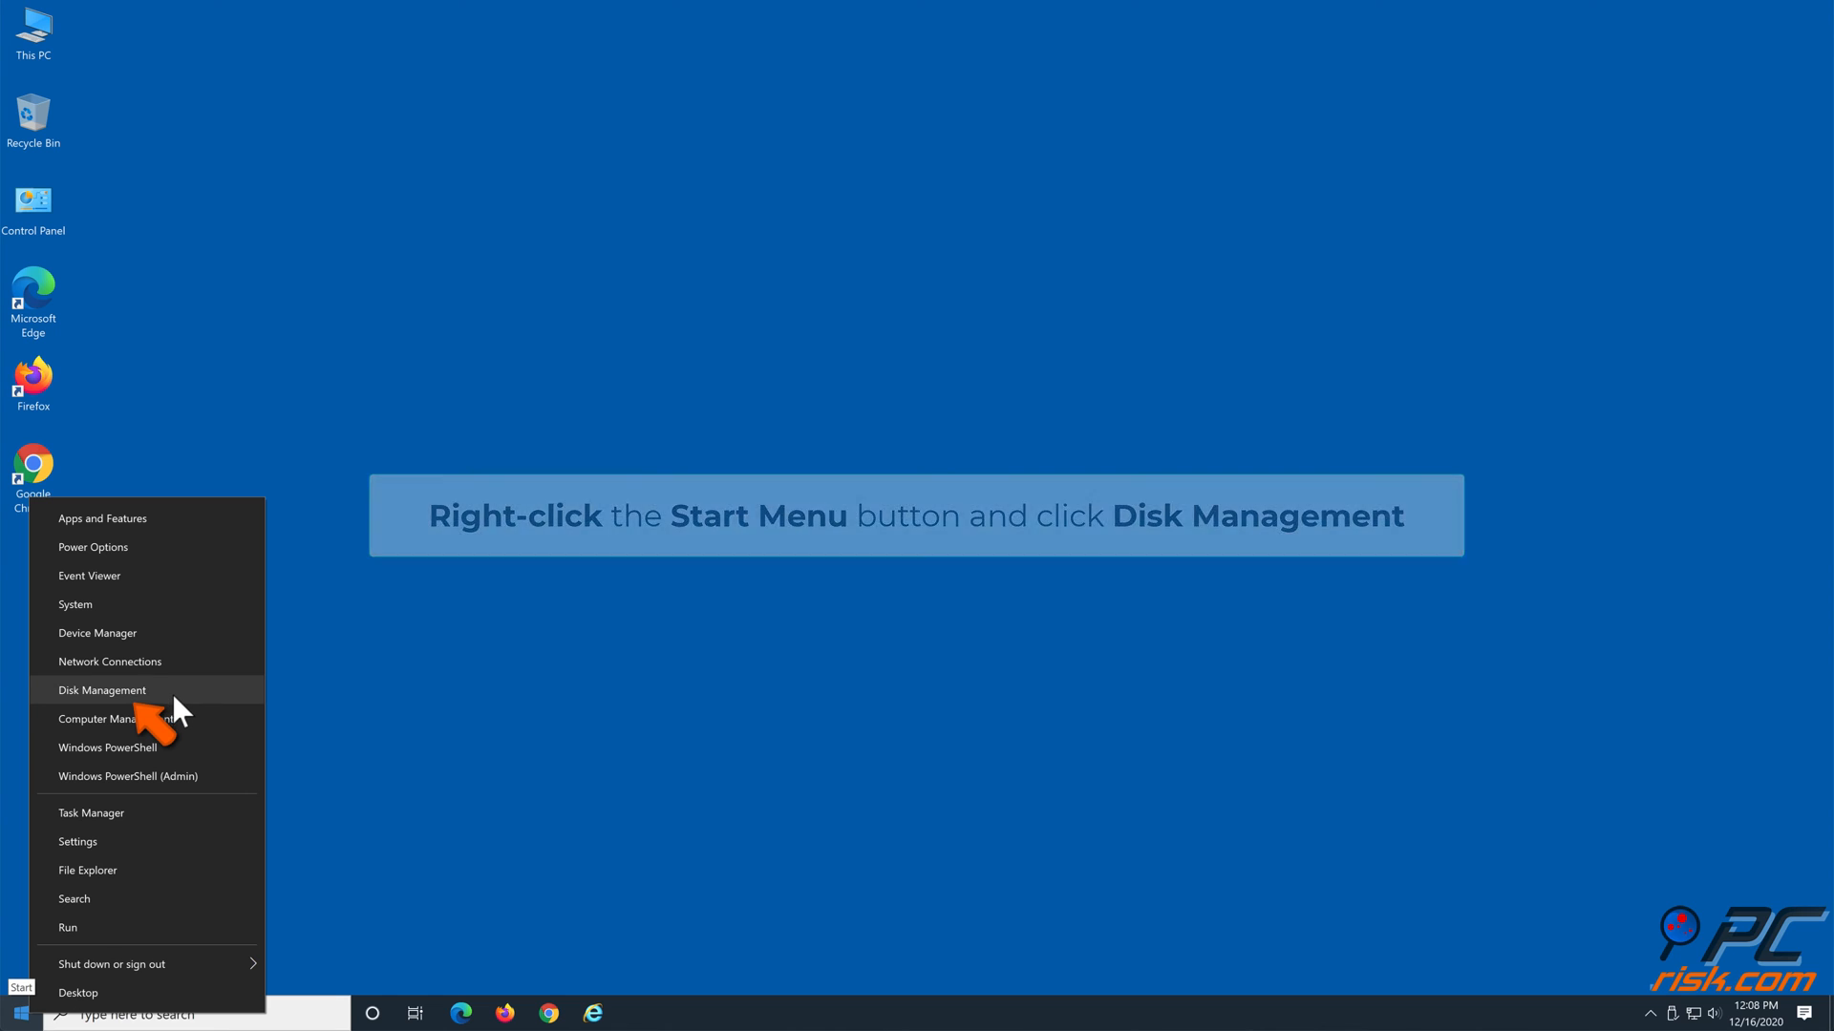
left_click(103, 690)
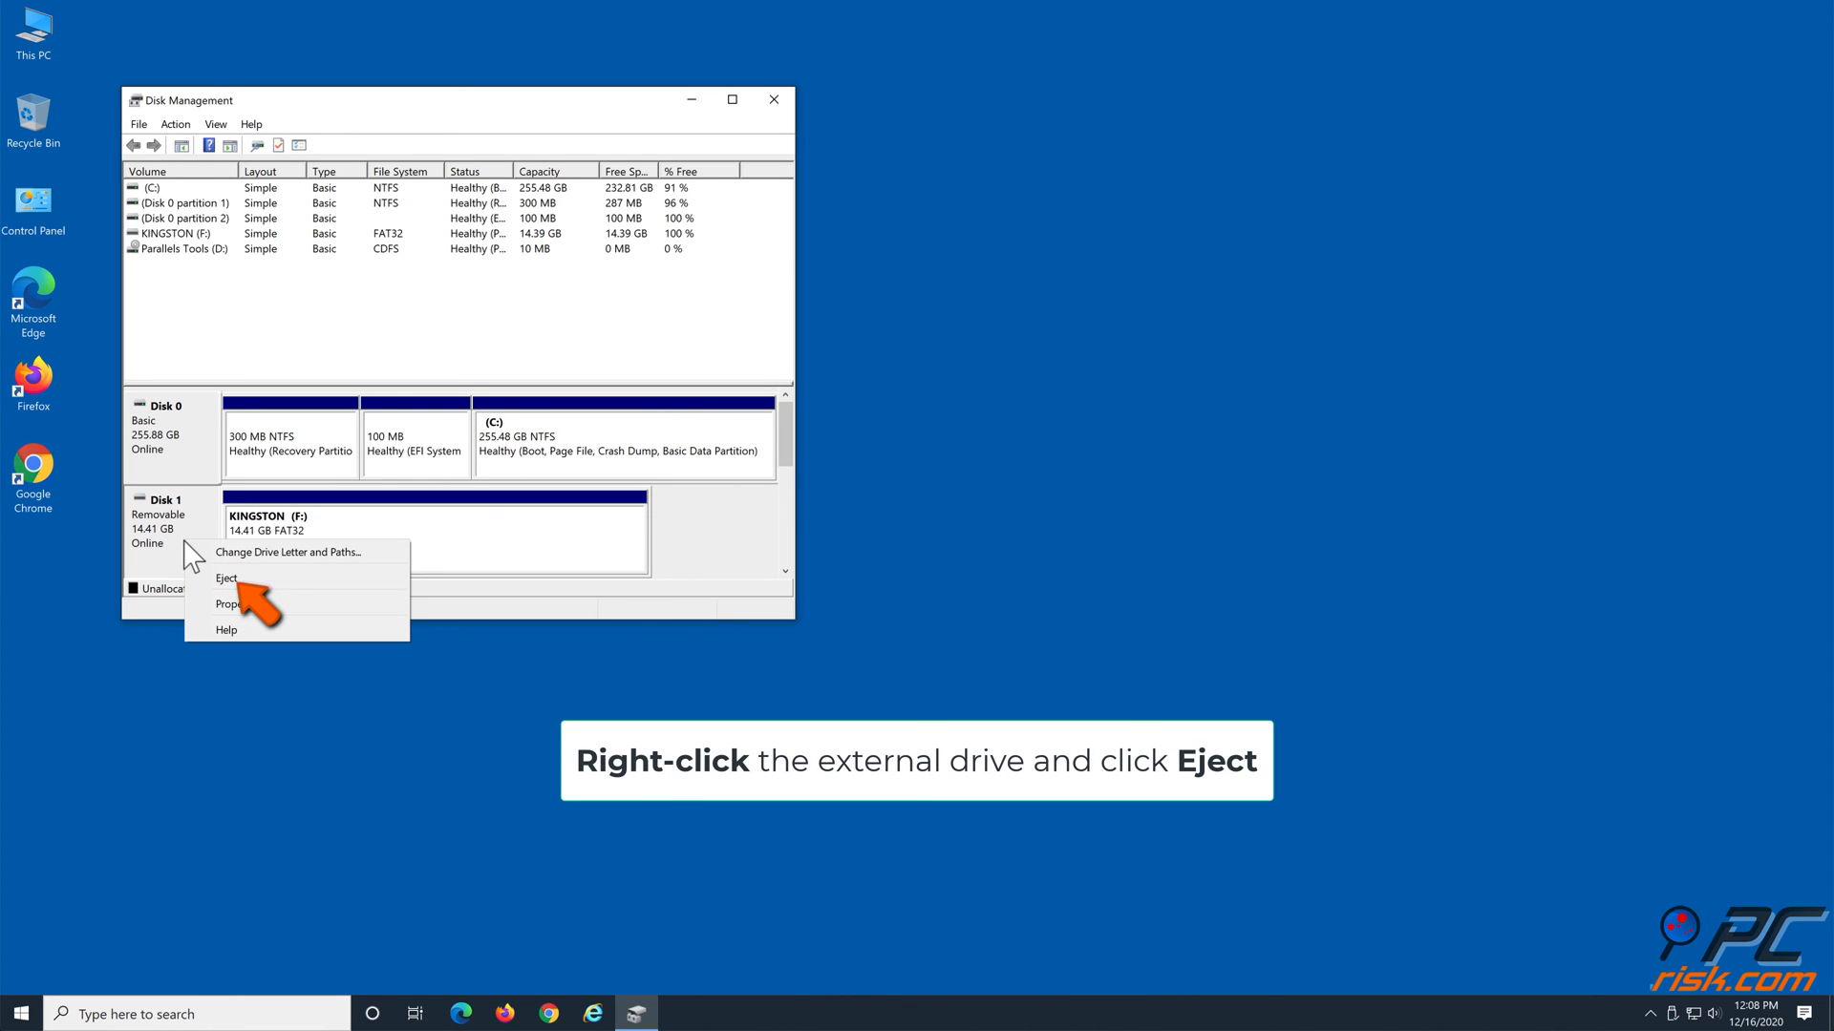
mouse_move(246, 577)
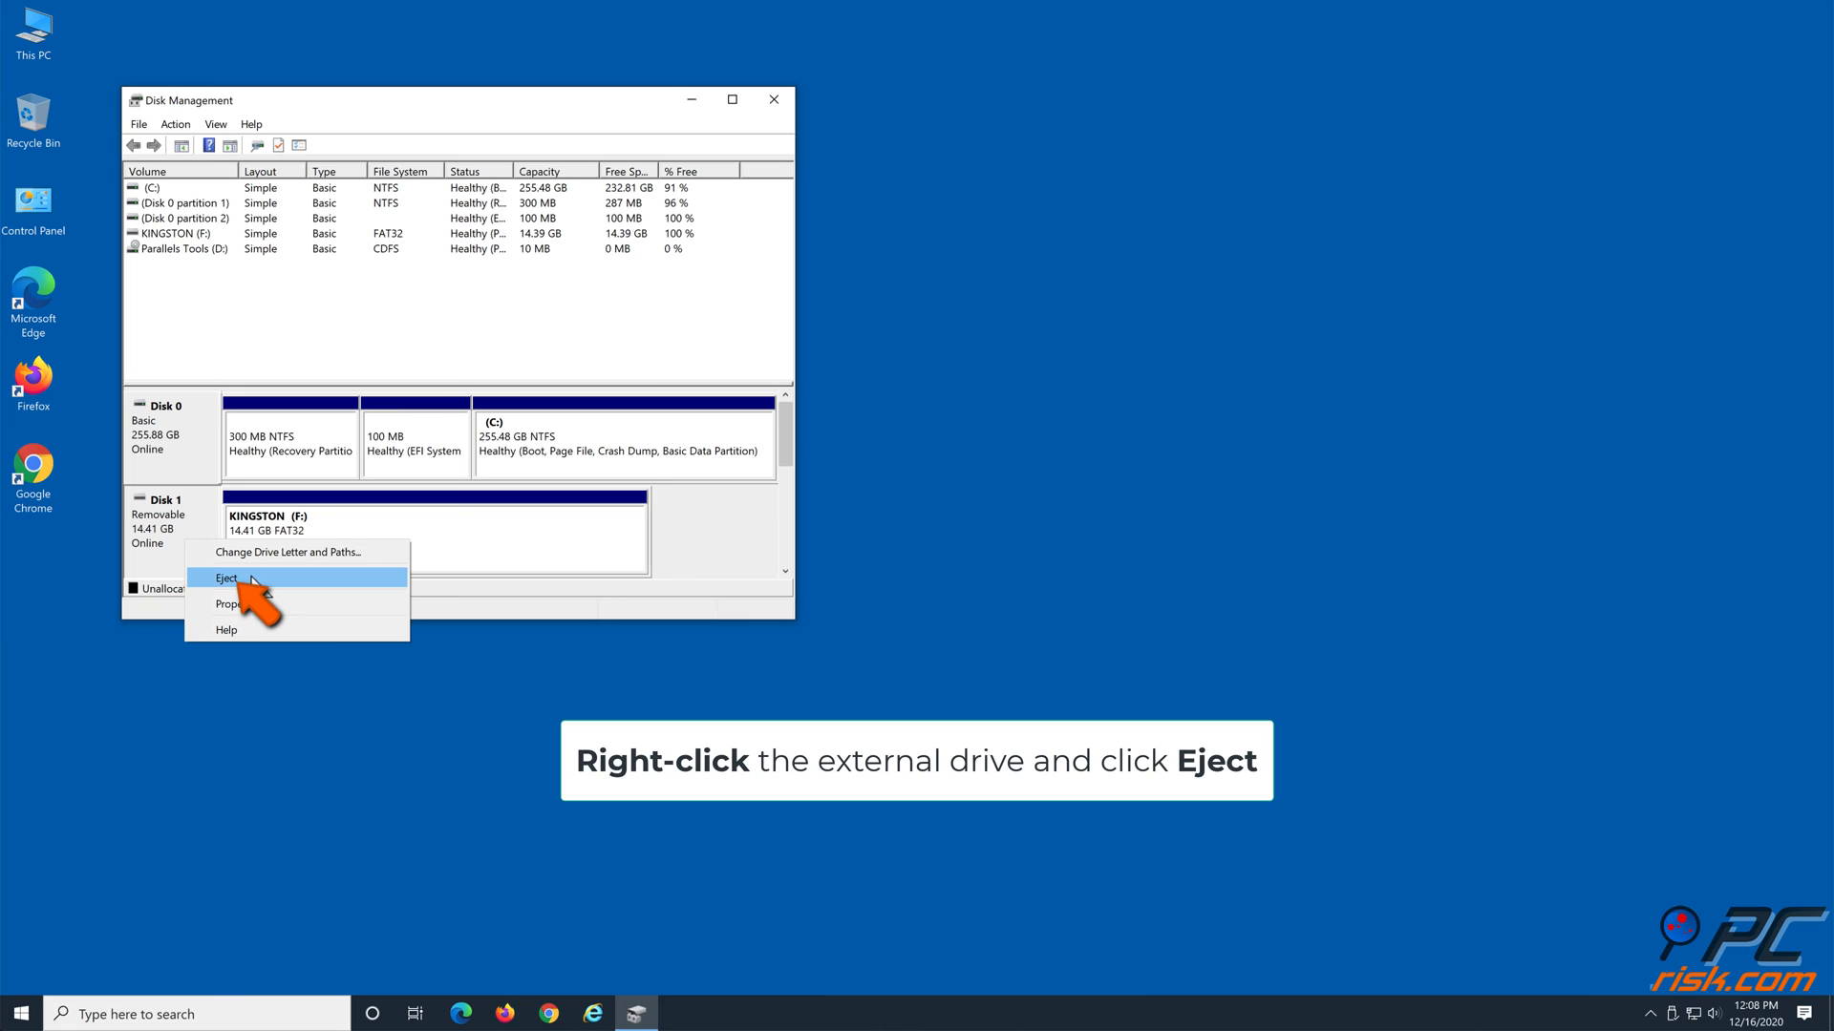
left_click(227, 576)
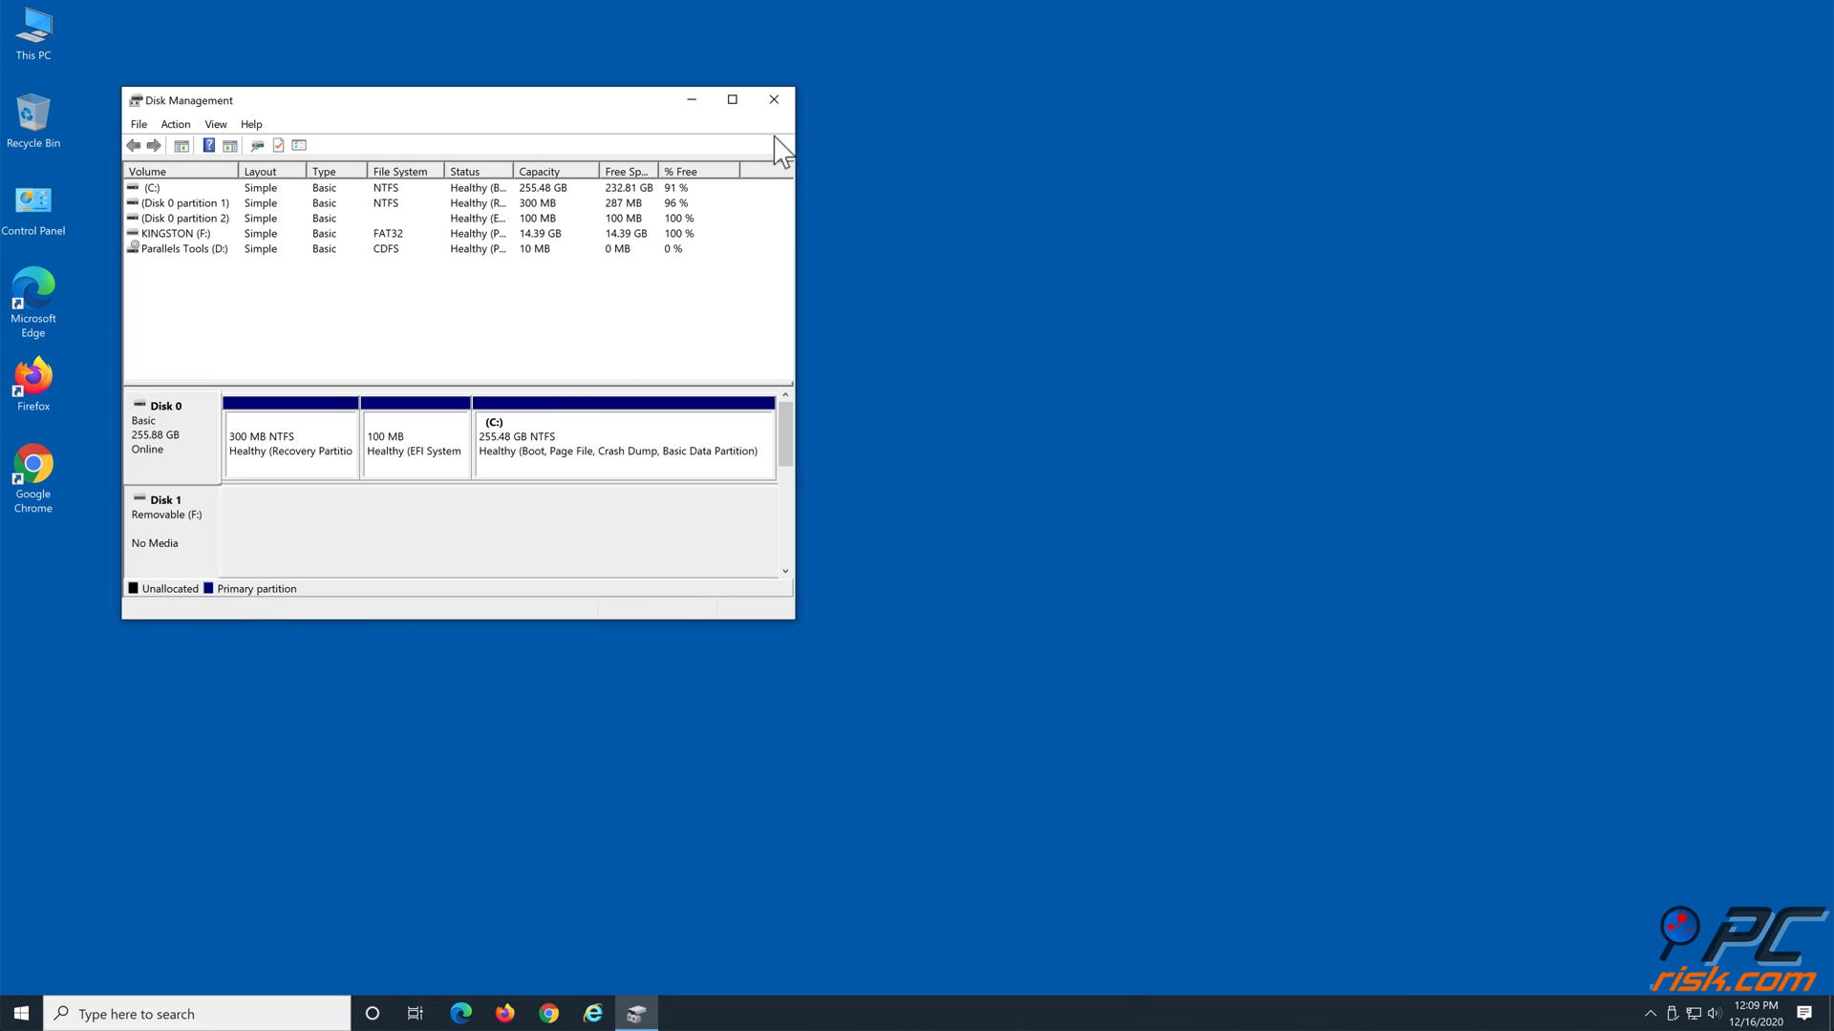
left_click(772, 99)
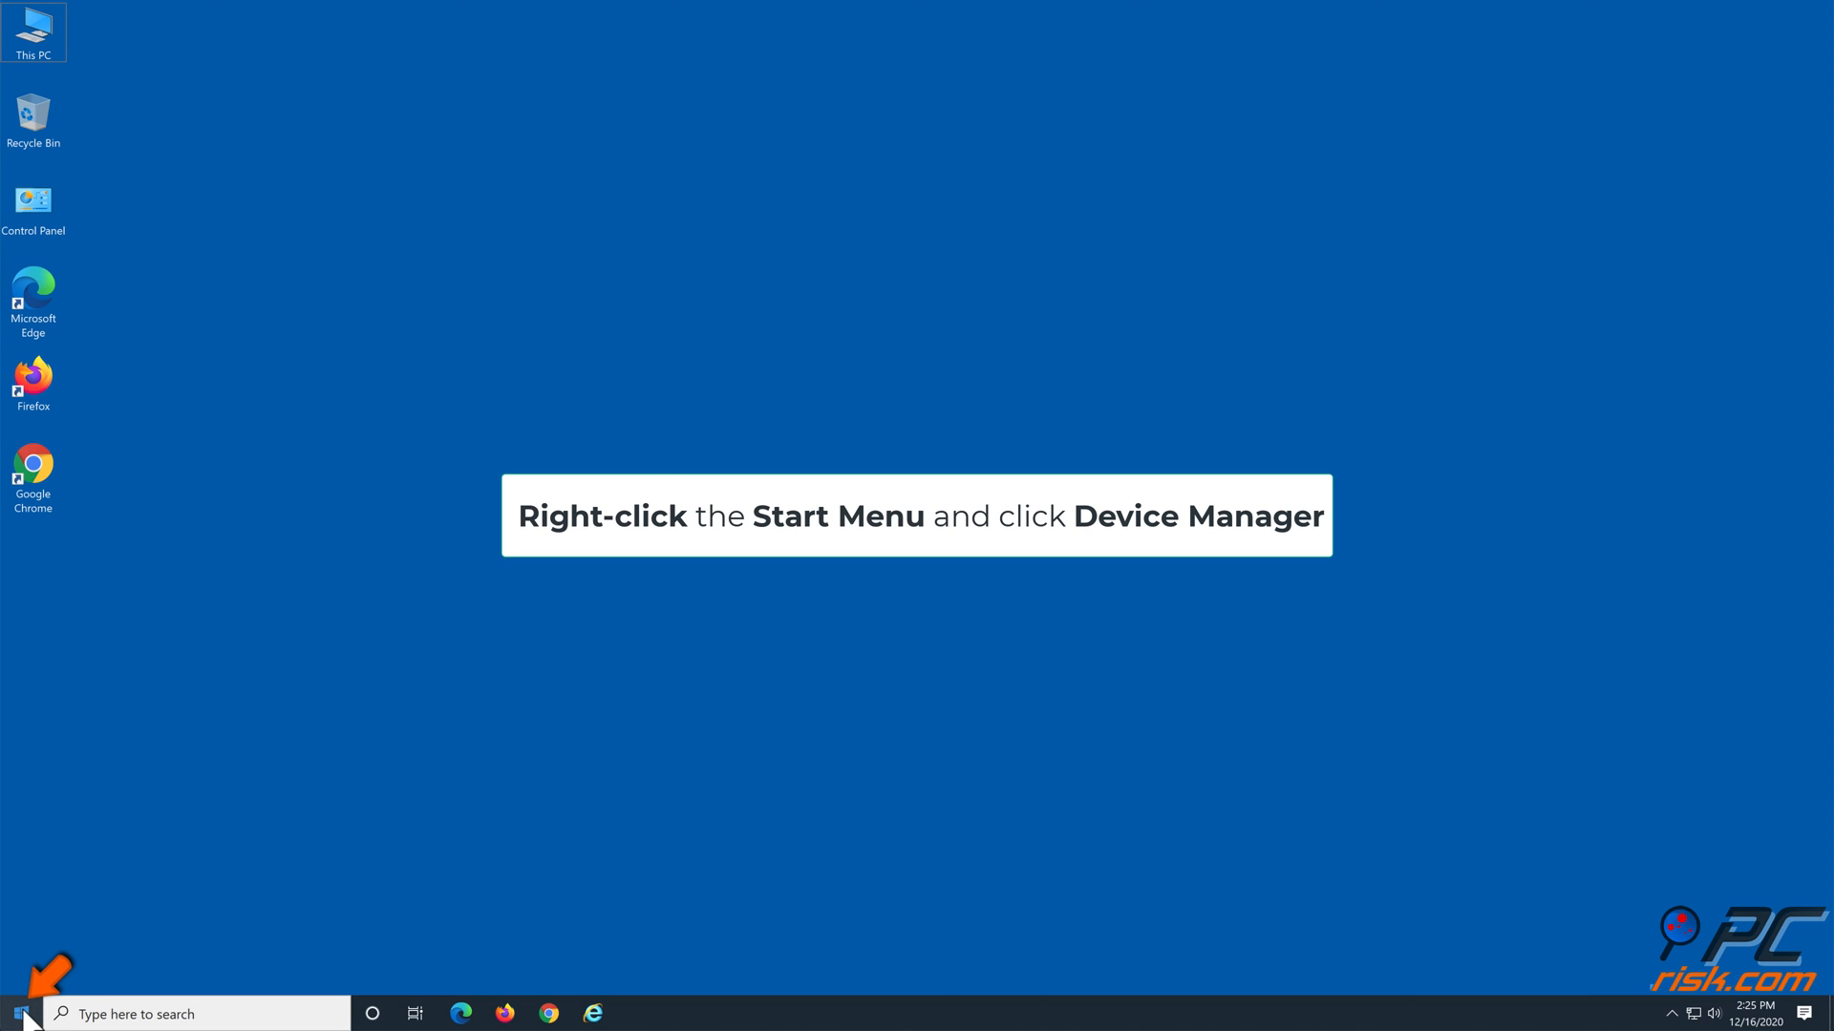
Step: Launch Device Manager from the Start button's right-click menu
right_click(17, 1013)
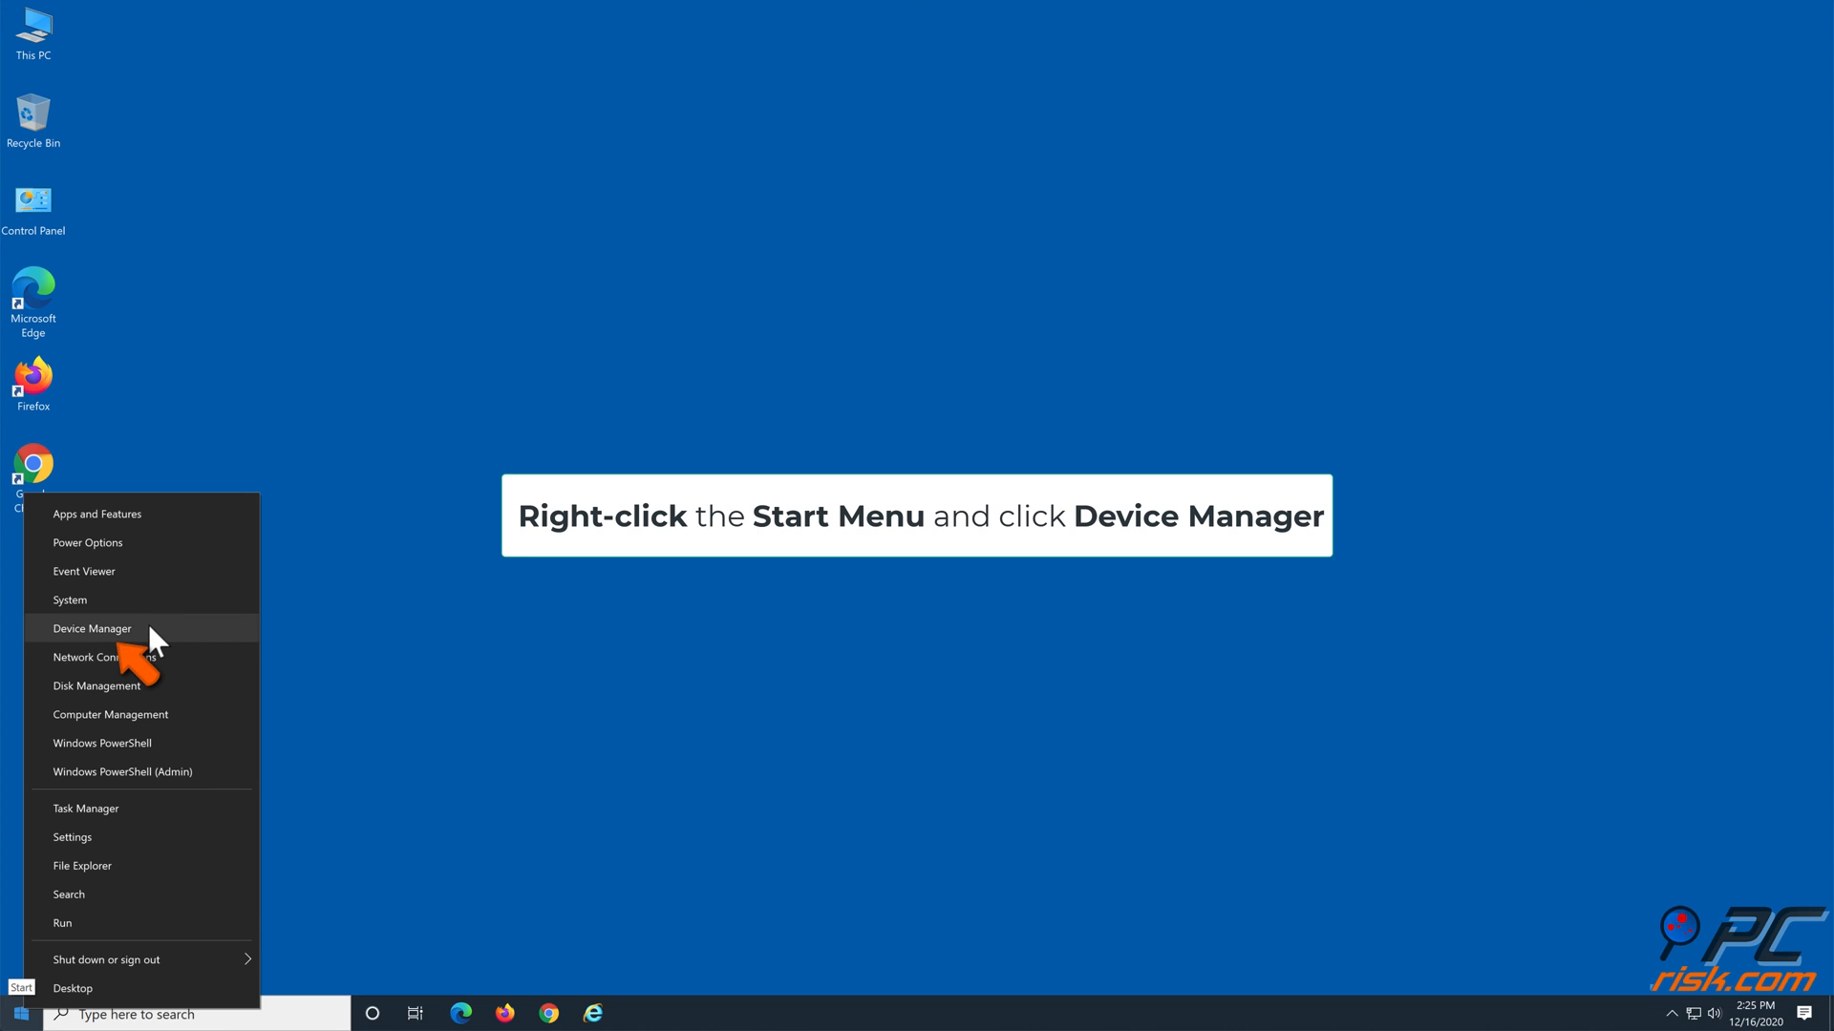
left_click(92, 629)
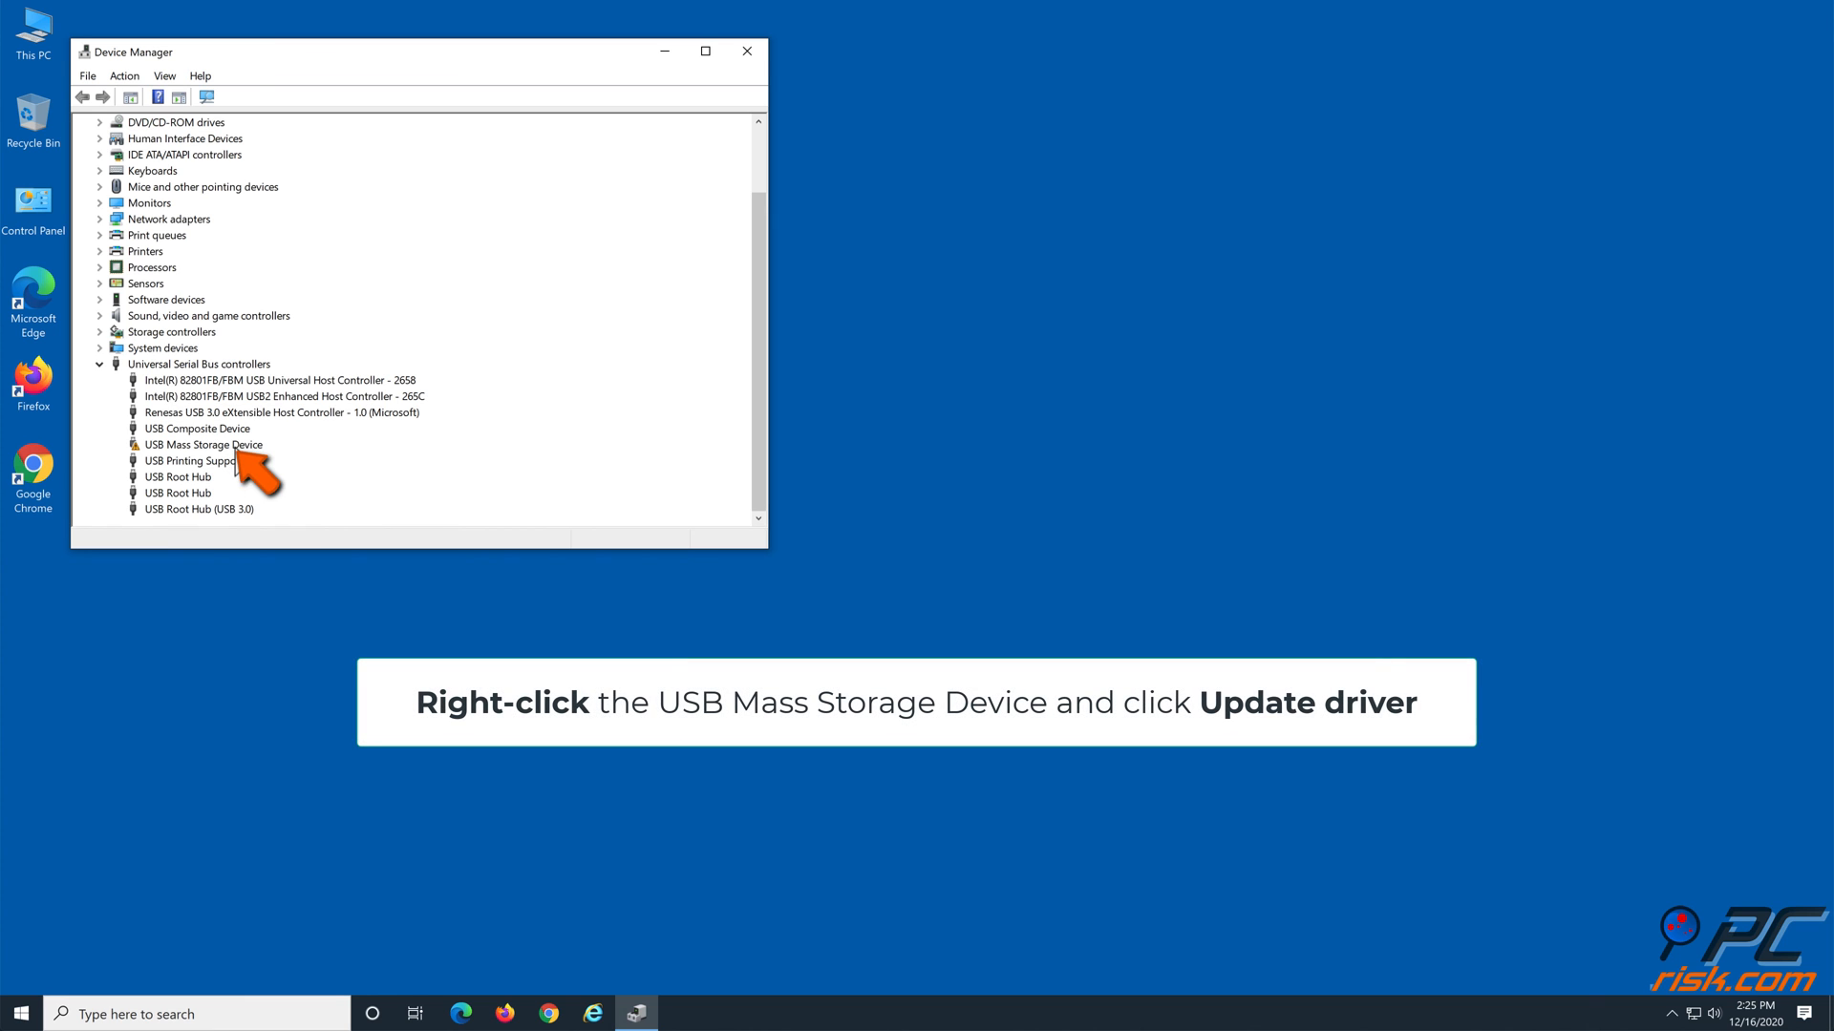
Step: Update the USB Mass Storage Device driver with automatic search, dismiss the result, and close Device Manager
right_click(201, 445)
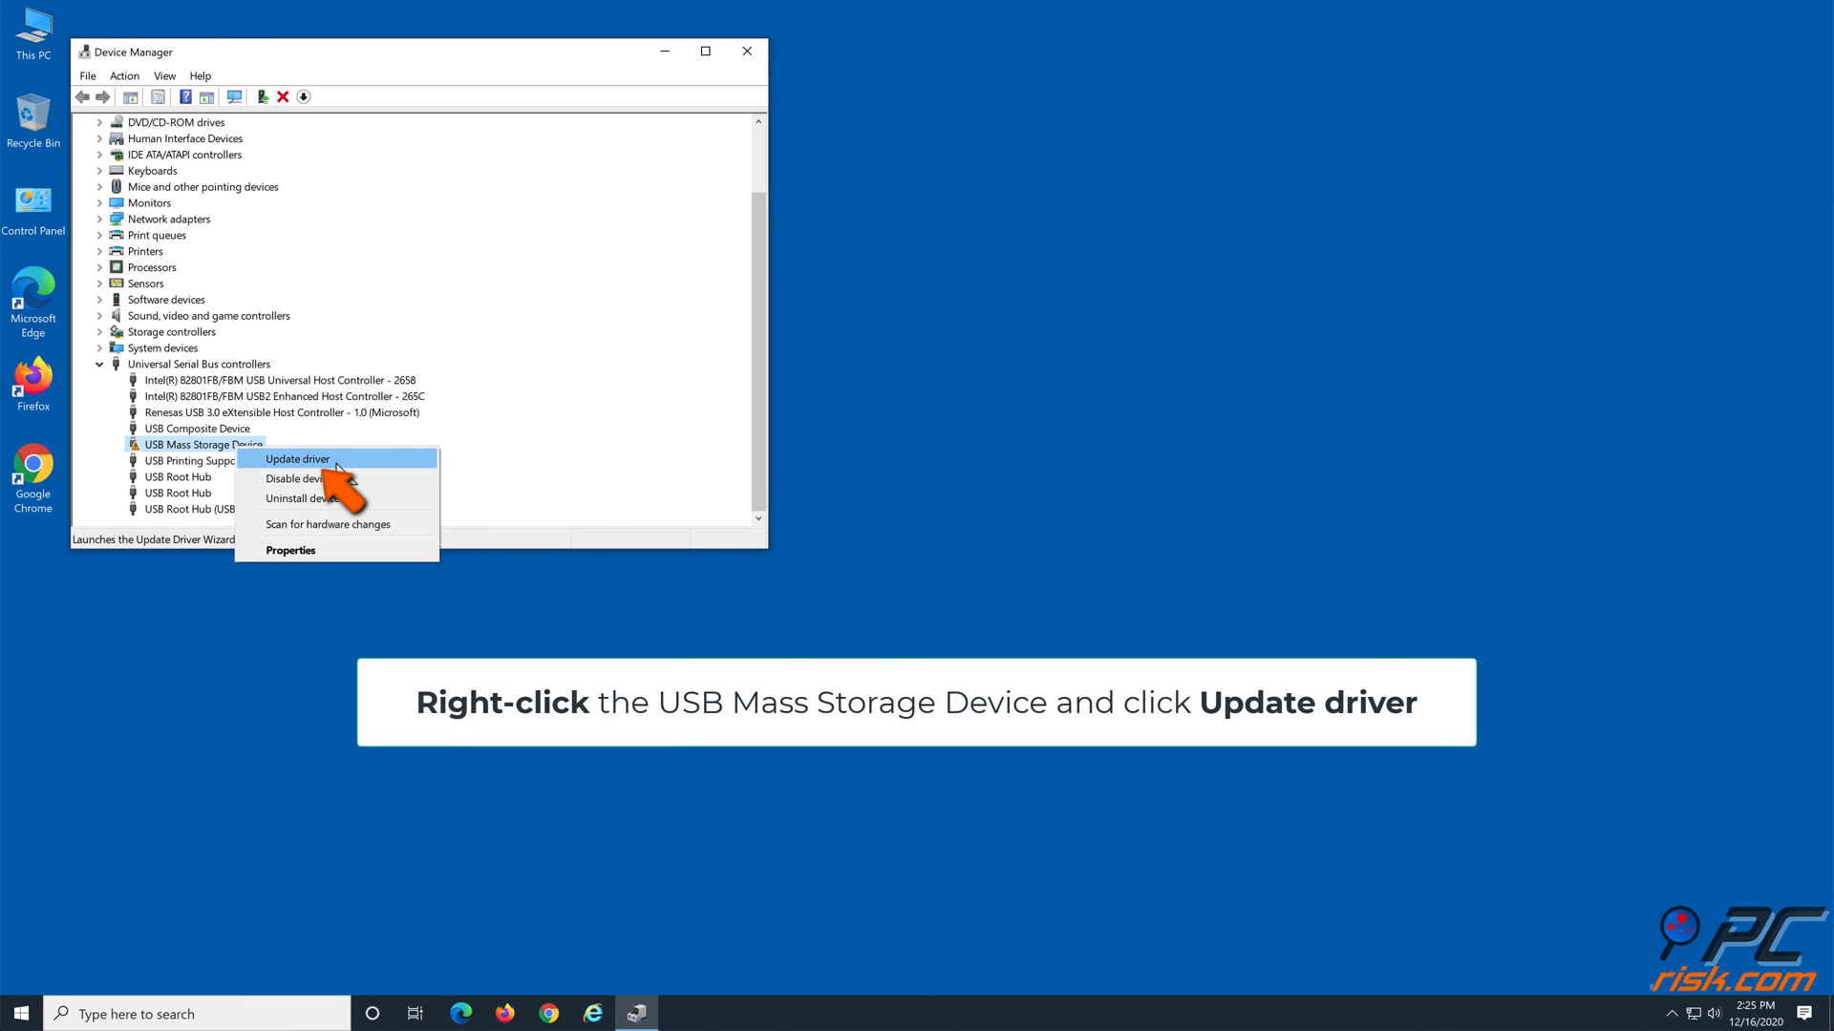
left_click(298, 458)
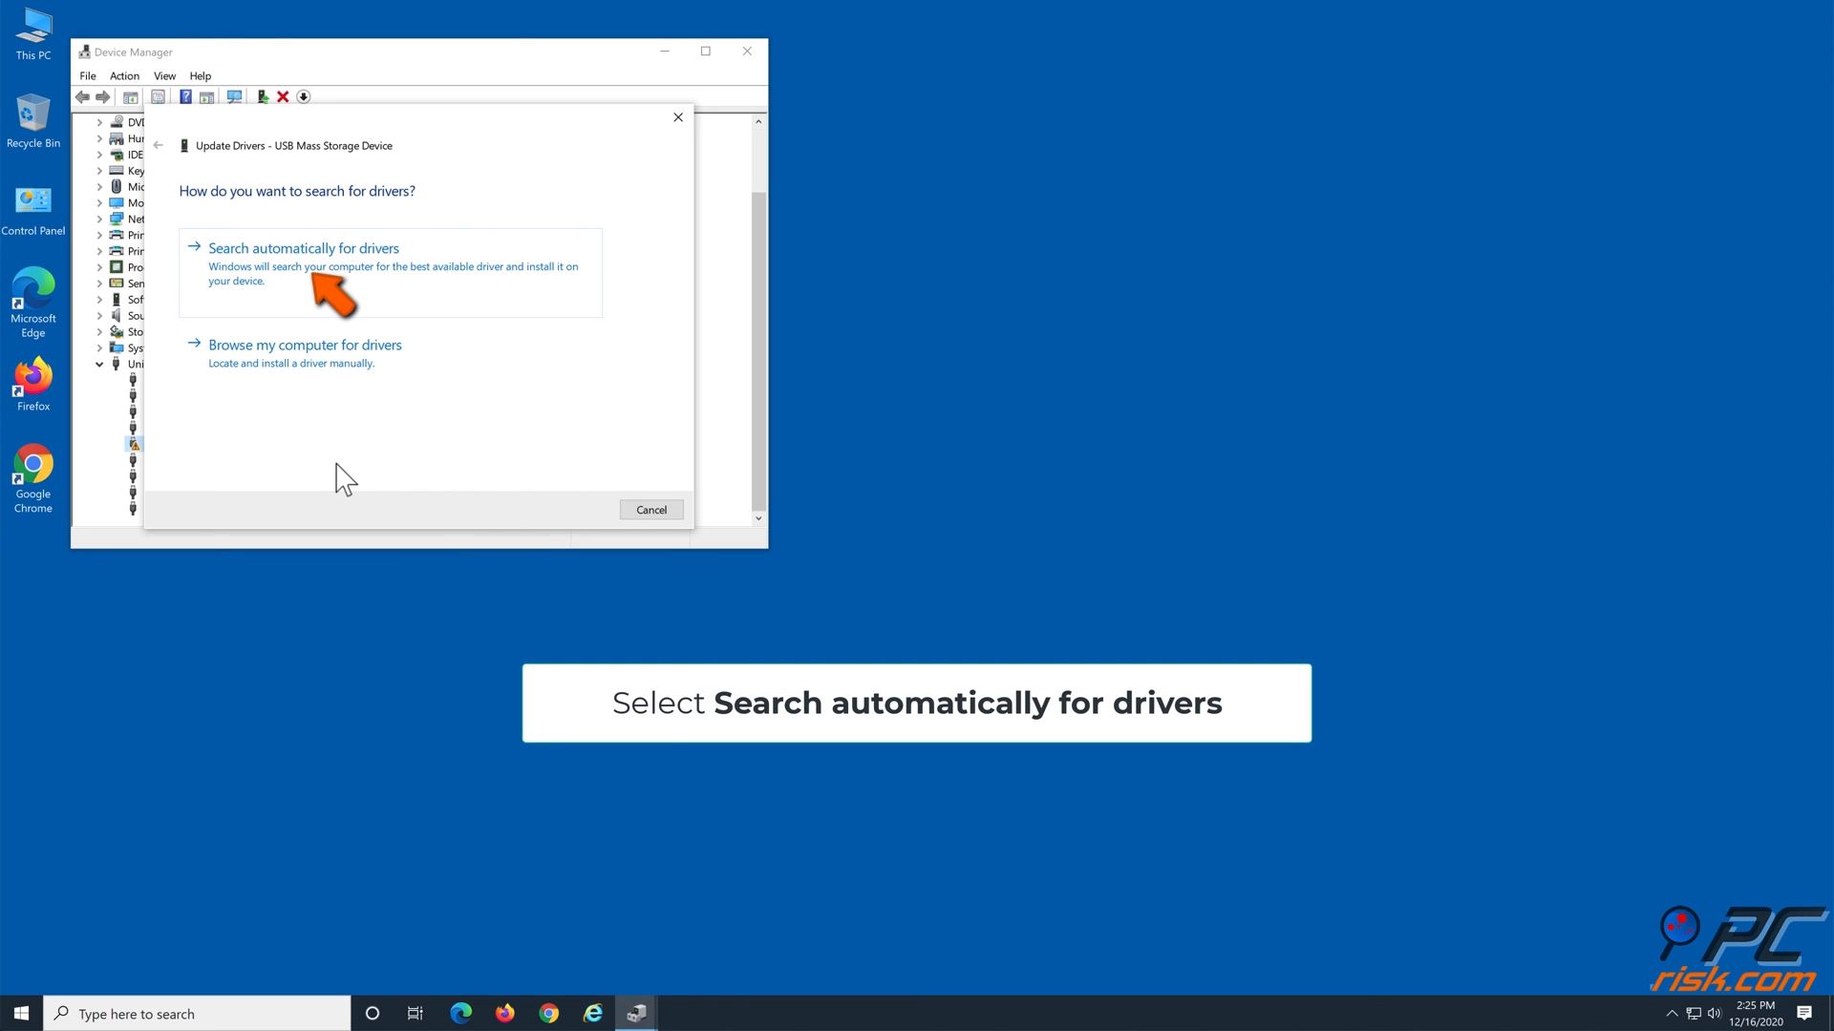
mouse_move(371, 311)
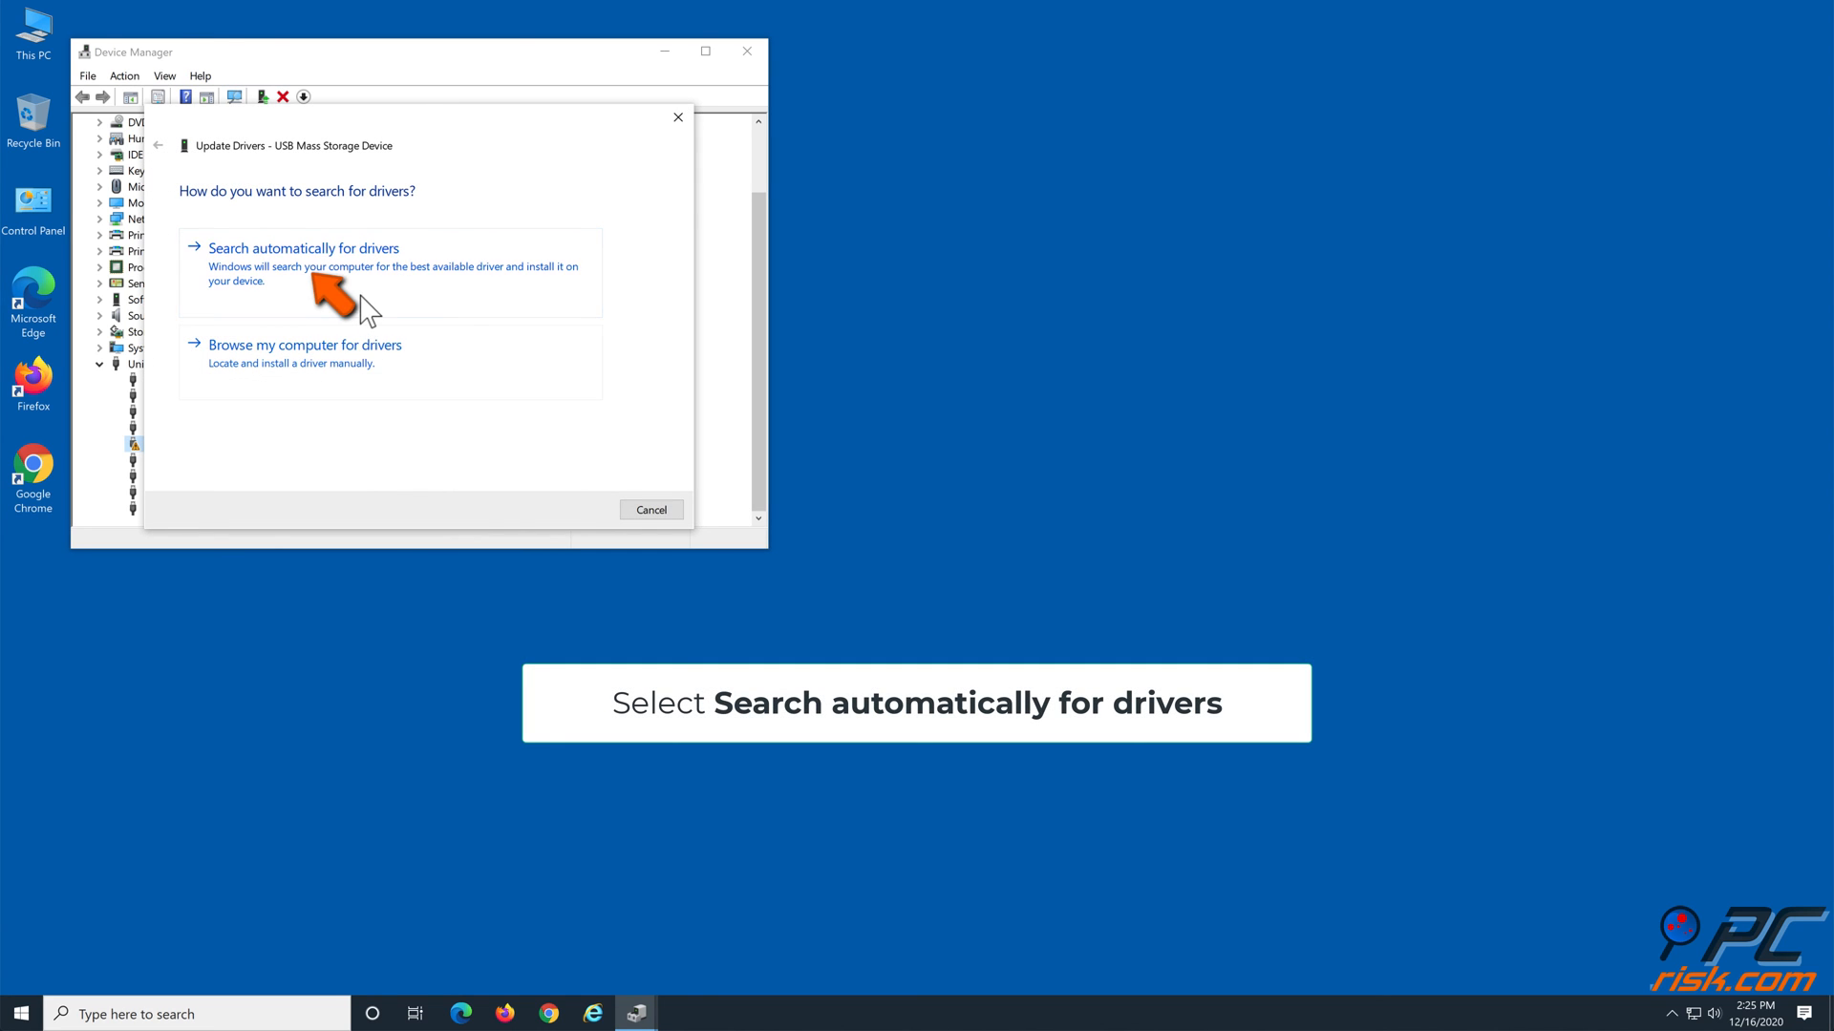
left_click(302, 246)
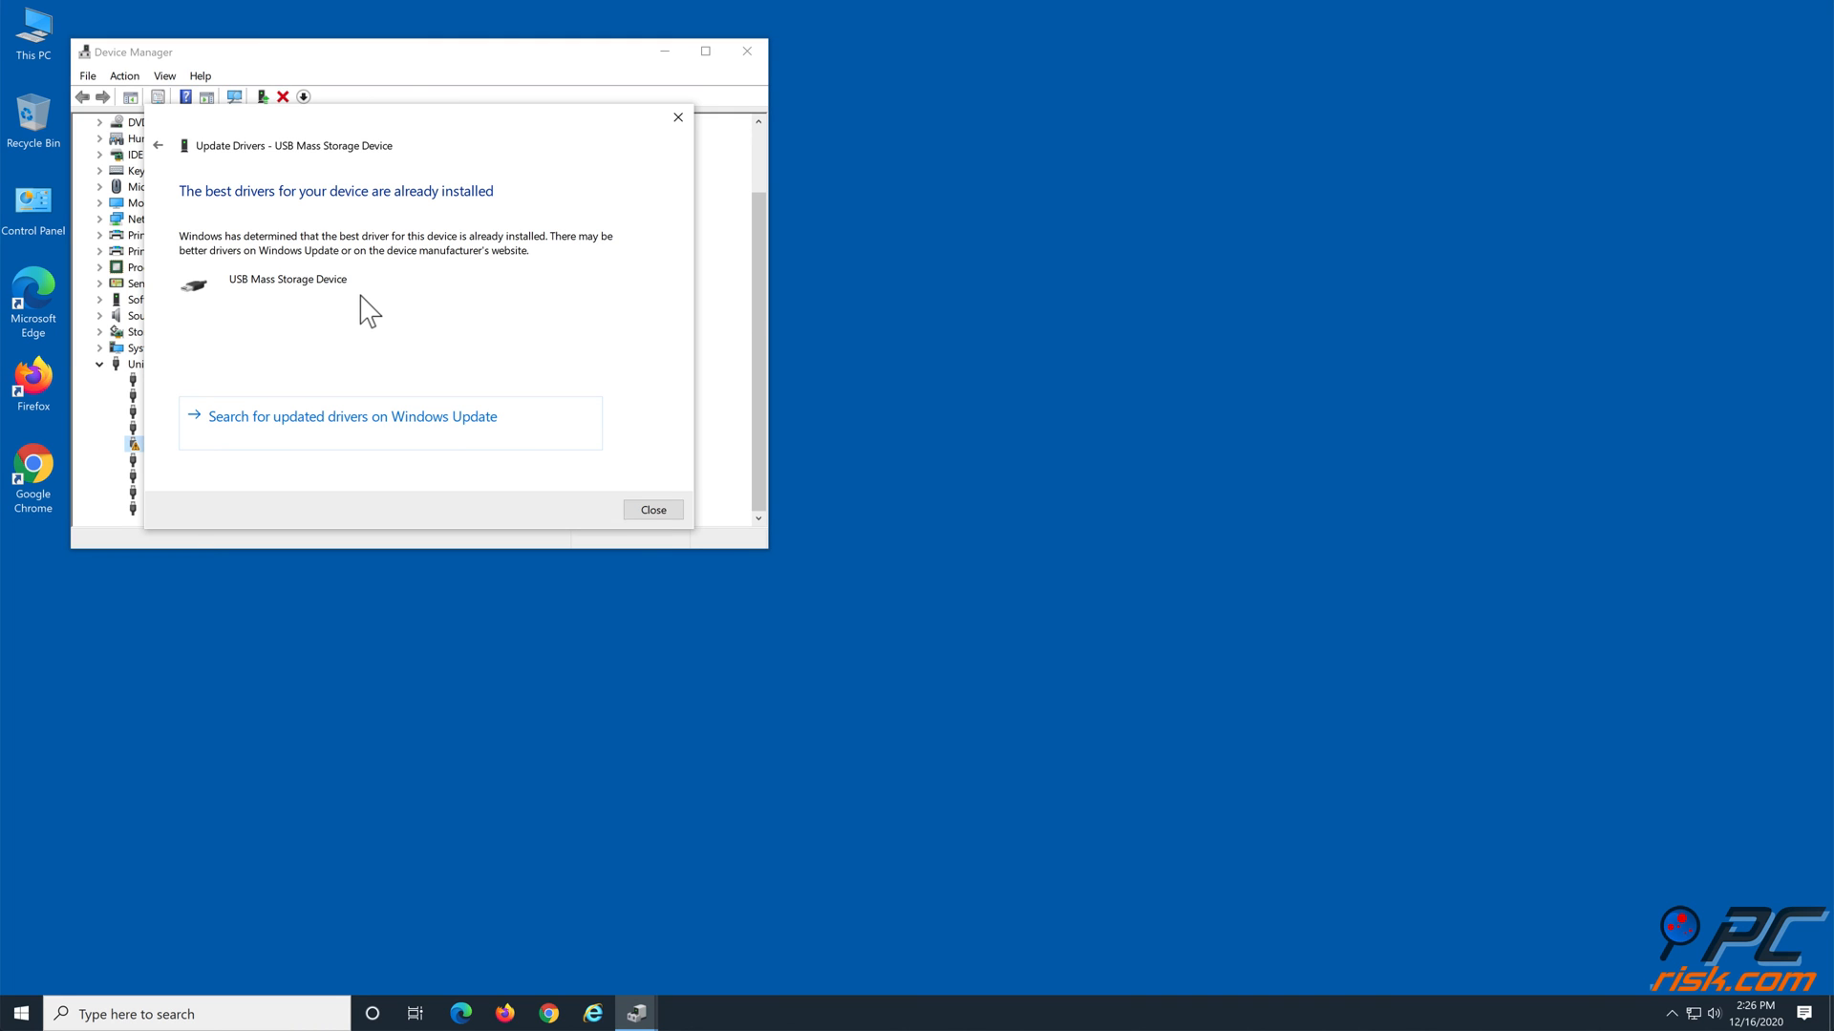
left_click(652, 508)
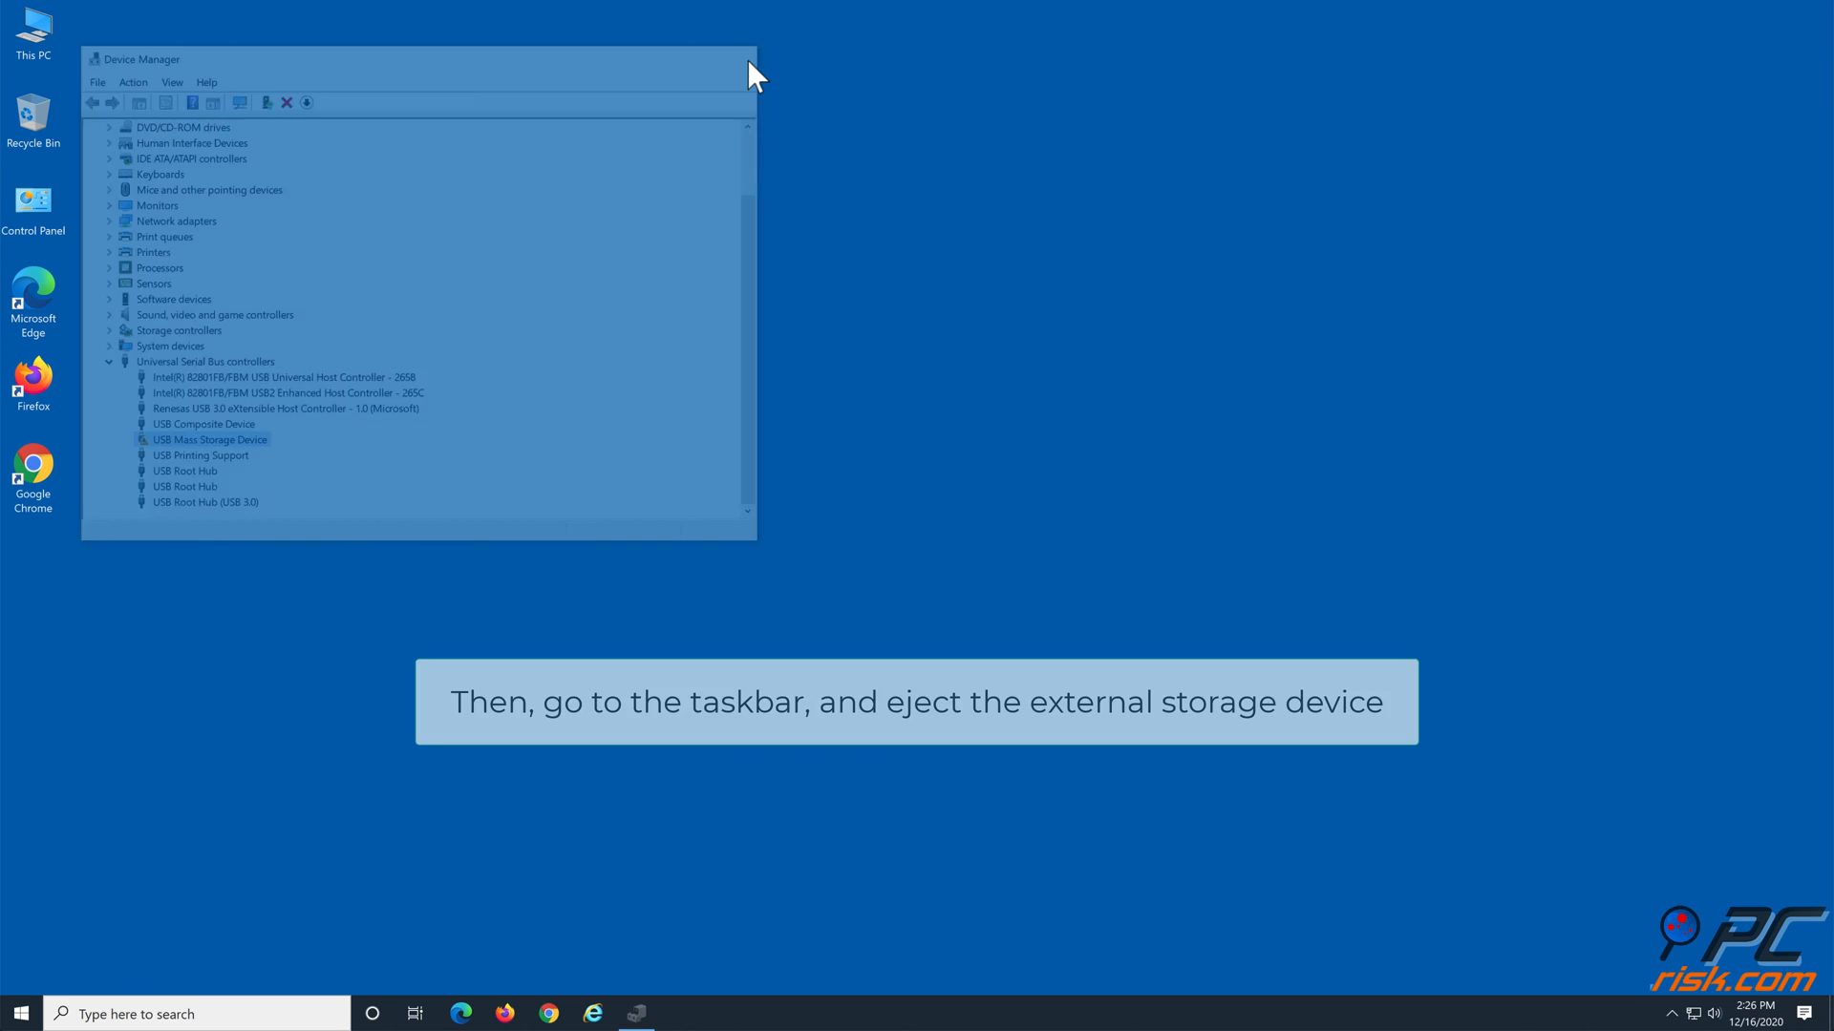
left_click(749, 59)
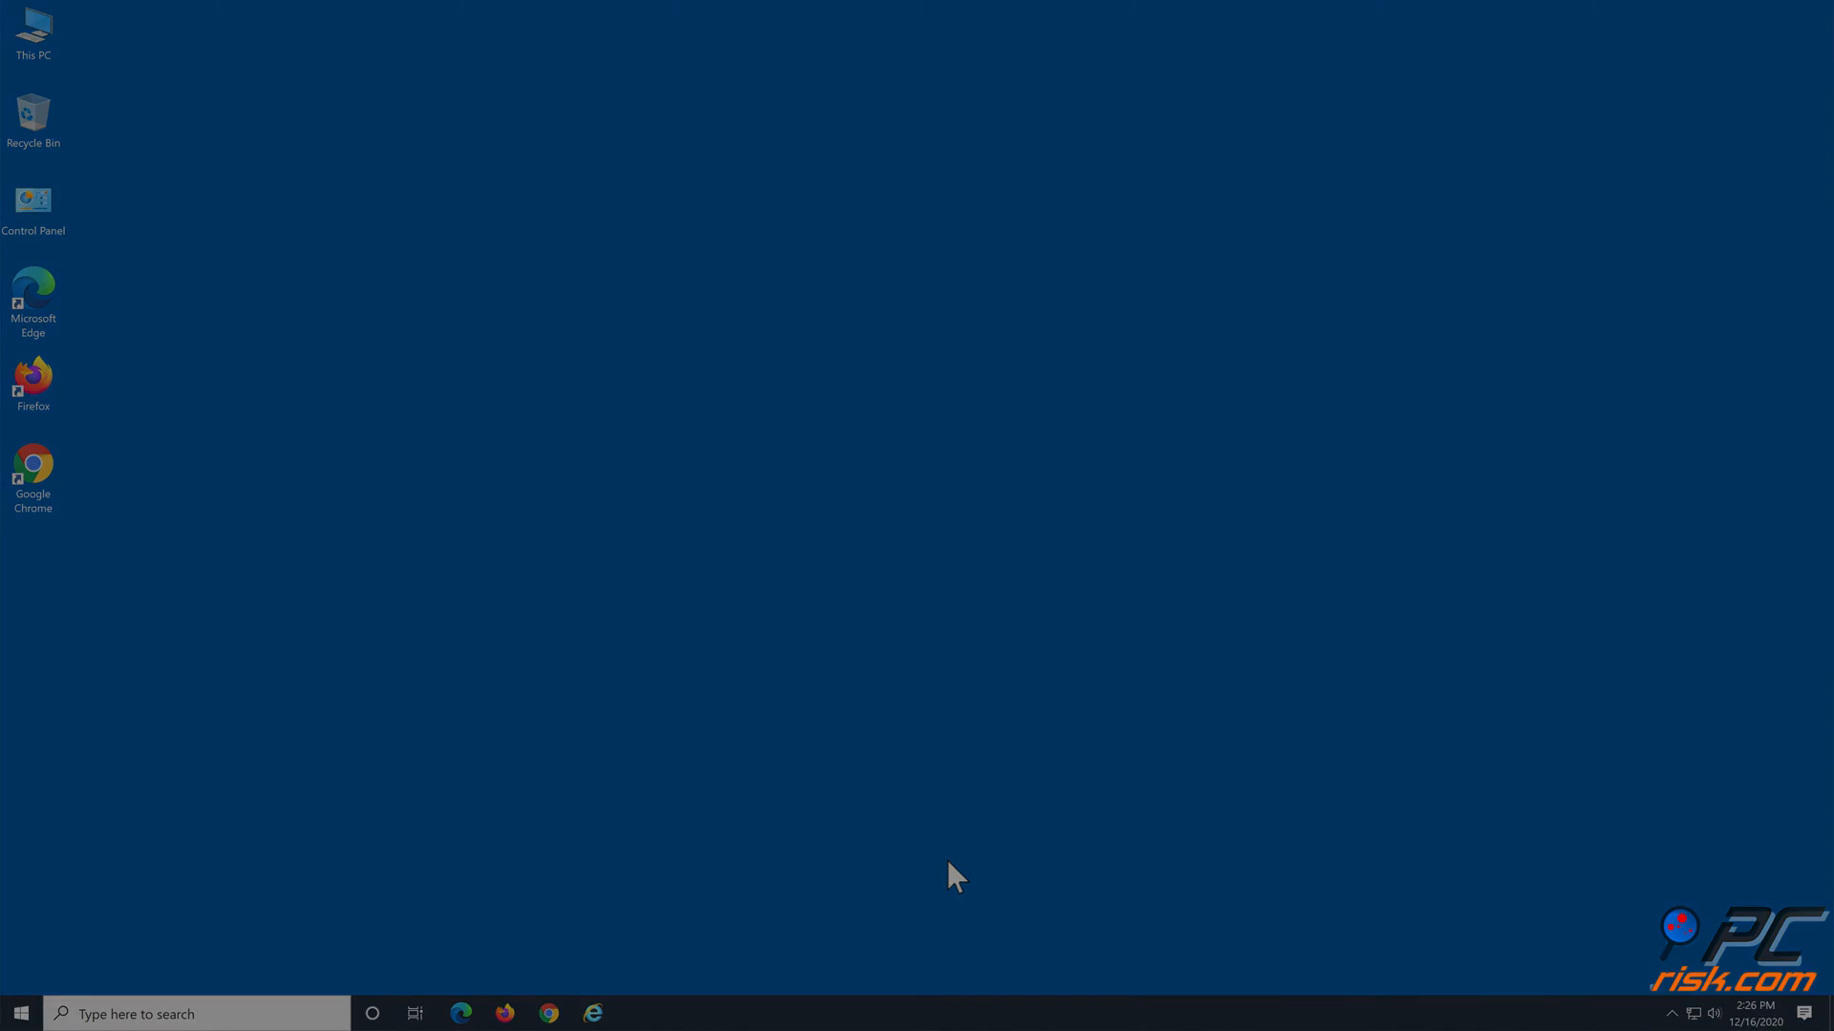
Step: Uninstall the USB Mass Storage Device, confirm removal, and restart the PC
right_click(200, 445)
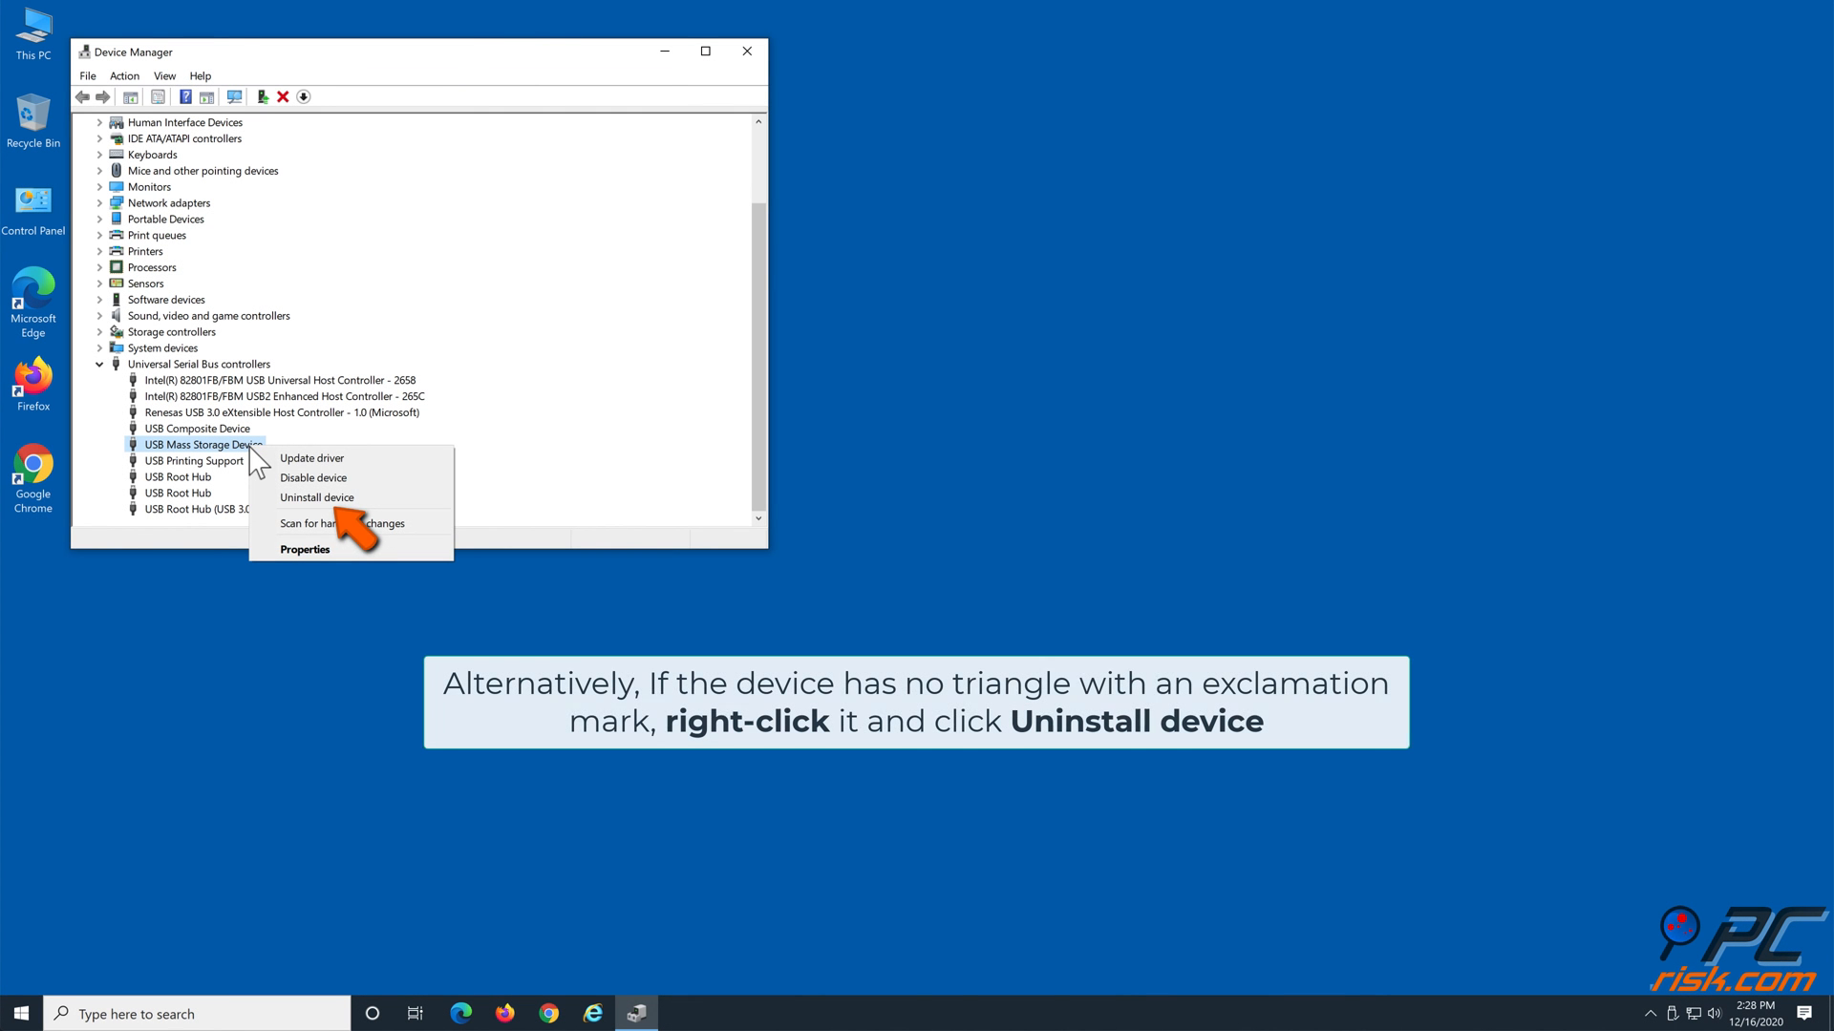
mouse_move(315, 496)
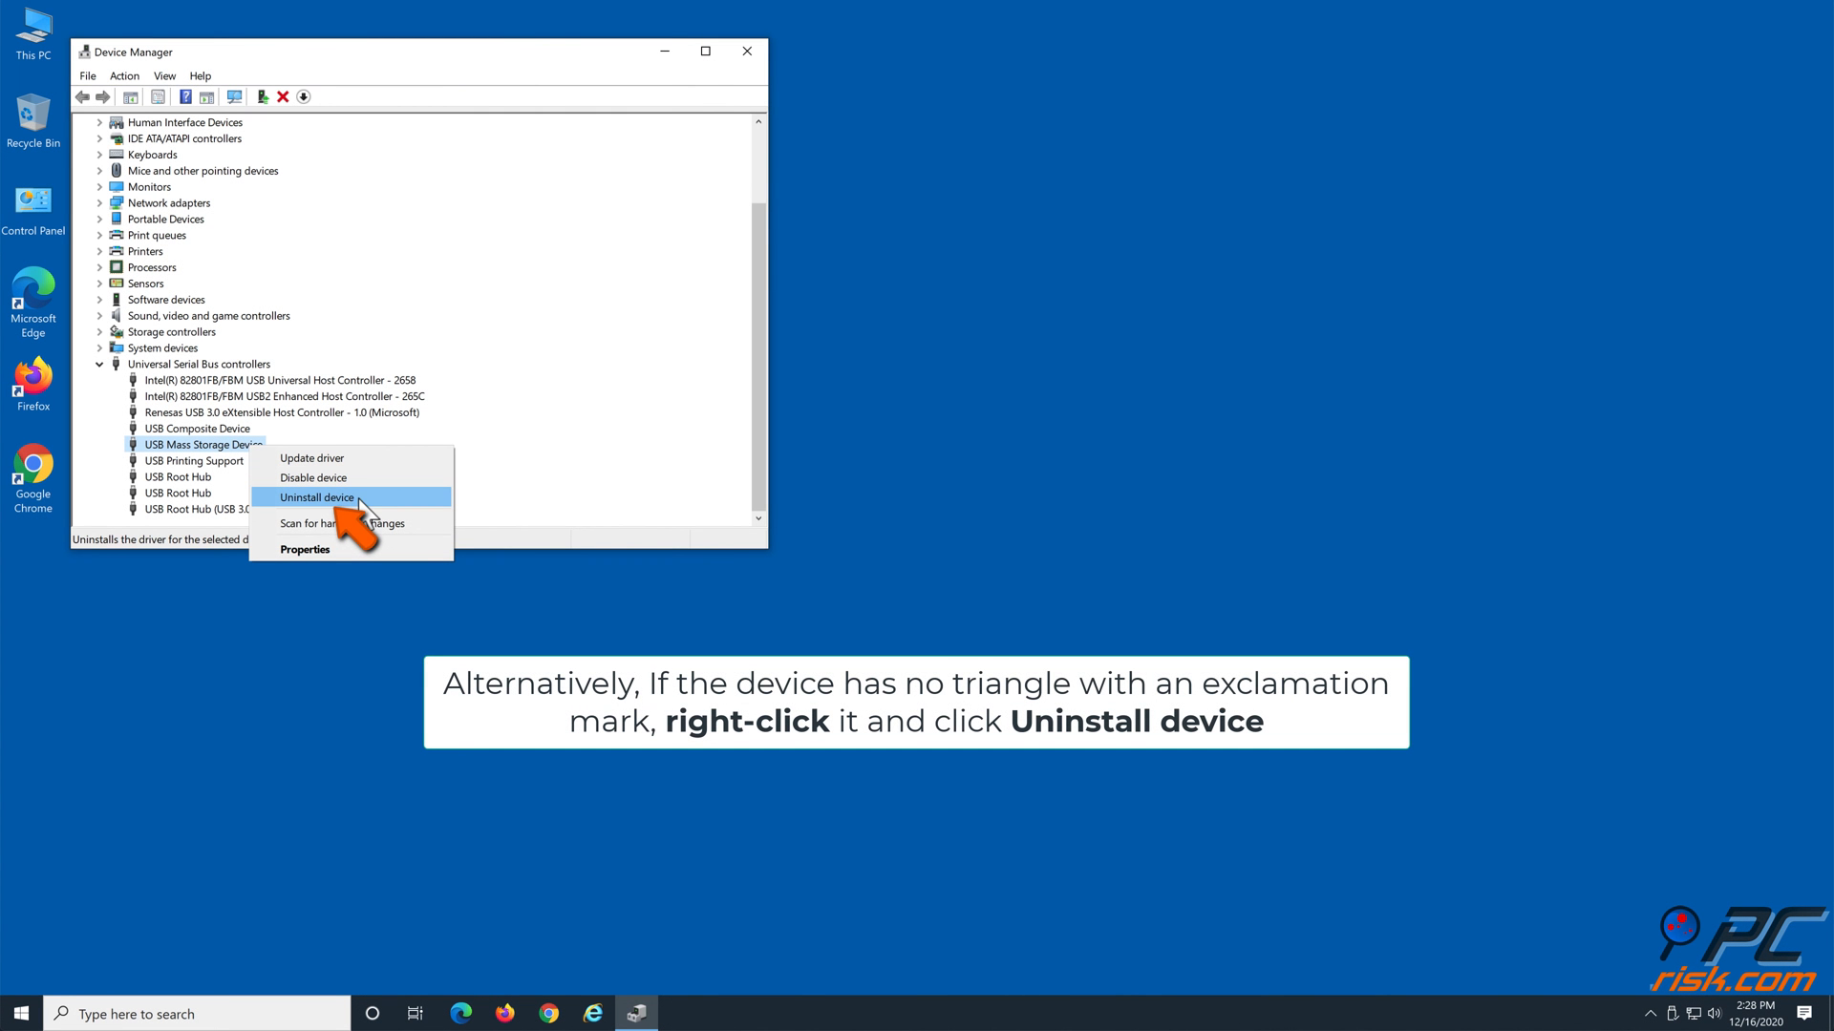
left_click(317, 497)
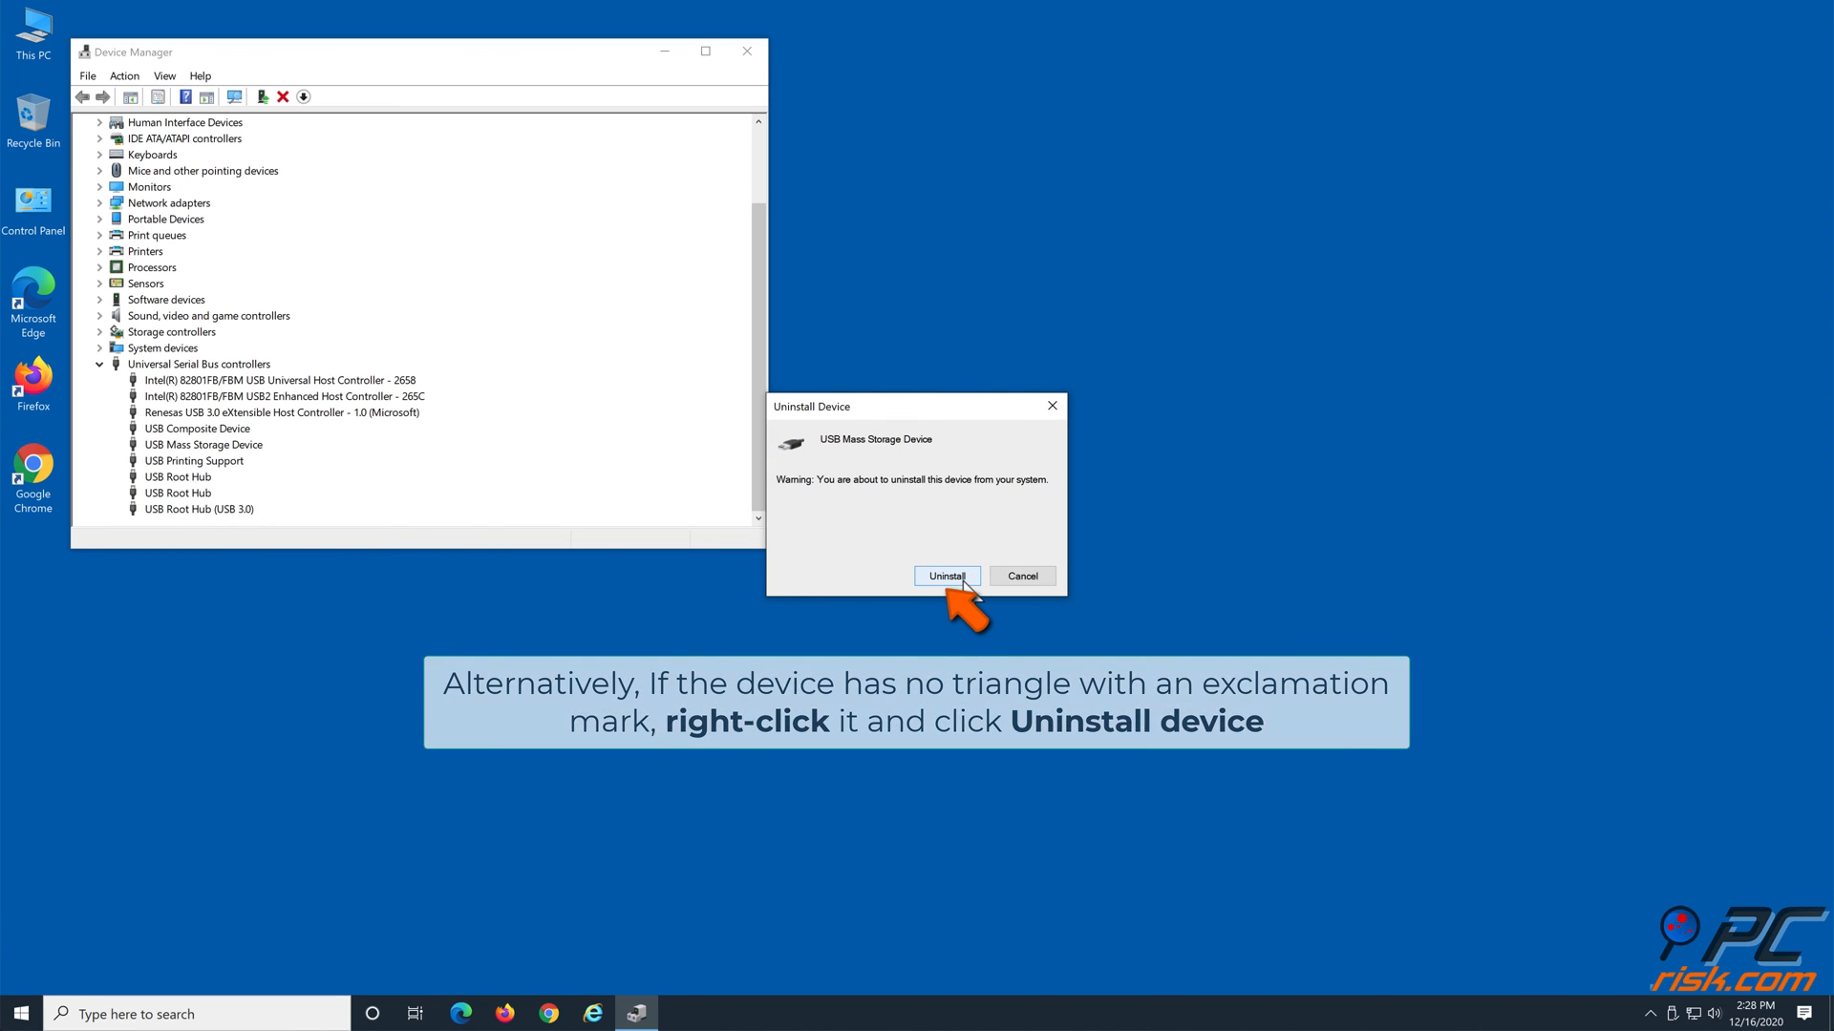
left_click(946, 575)
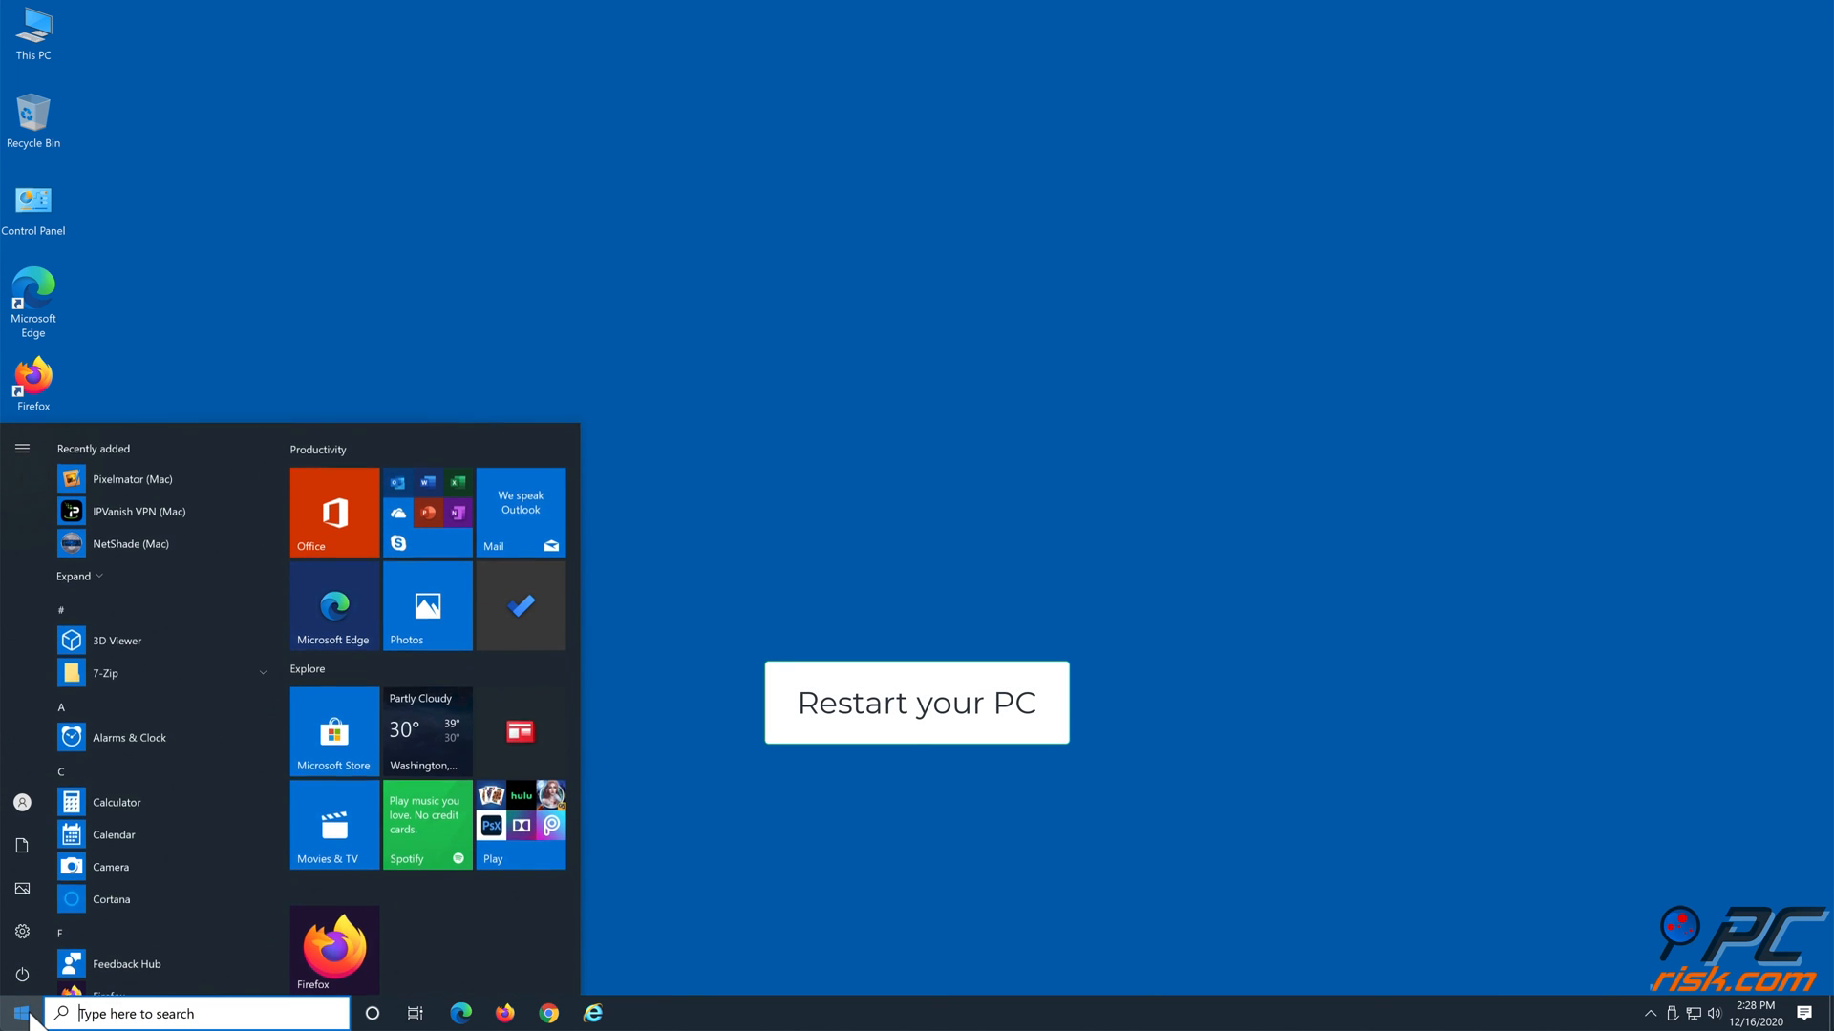
left_click(915, 701)
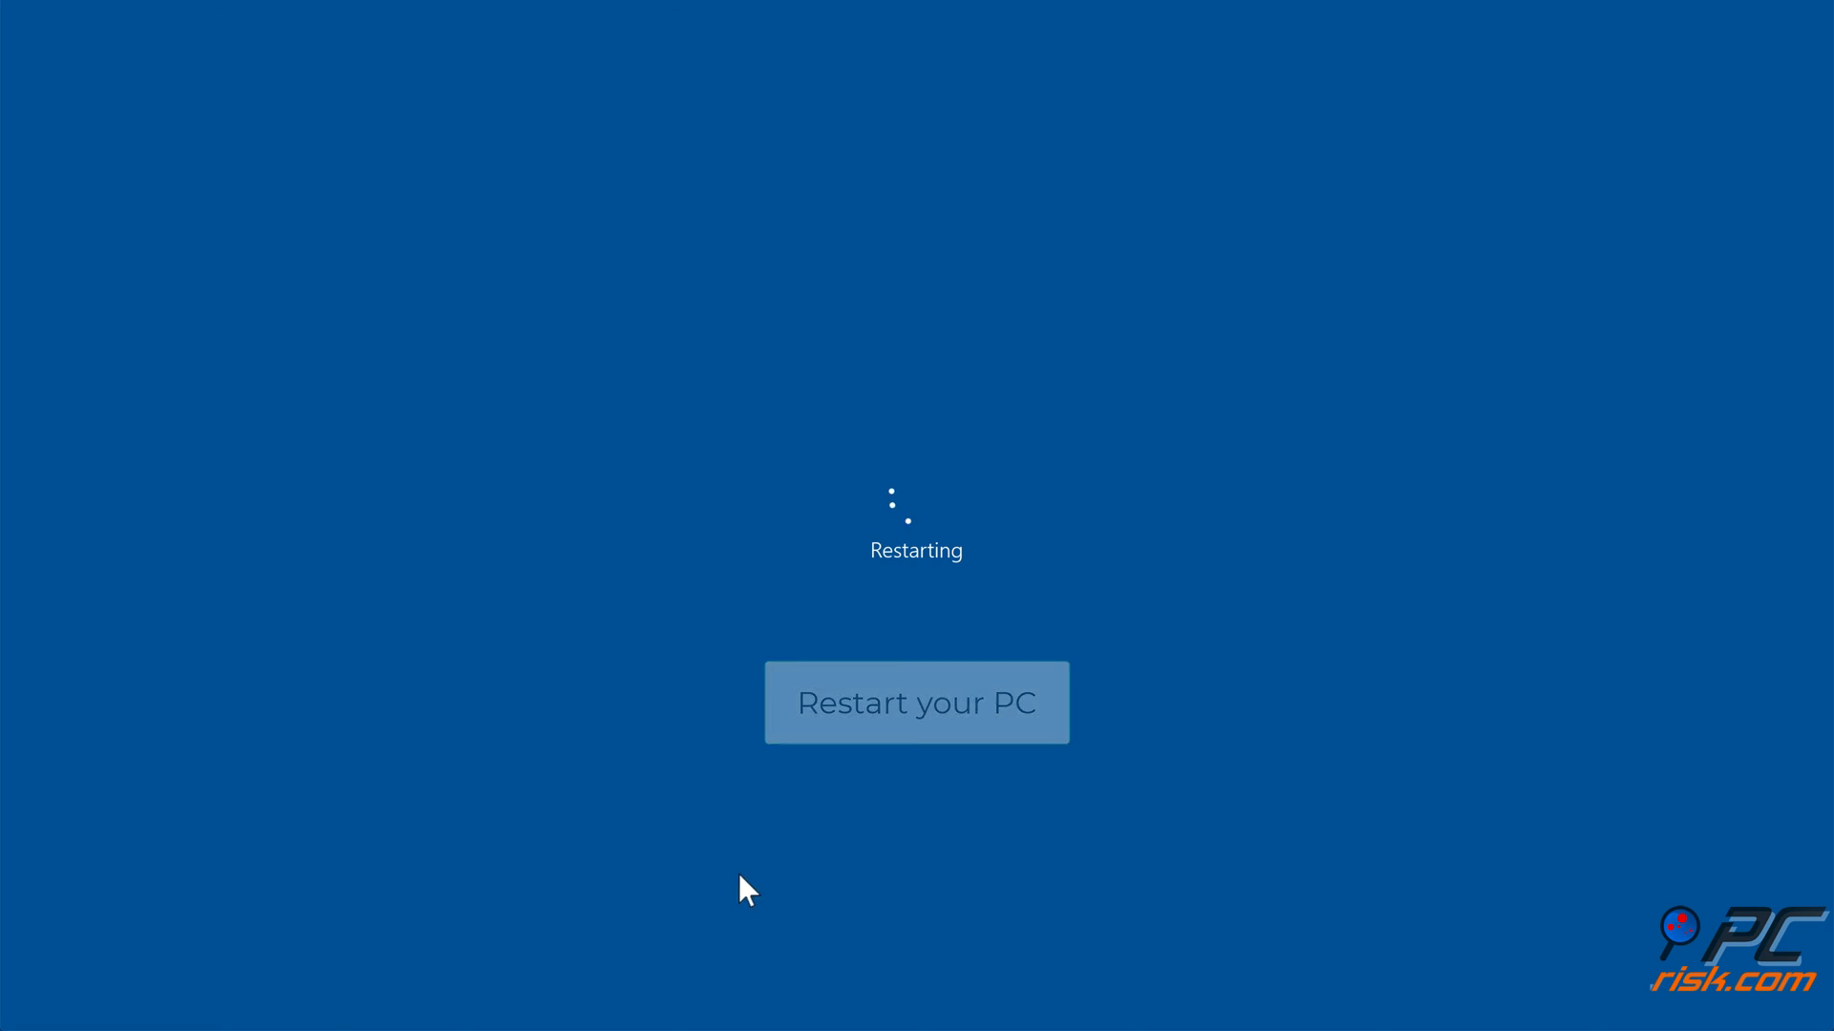